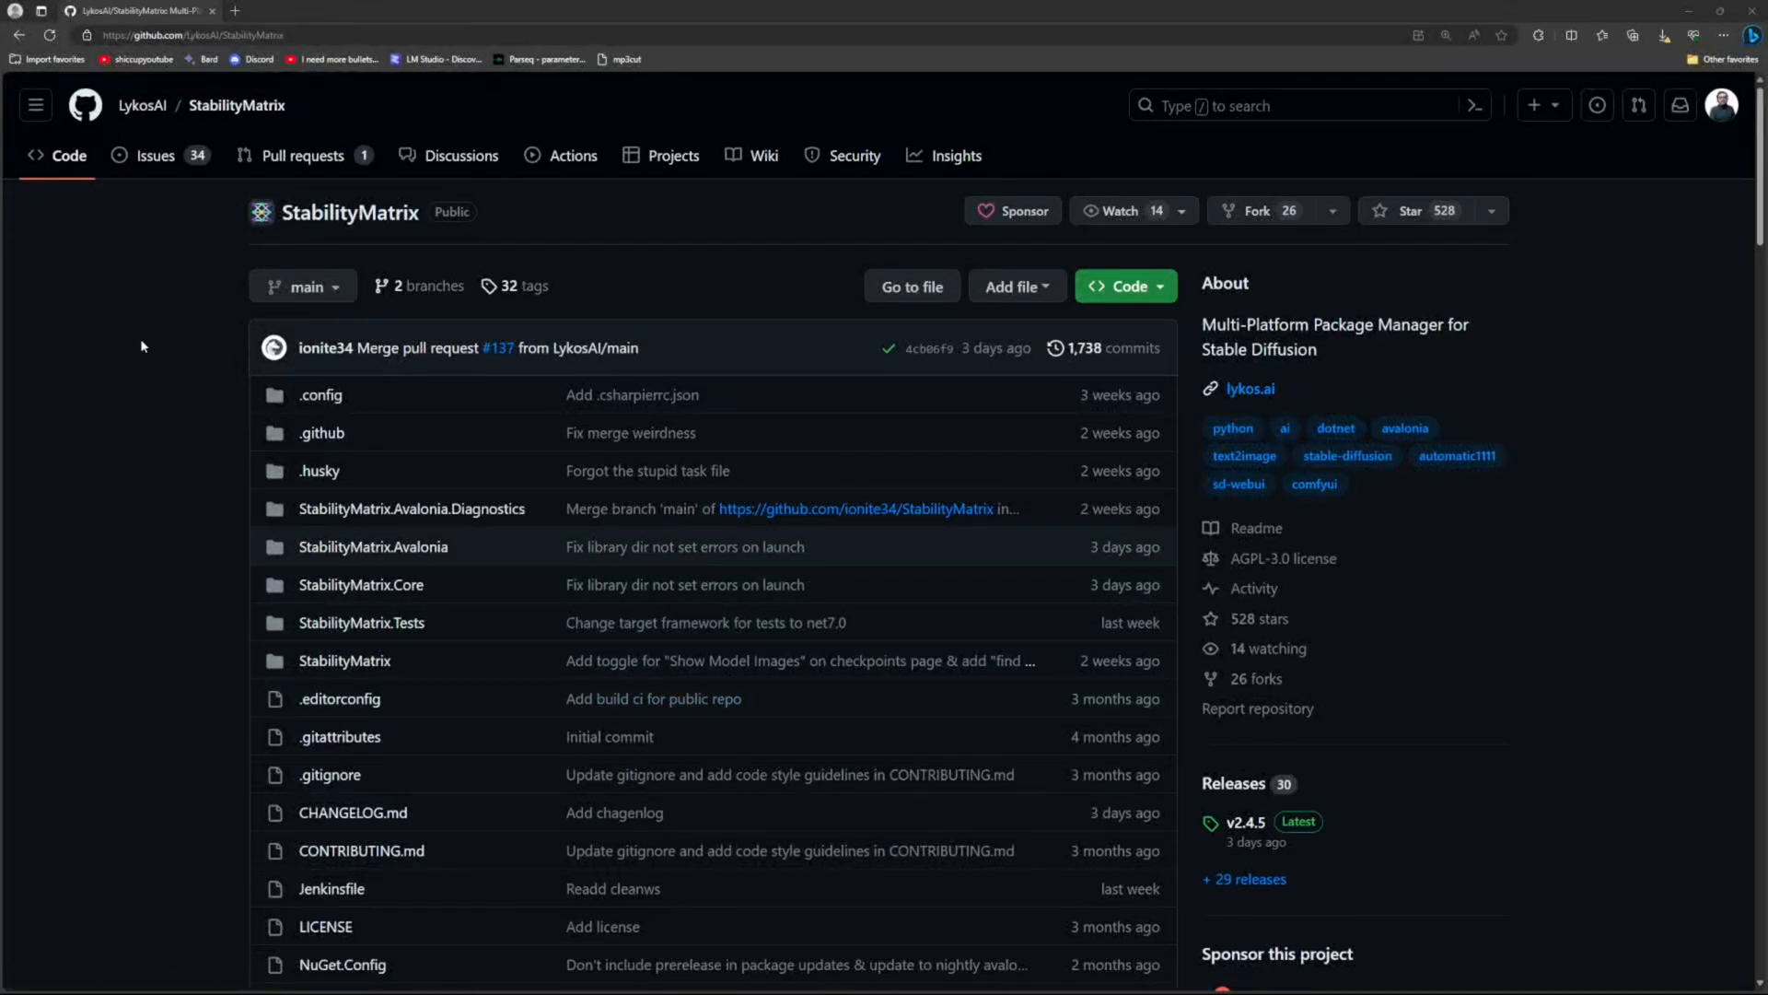
pyautogui.moveTo(92, 353)
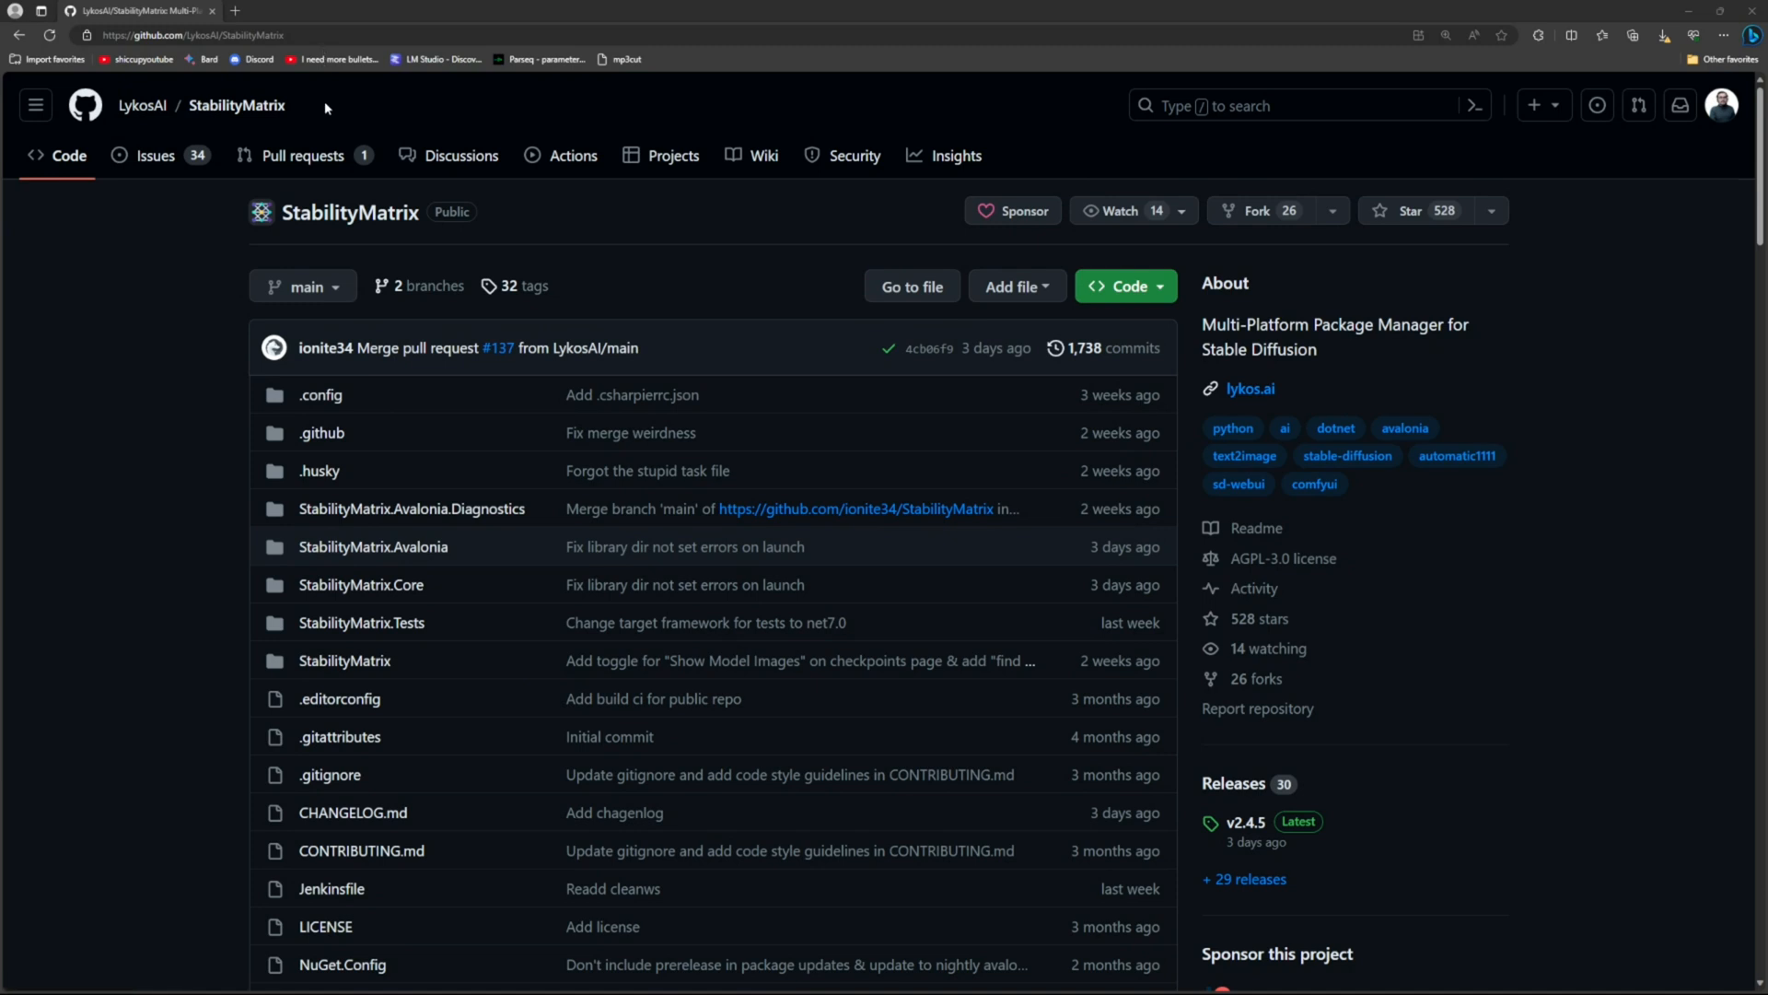
pyautogui.moveTo(365, 79)
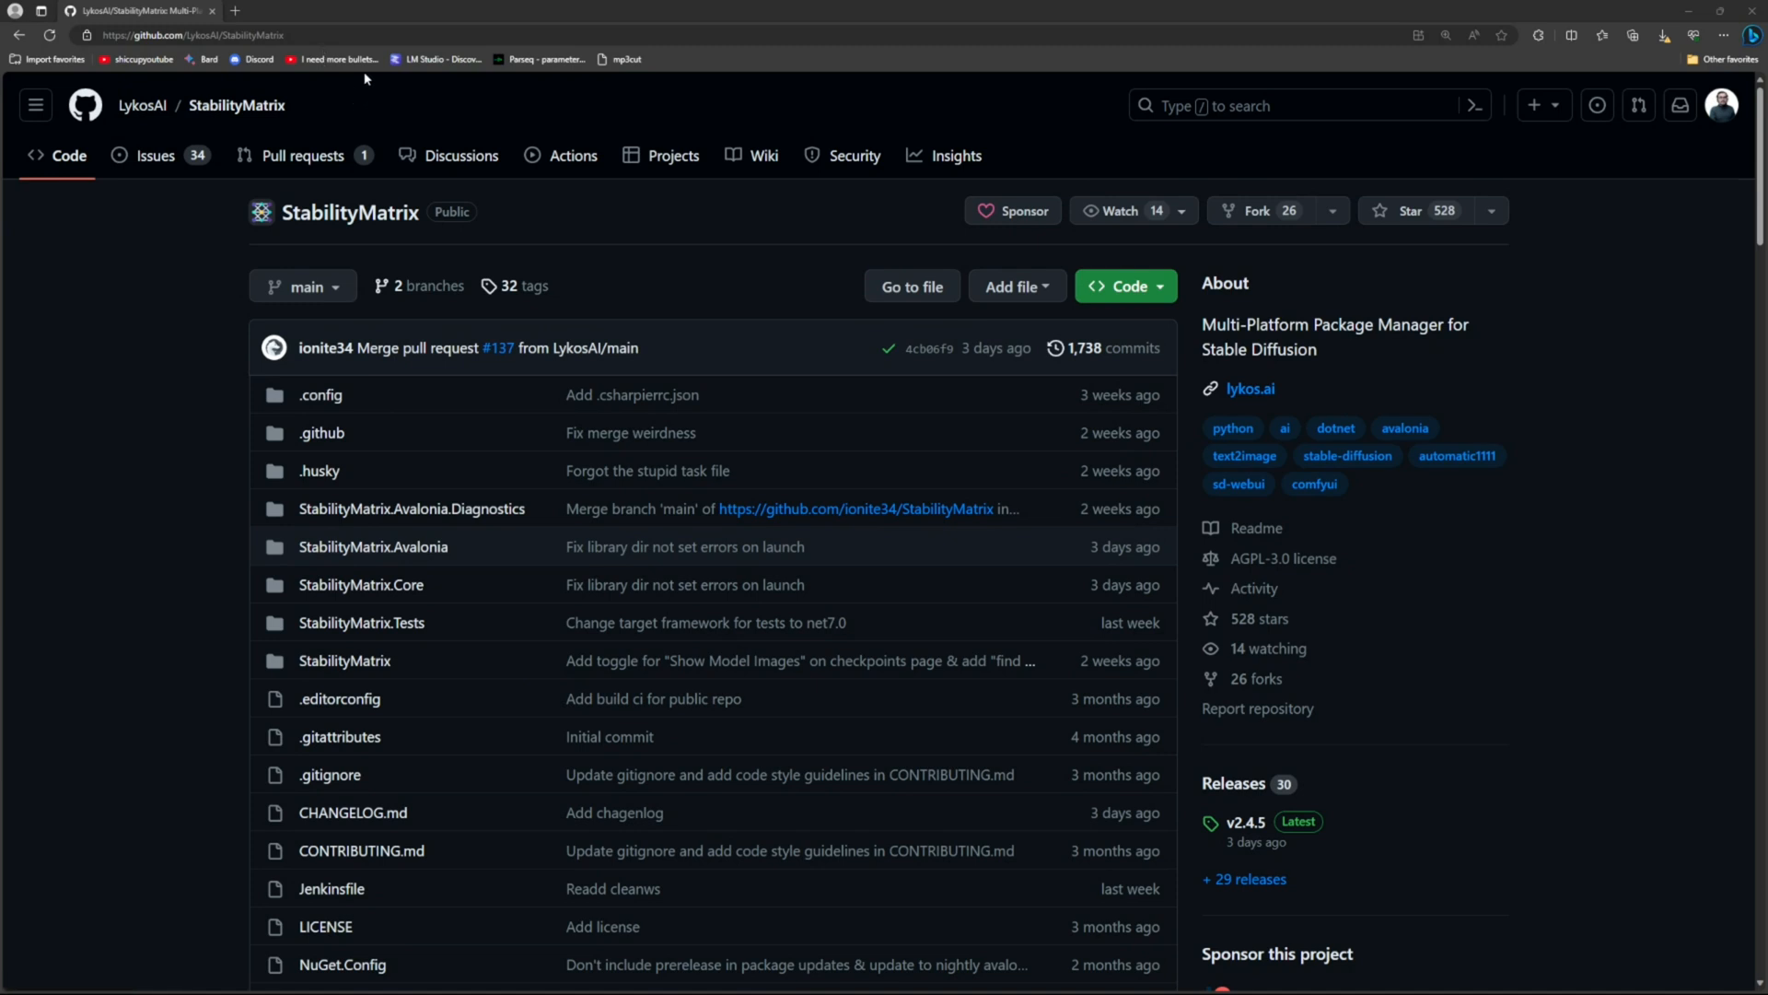
pyautogui.moveTo(175, 381)
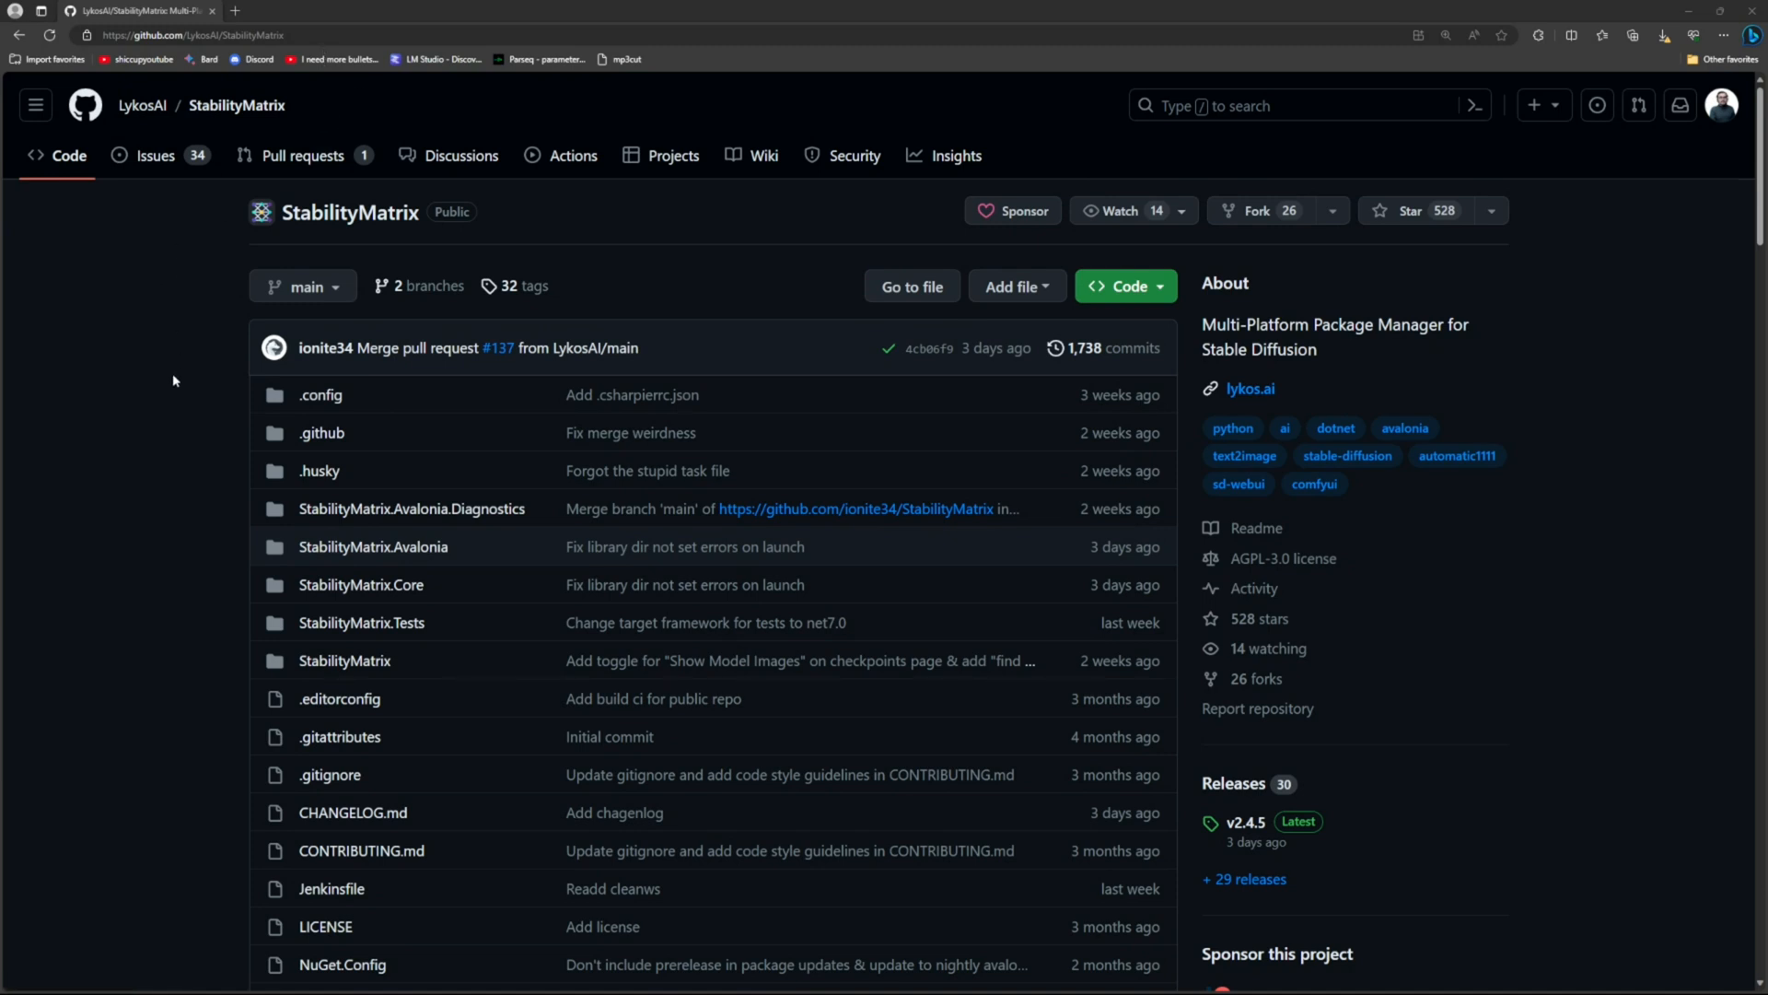
pyautogui.moveTo(1418, 562)
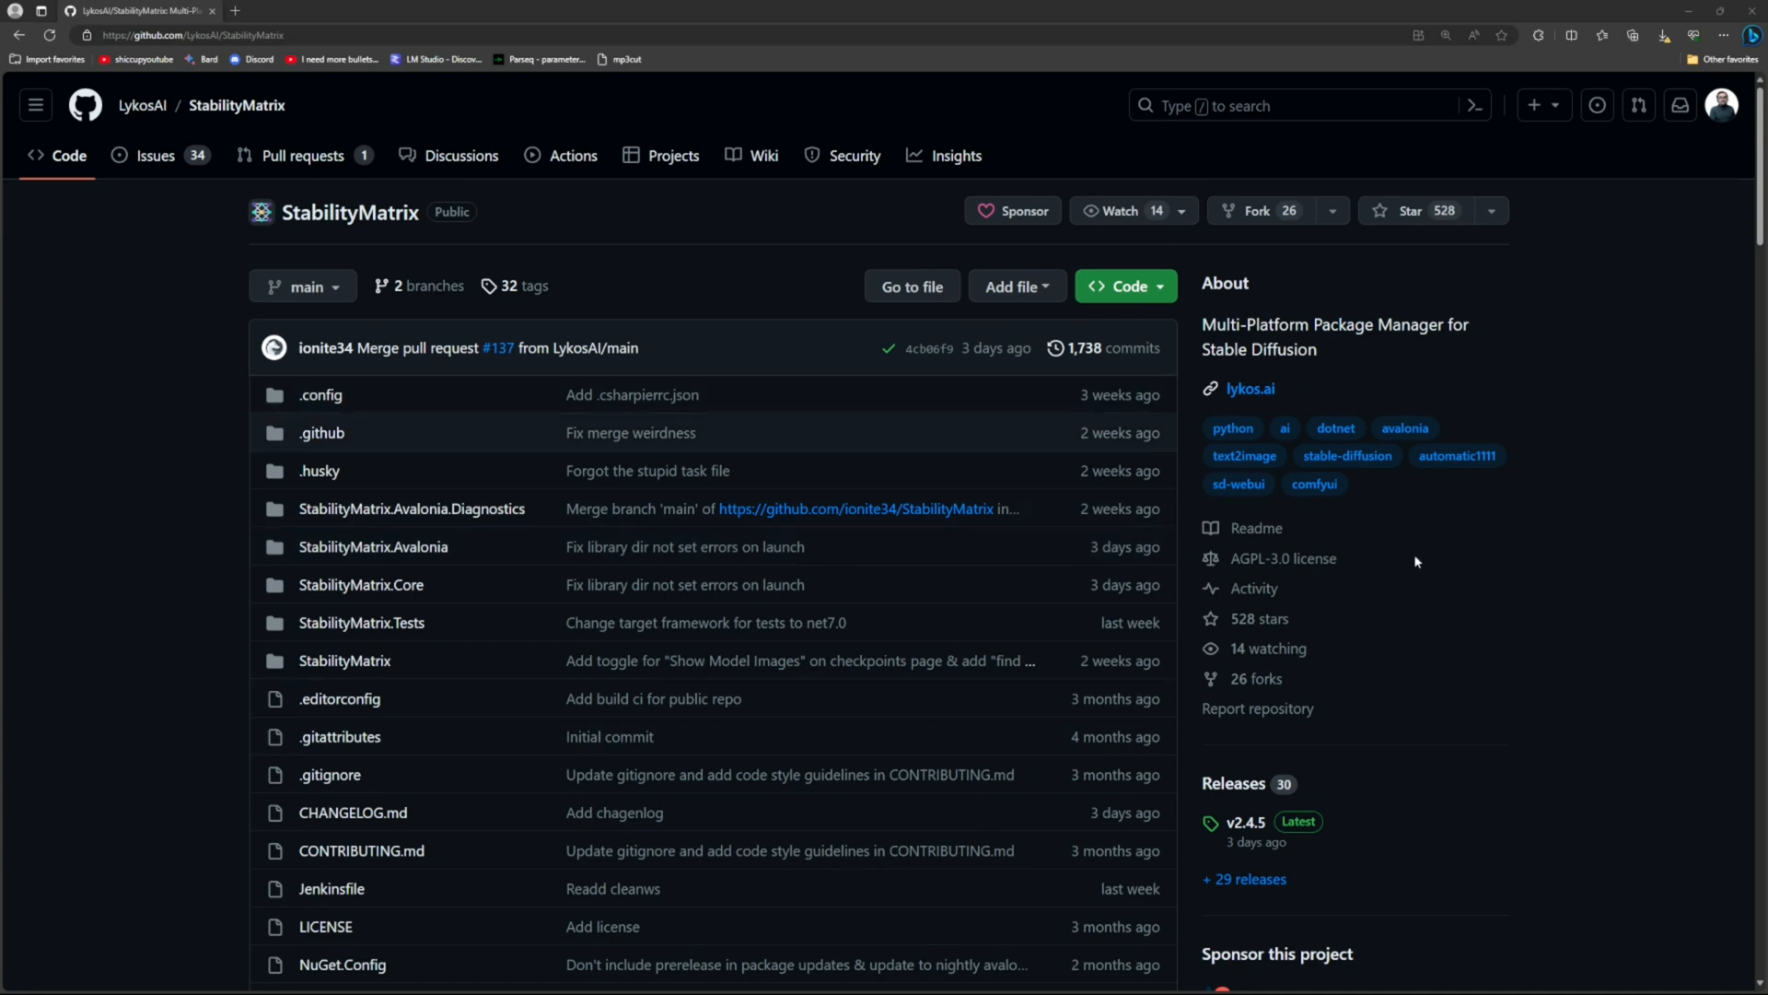
pyautogui.moveTo(329, 646)
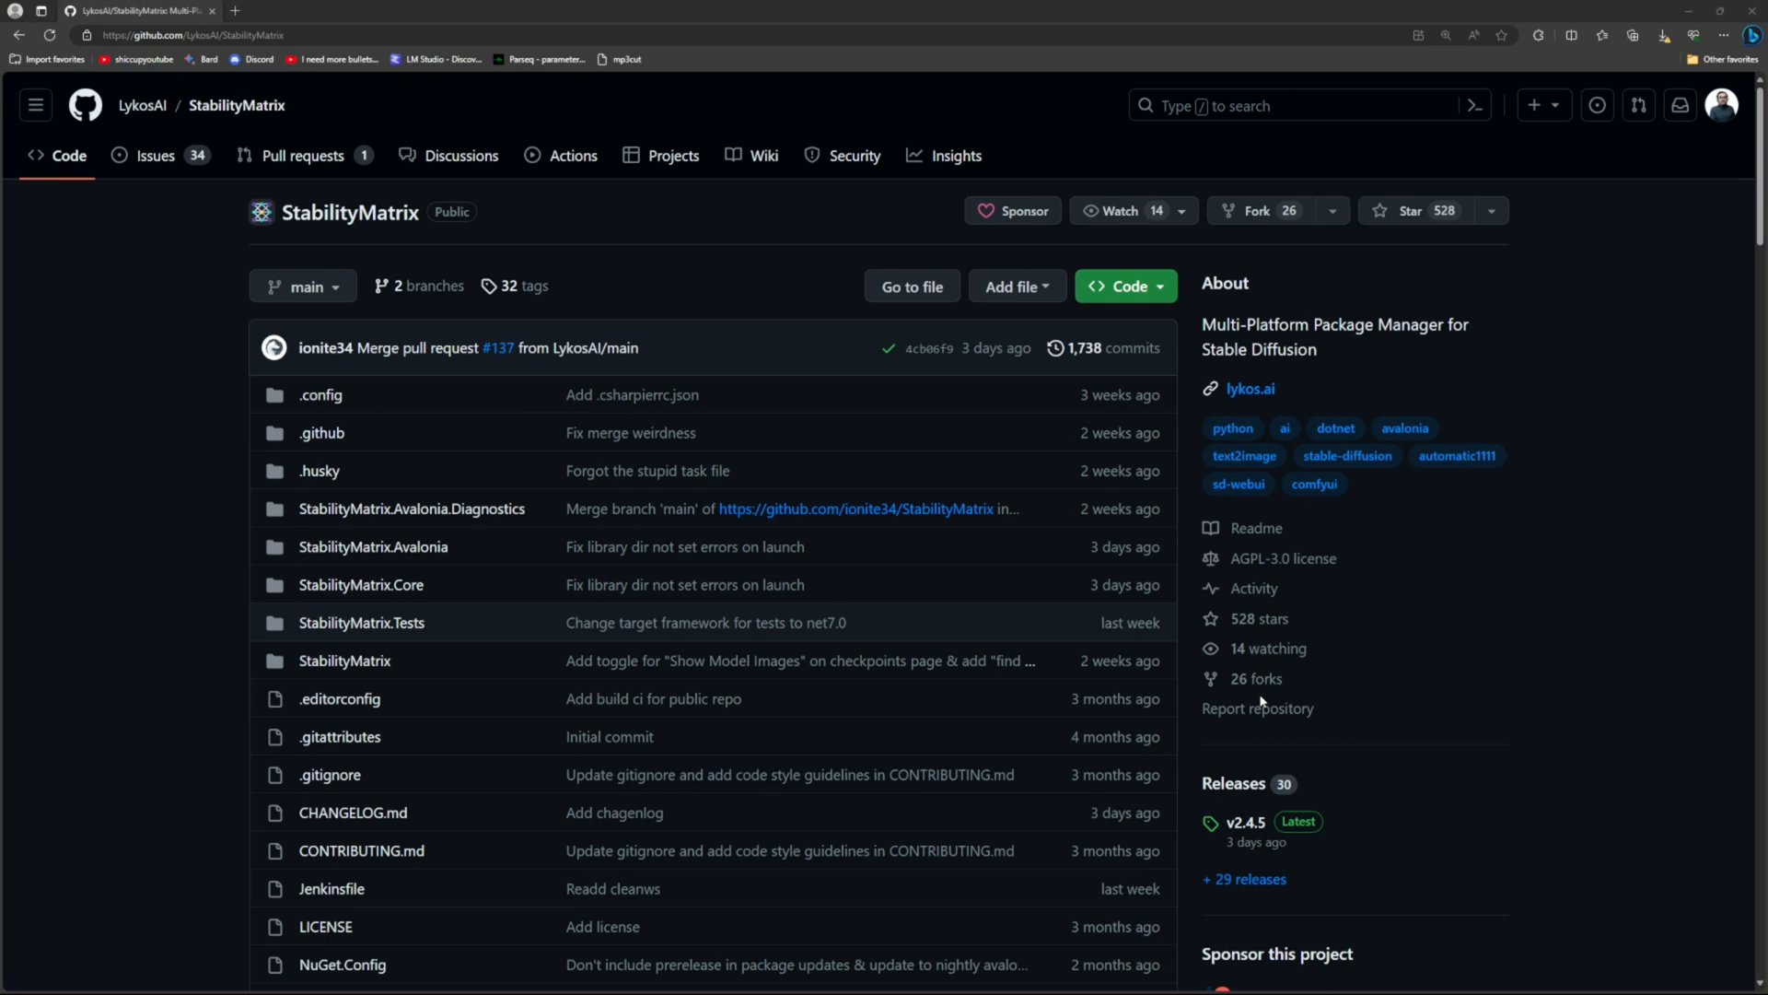
pyautogui.moveTo(1346, 763)
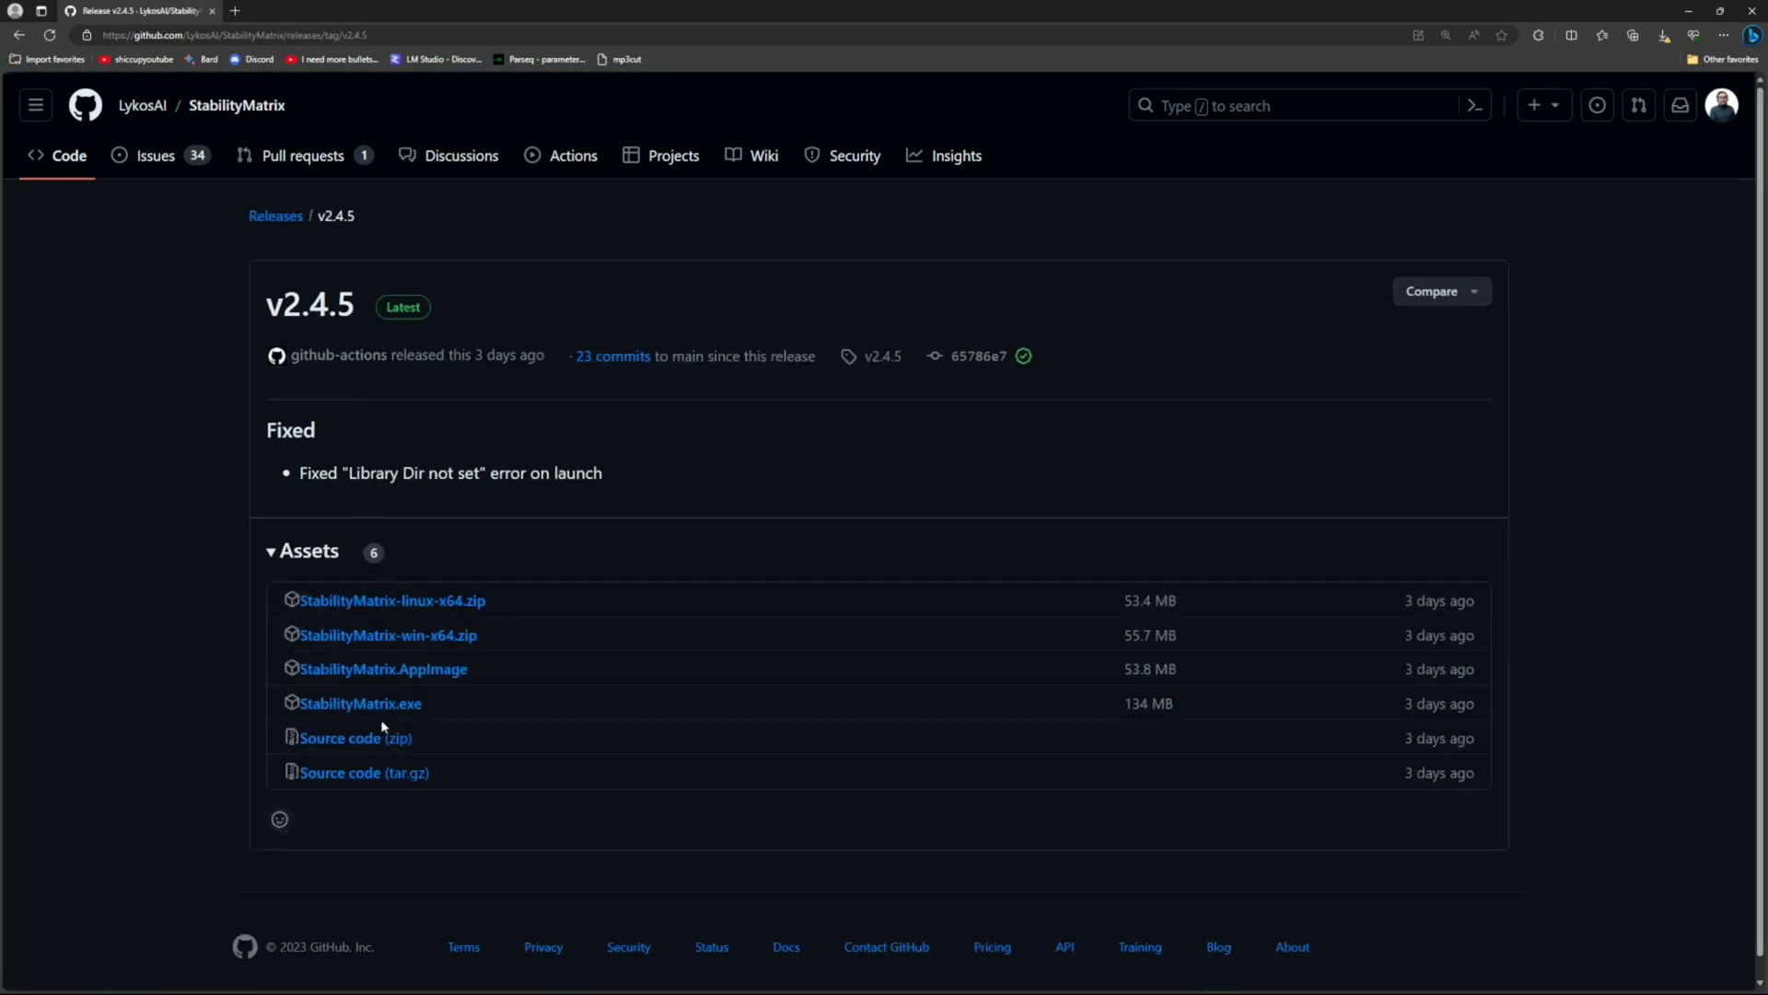
pyautogui.moveTo(850, 693)
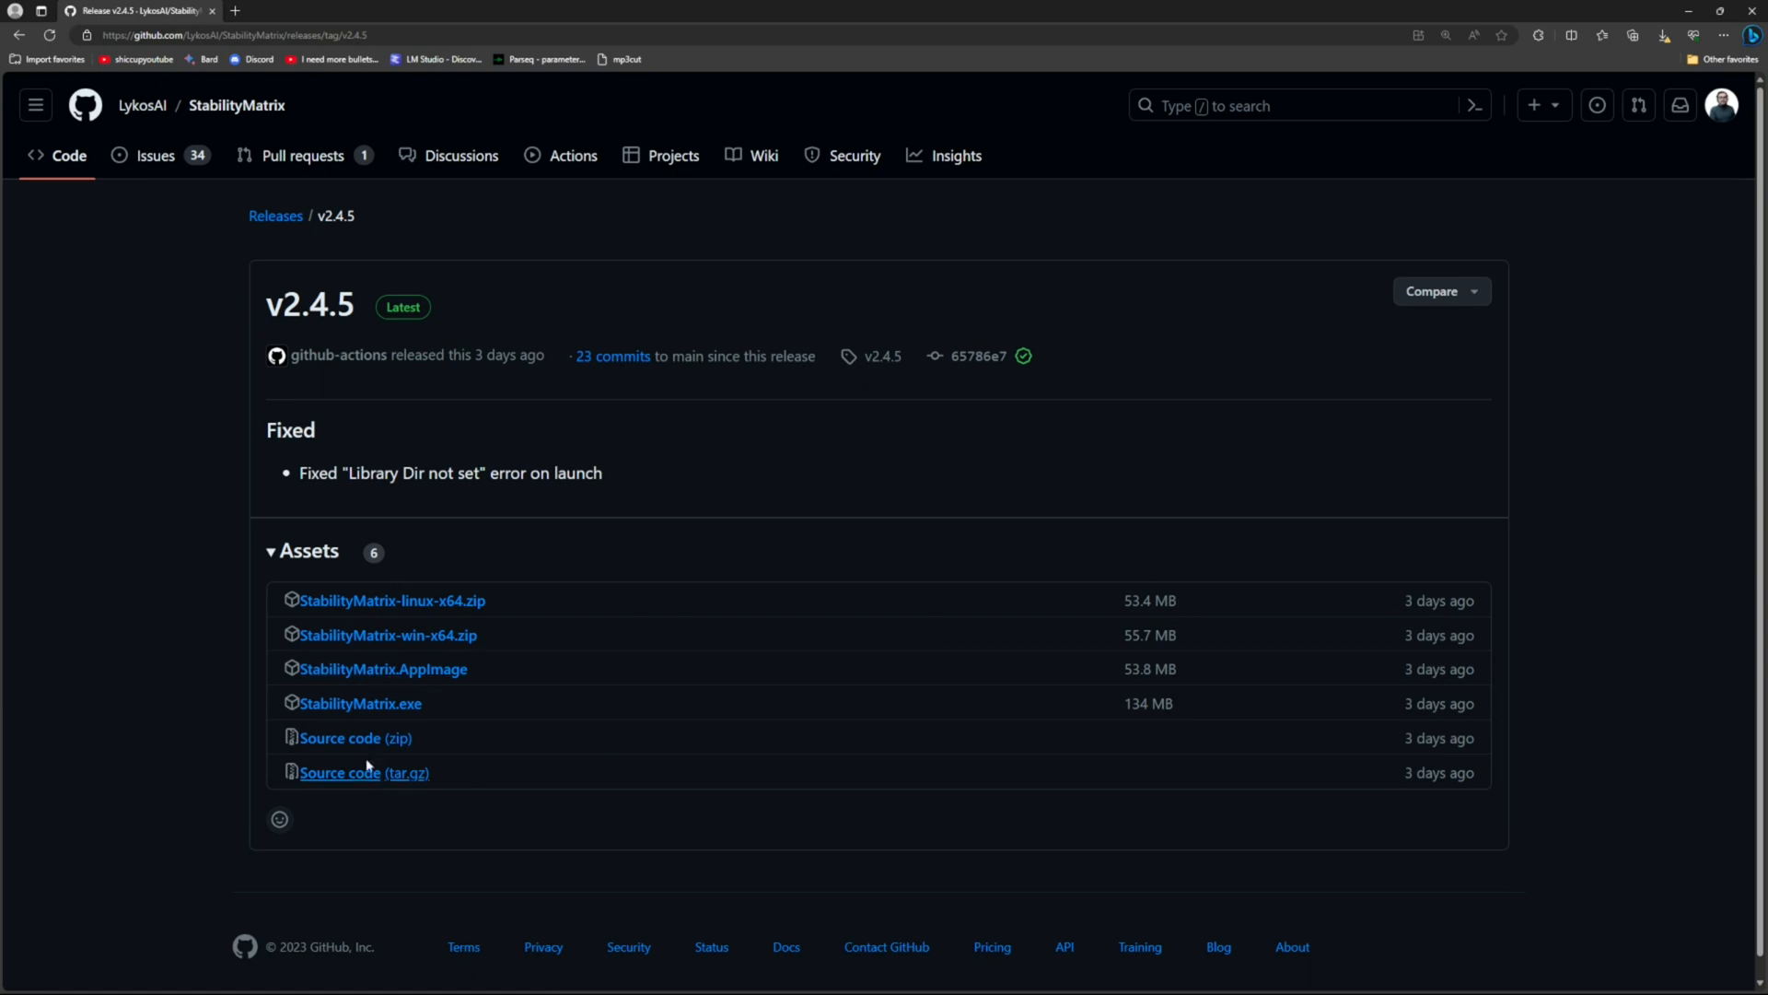
pyautogui.moveTo(499, 719)
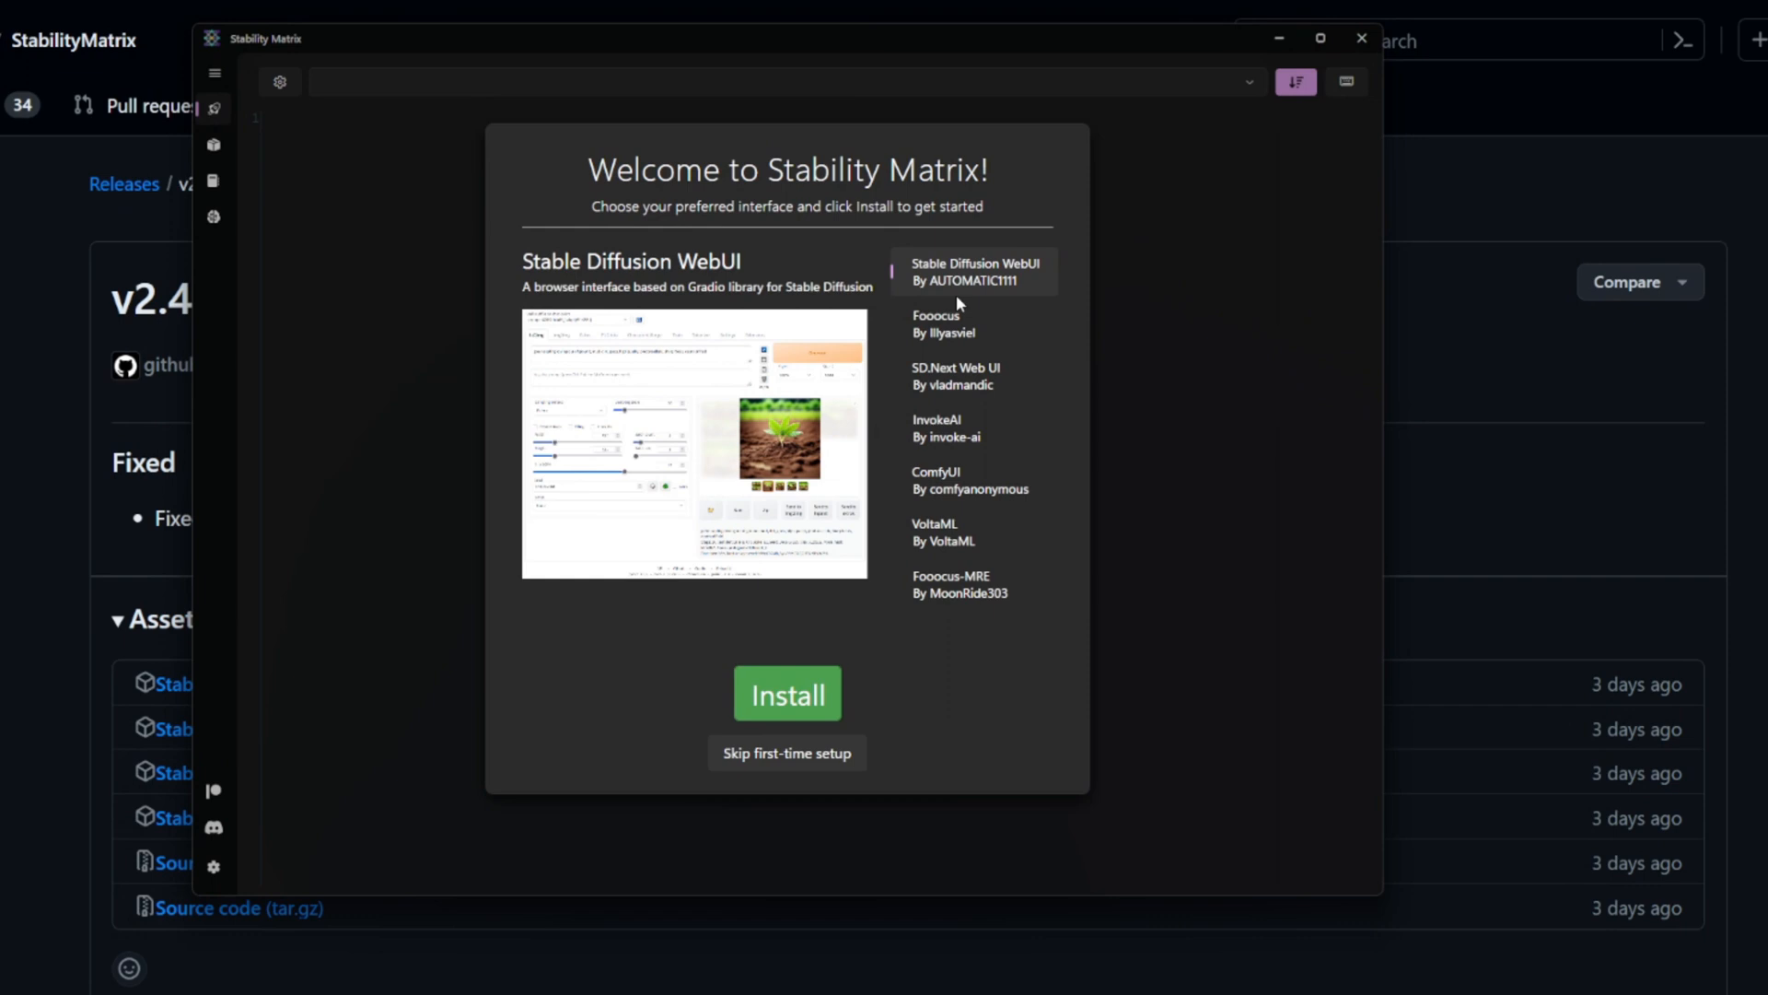
# Step: Preview SD.Next, InvokeAI, Fooocus-MRE and Fooocus, then choose Stable Diffusion WebUI to install
pyautogui.click(951, 375)
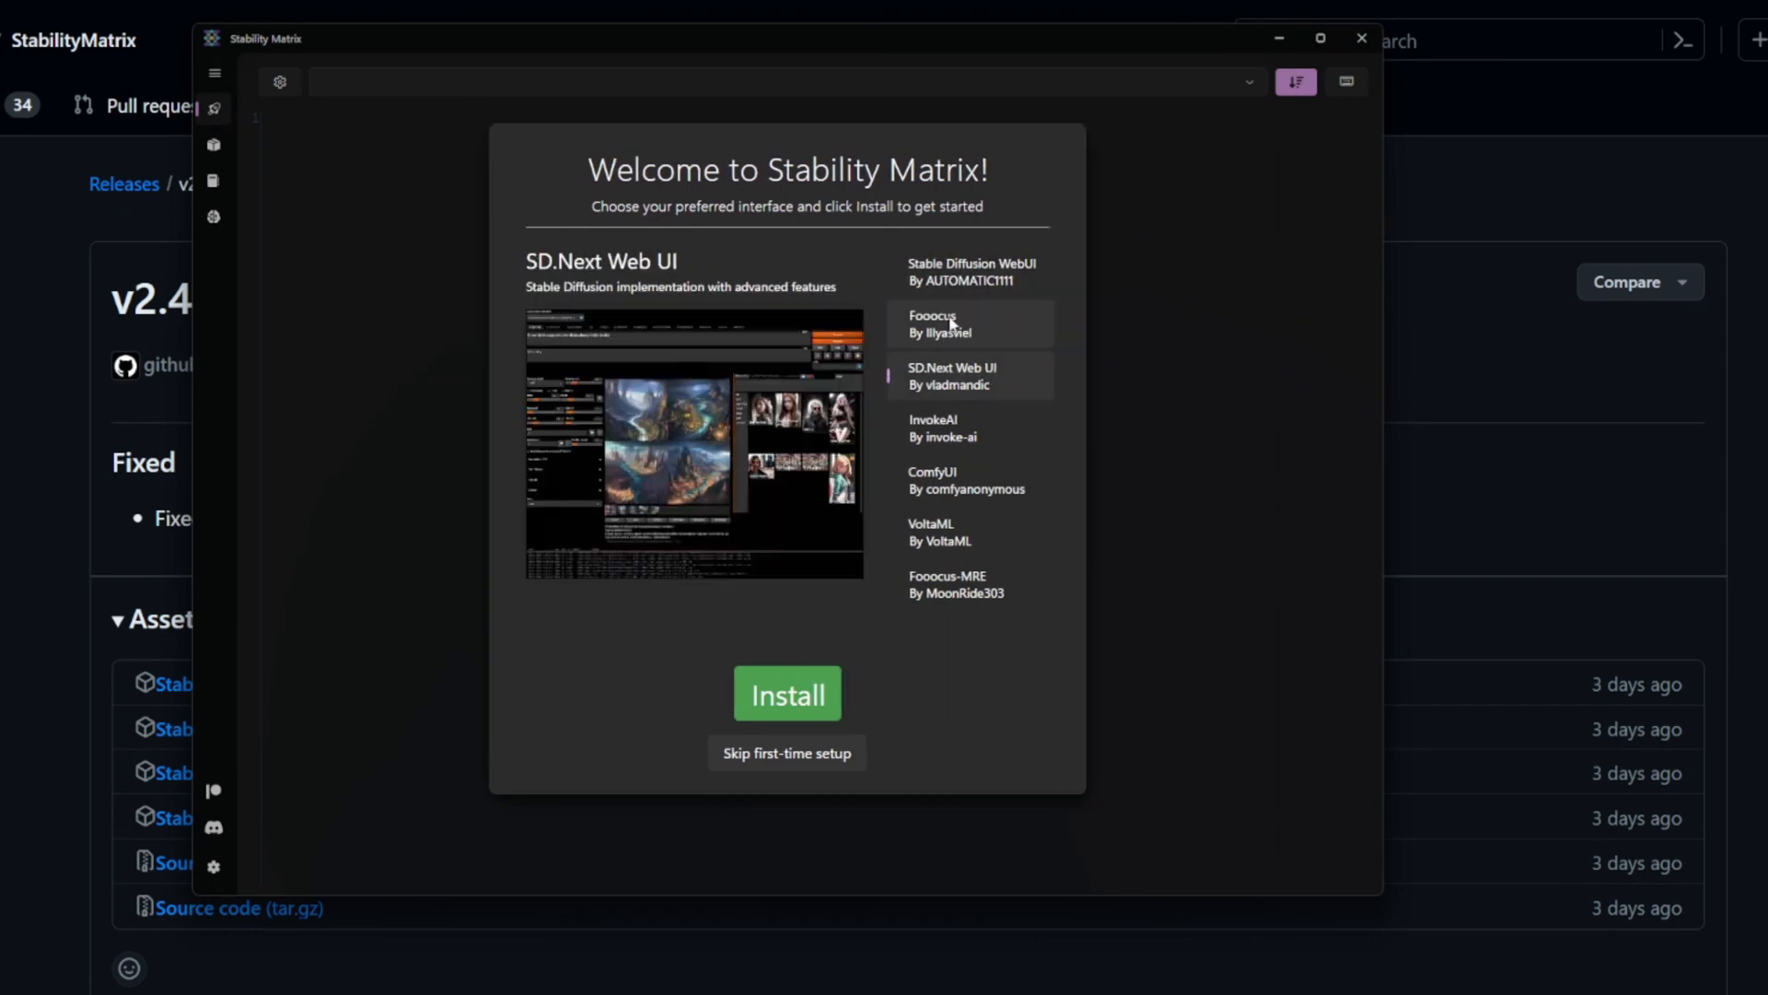
pyautogui.click(959, 427)
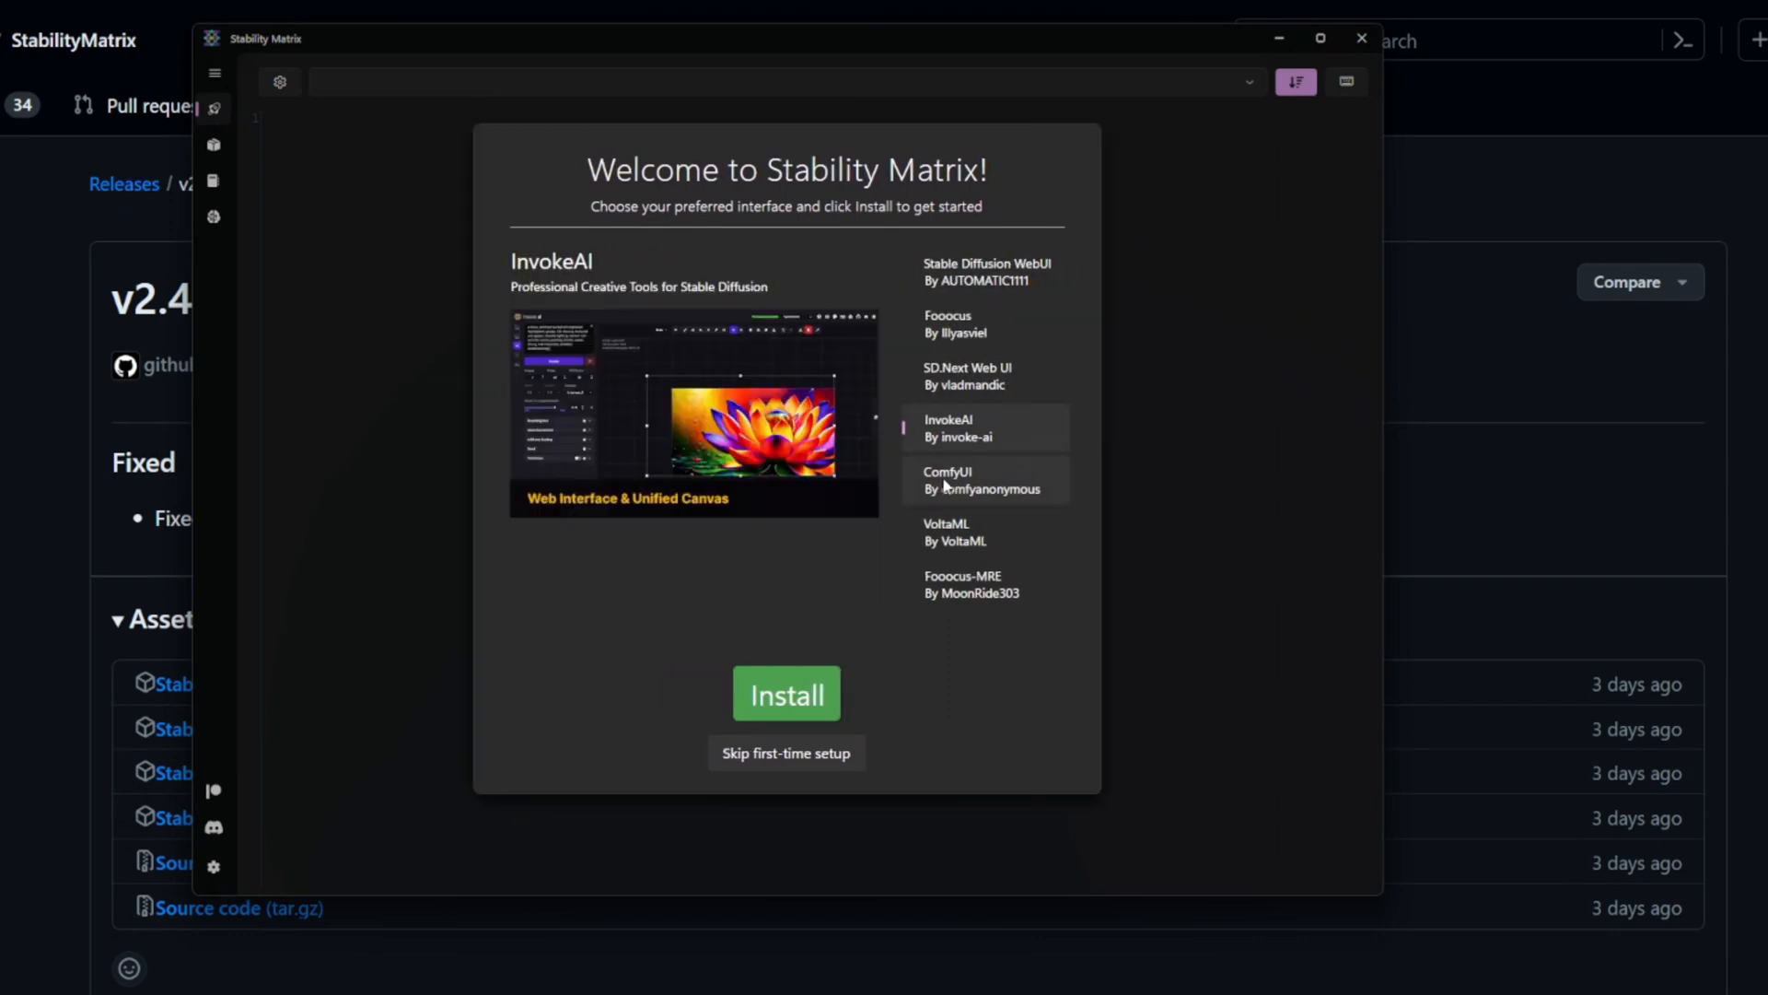
pyautogui.click(972, 584)
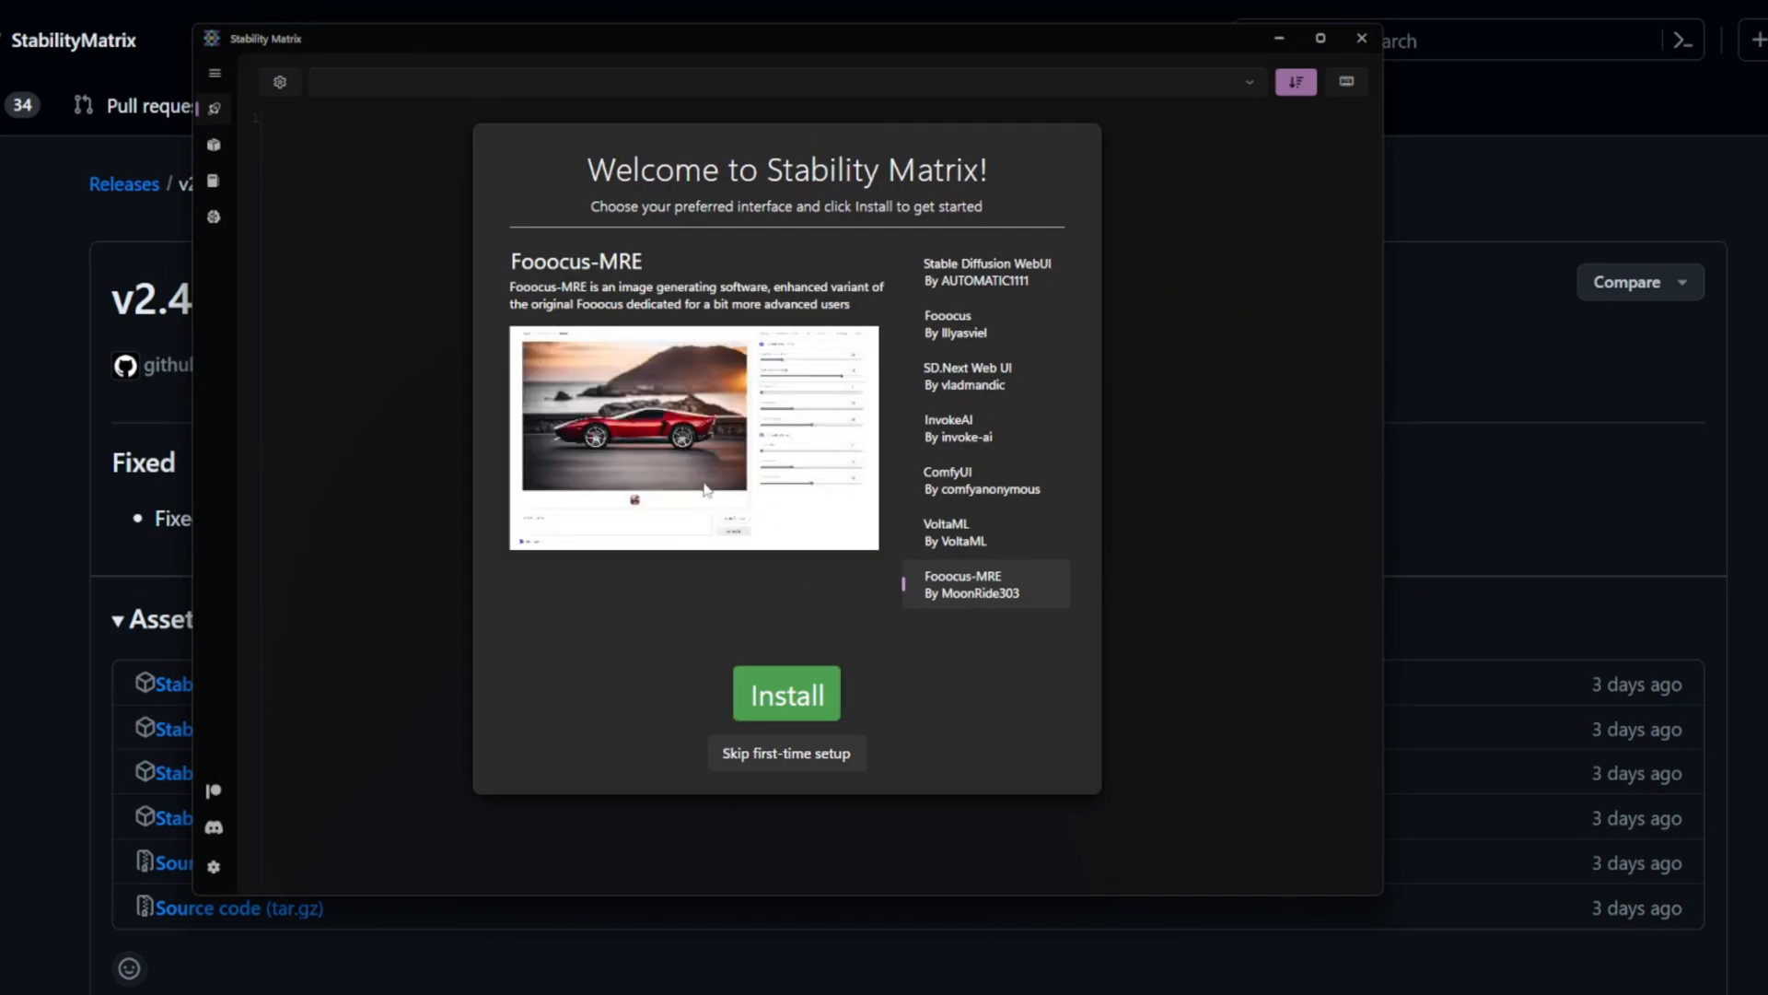
pyautogui.moveTo(843, 233)
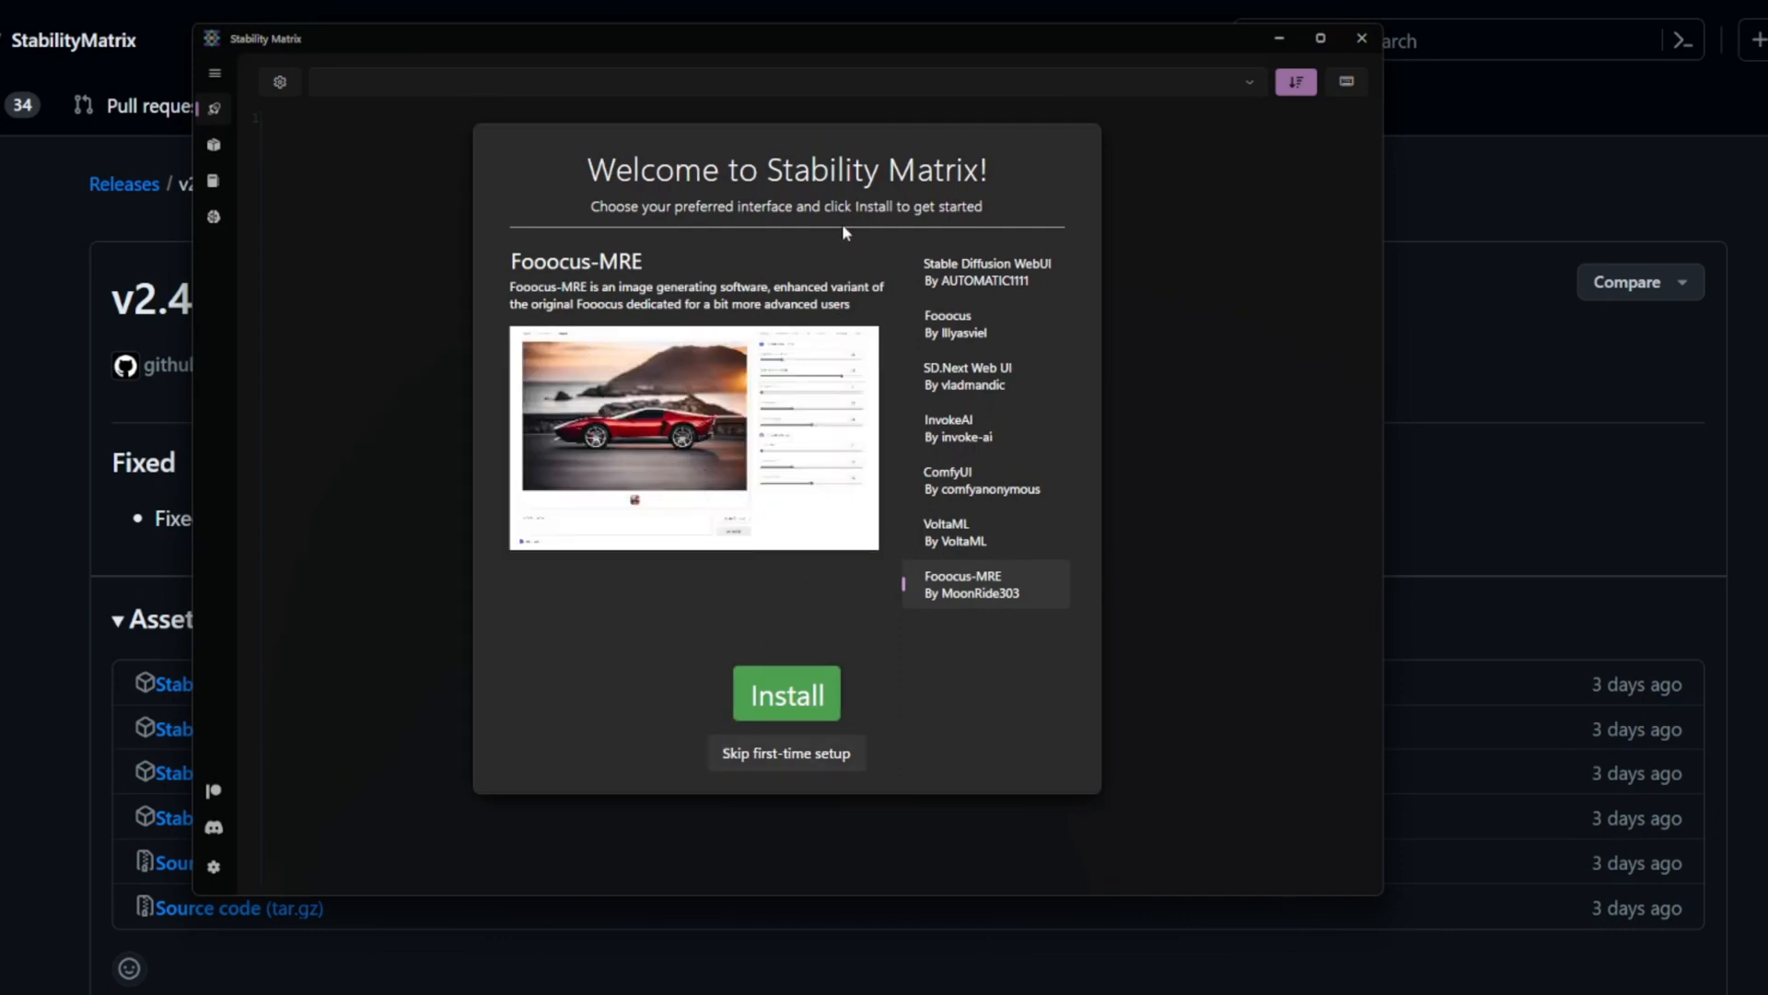
pyautogui.moveTo(751, 246)
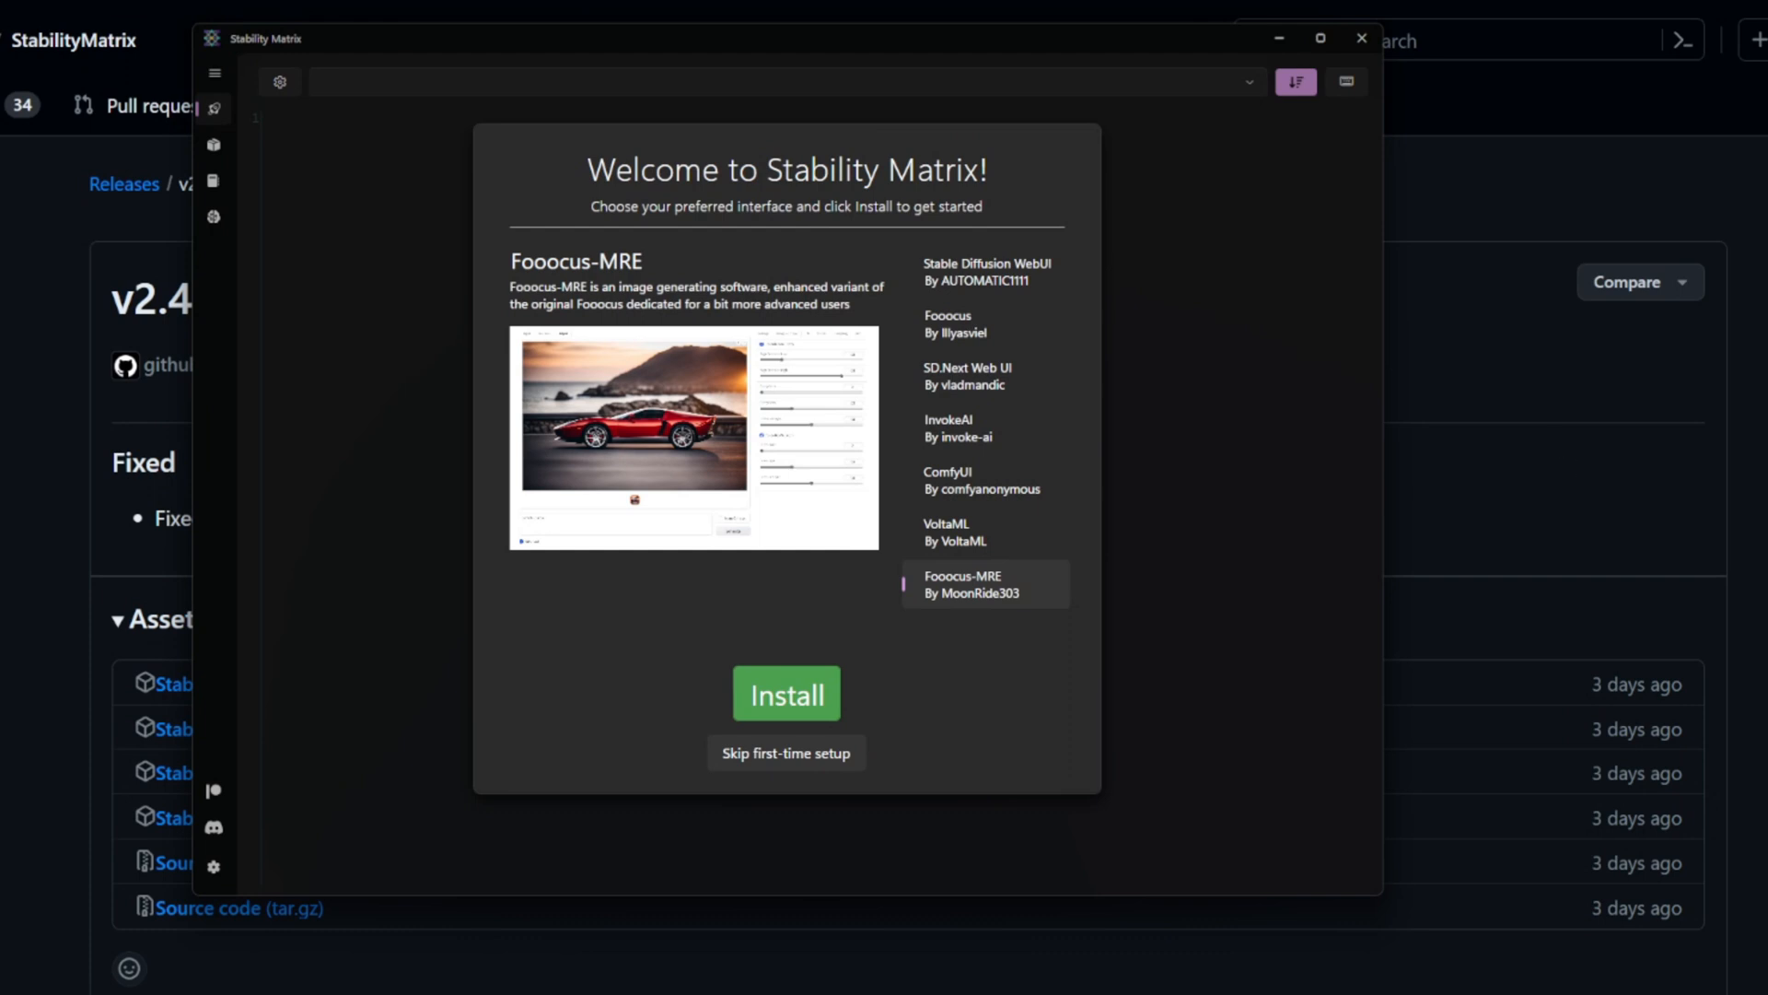
pyautogui.moveTo(594, 274)
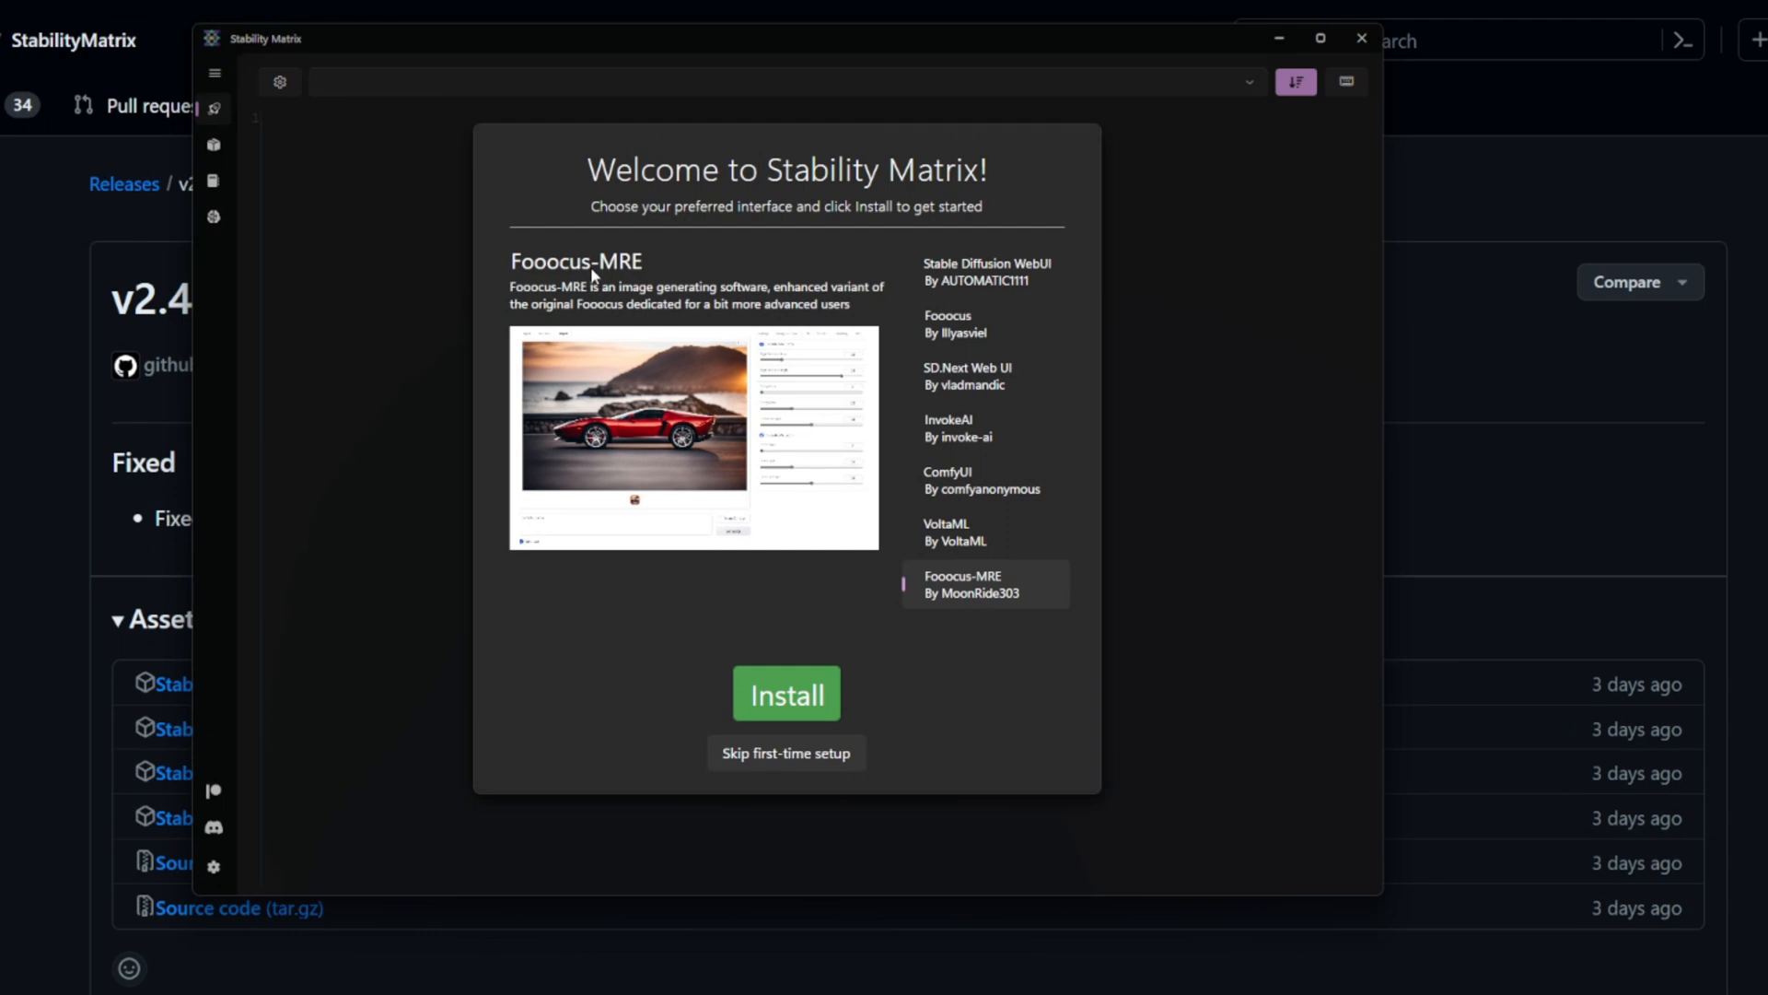
pyautogui.moveTo(732, 265)
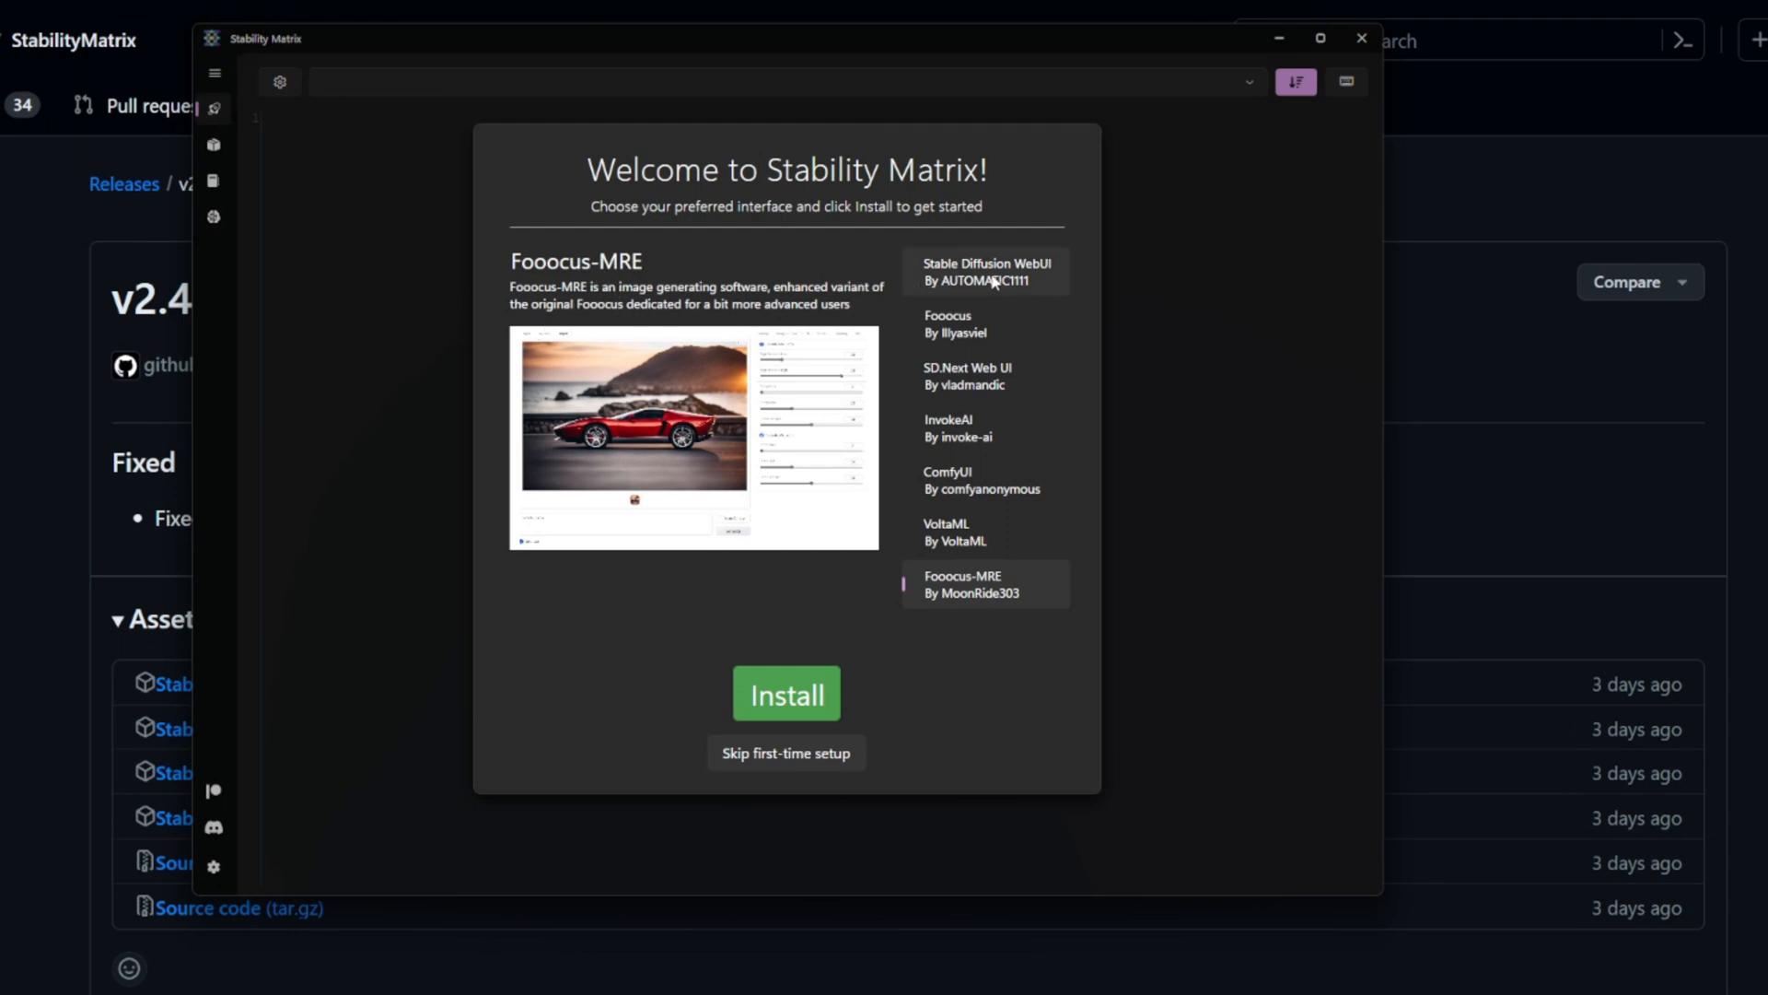
pyautogui.click(976, 323)
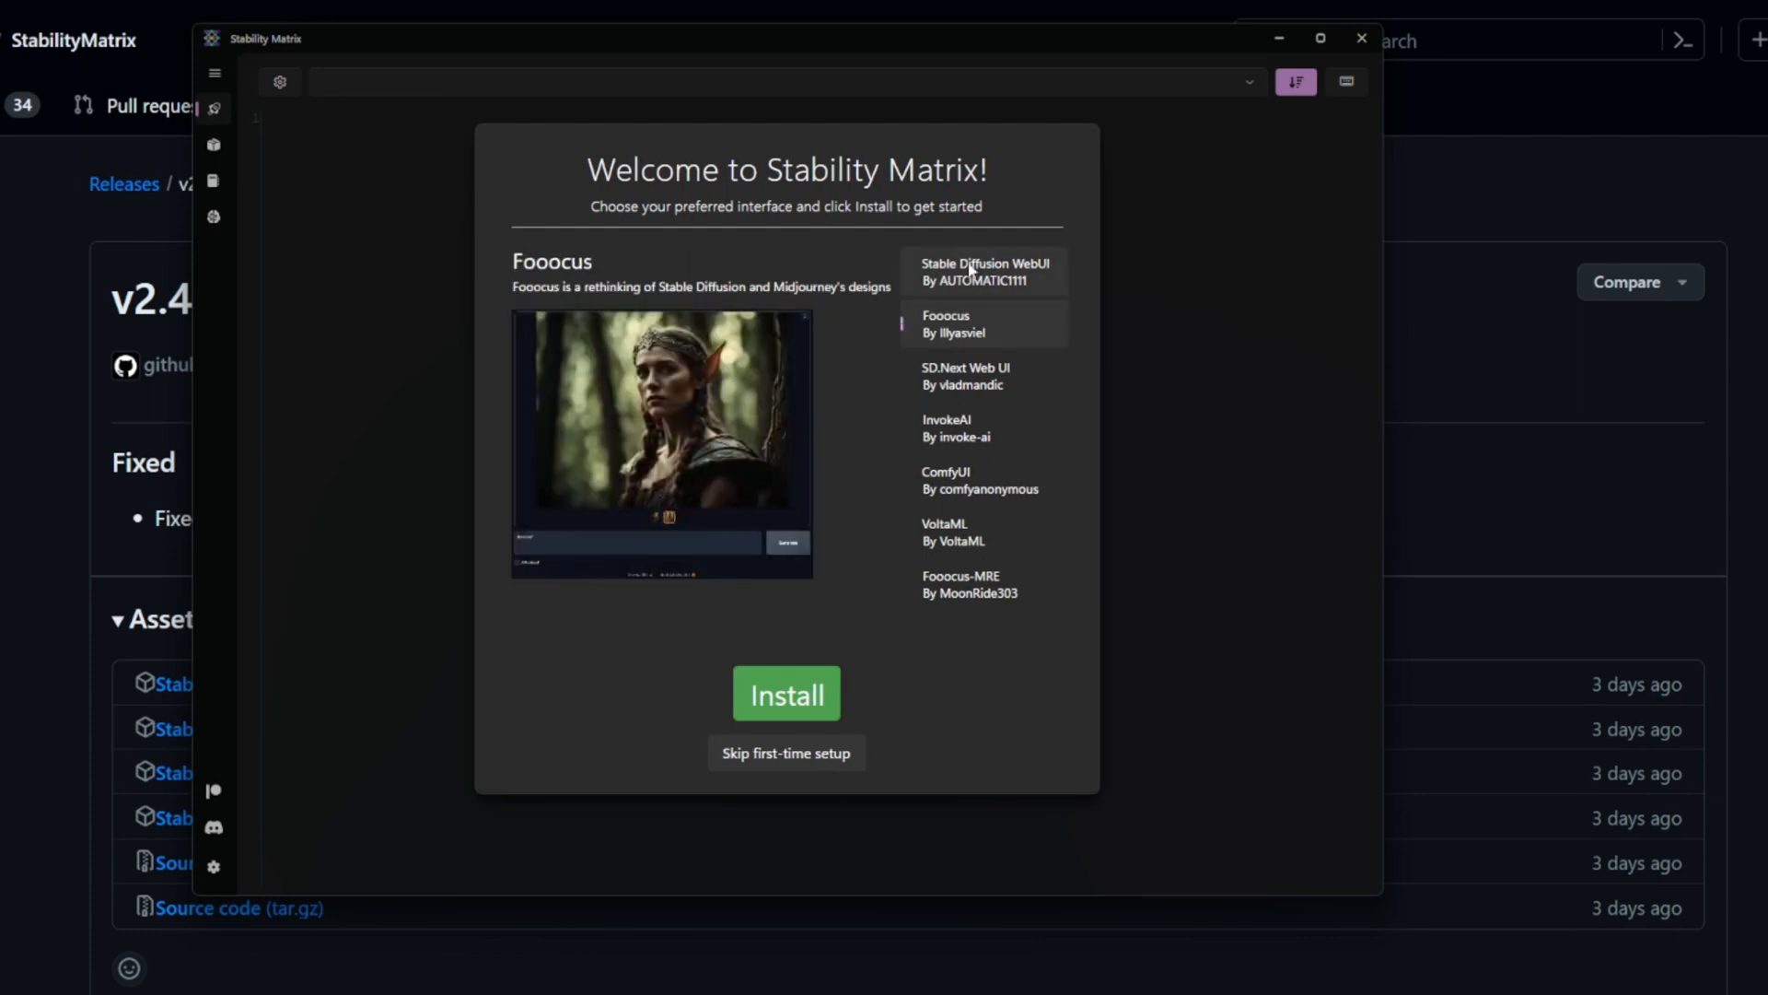
pyautogui.click(786, 693)
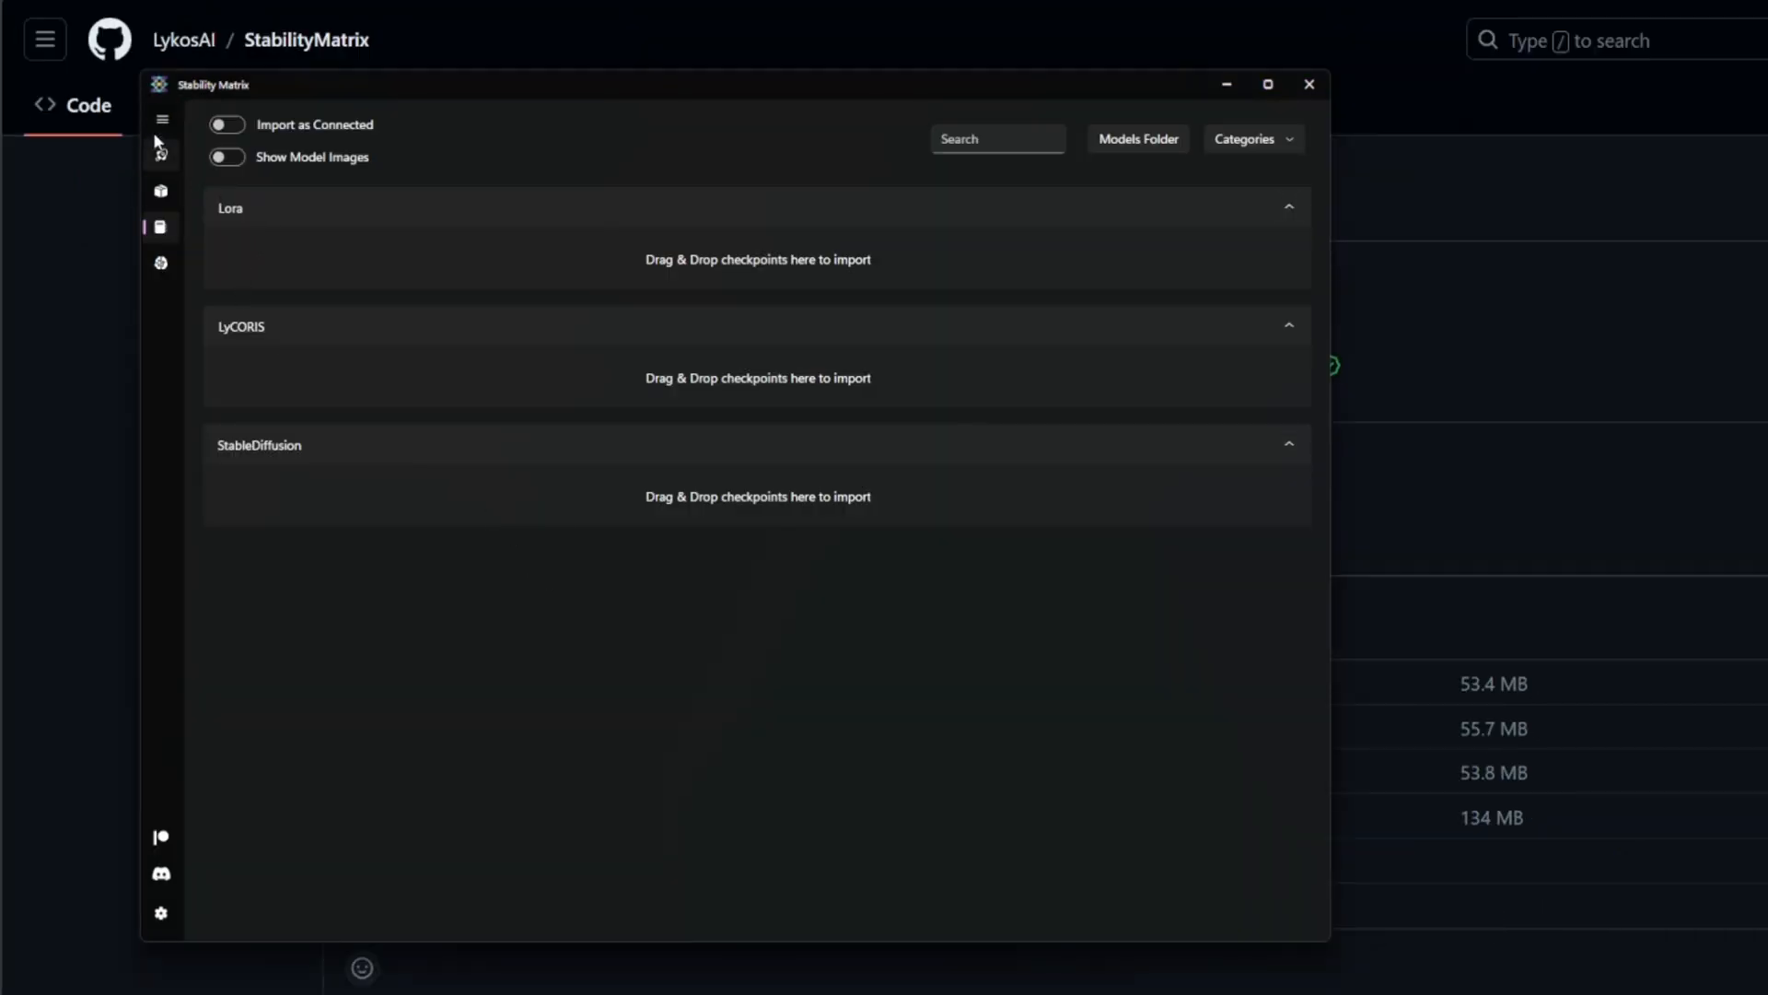
pyautogui.click(162, 152)
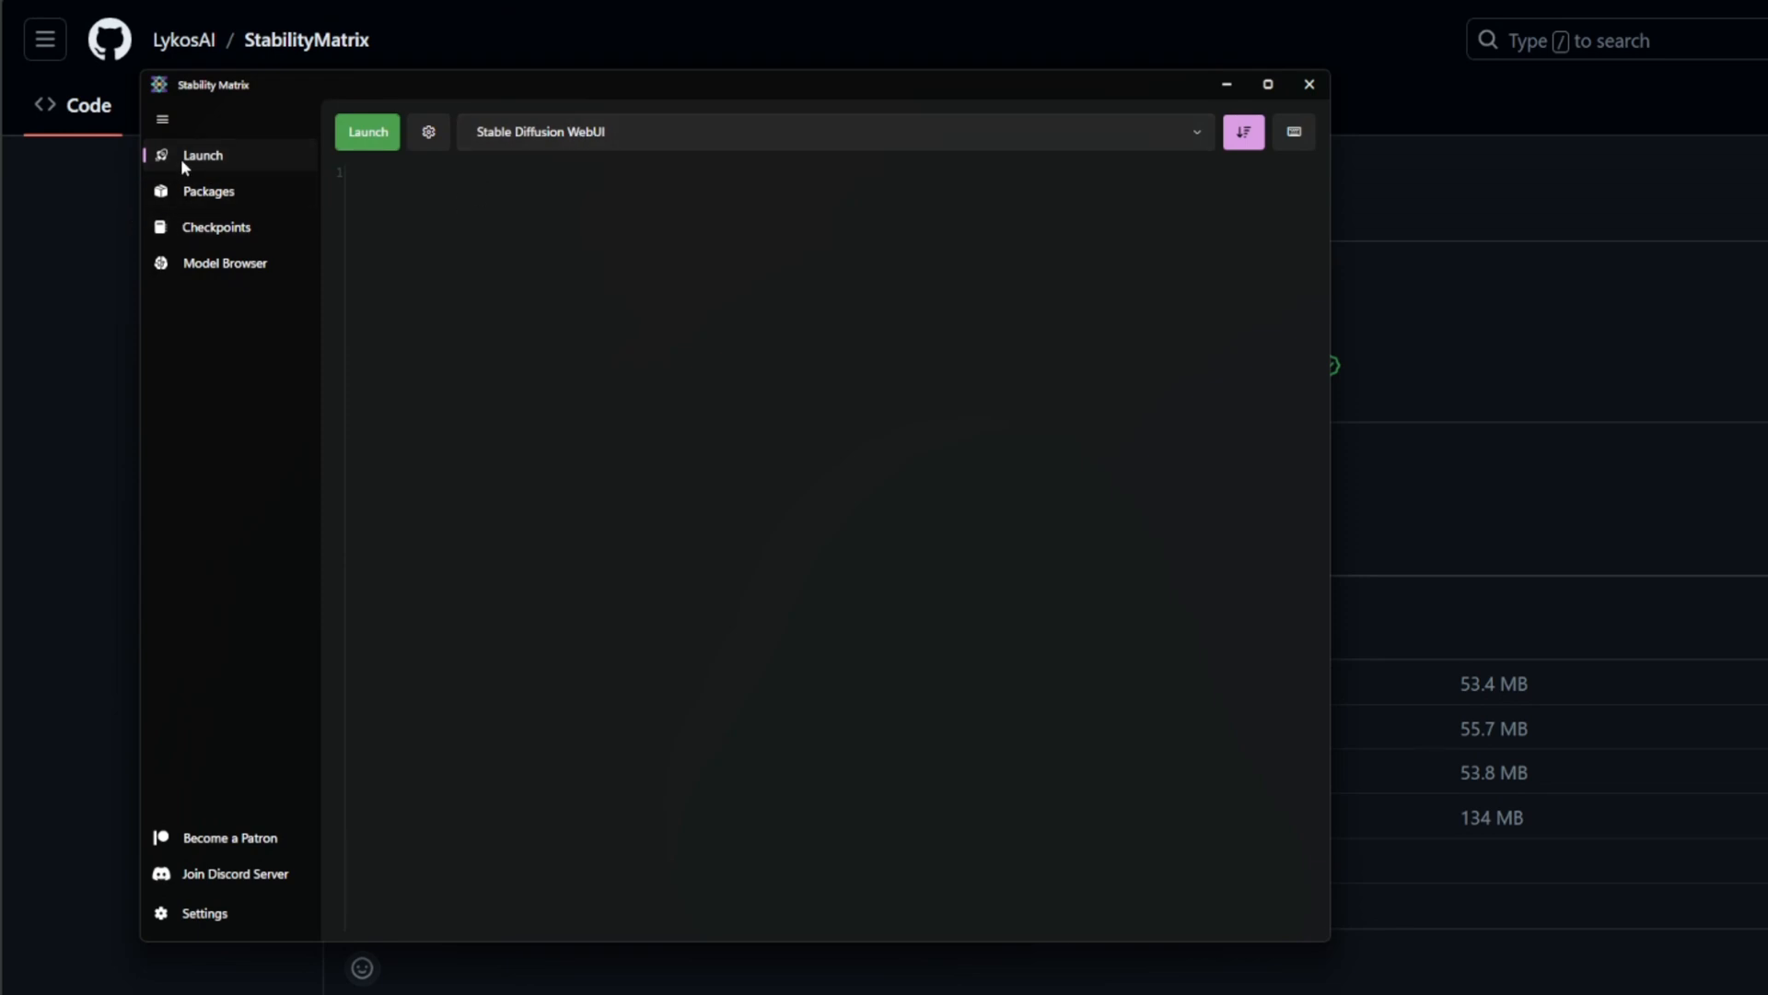
pyautogui.moveTo(449, 135)
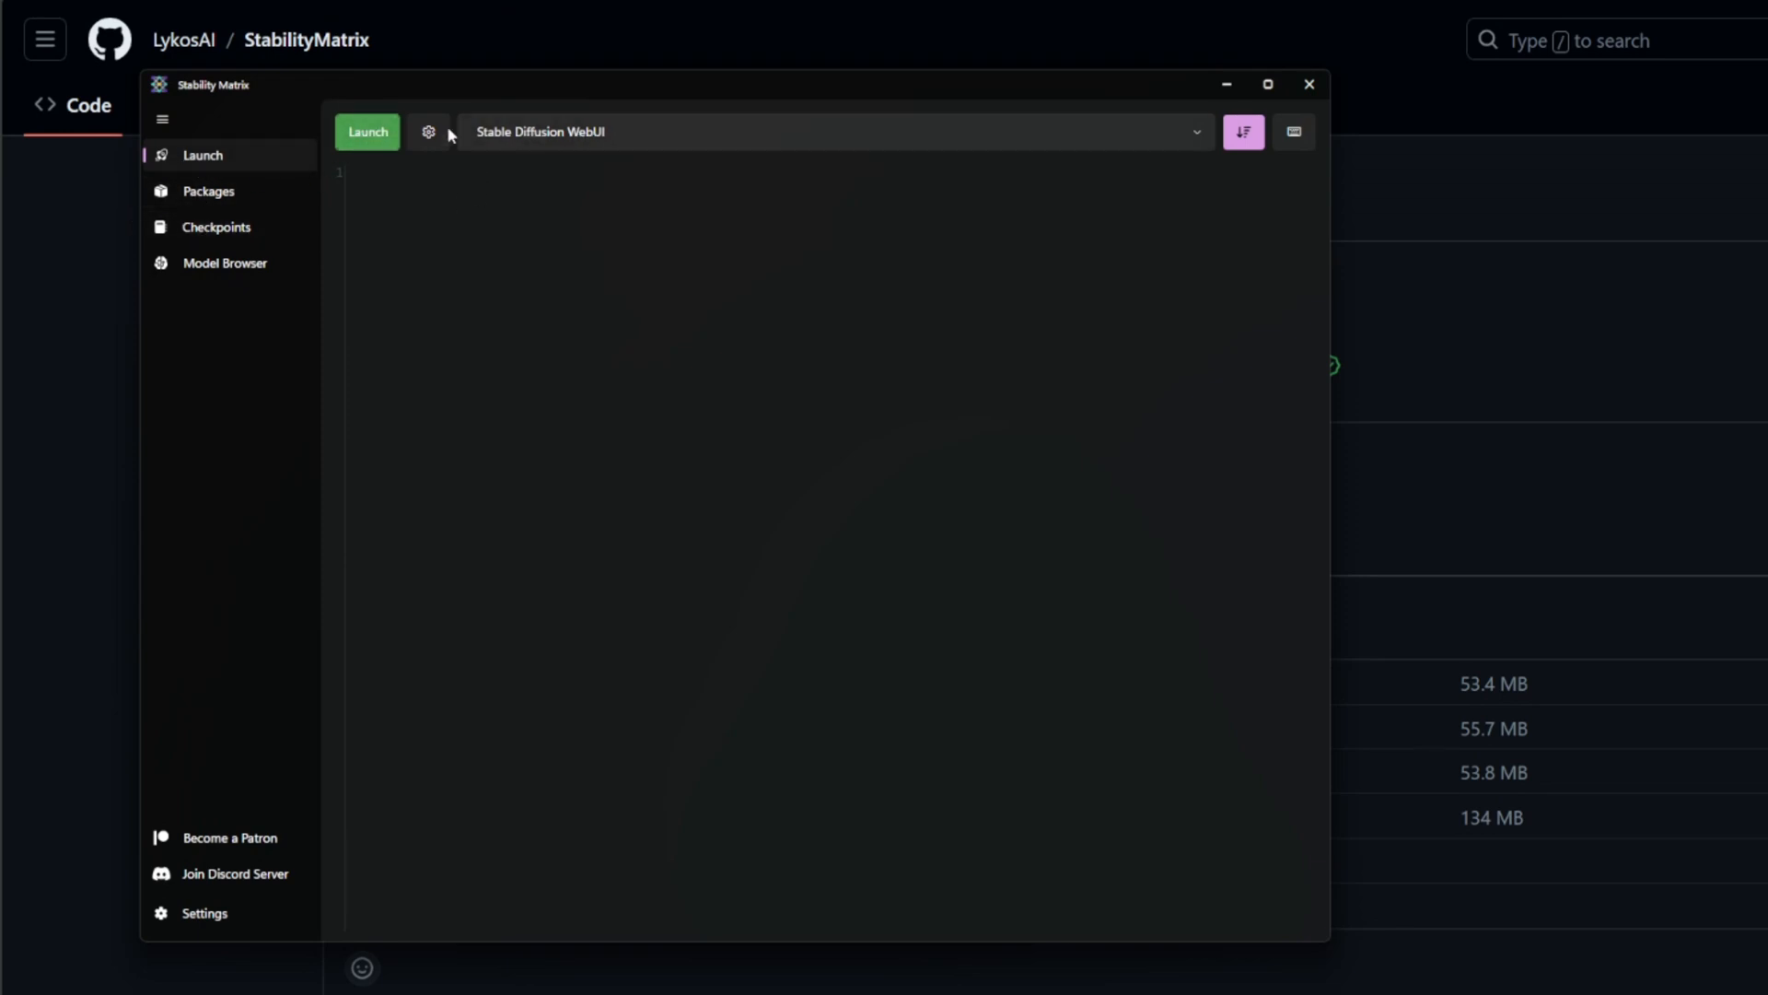
pyautogui.click(208, 192)
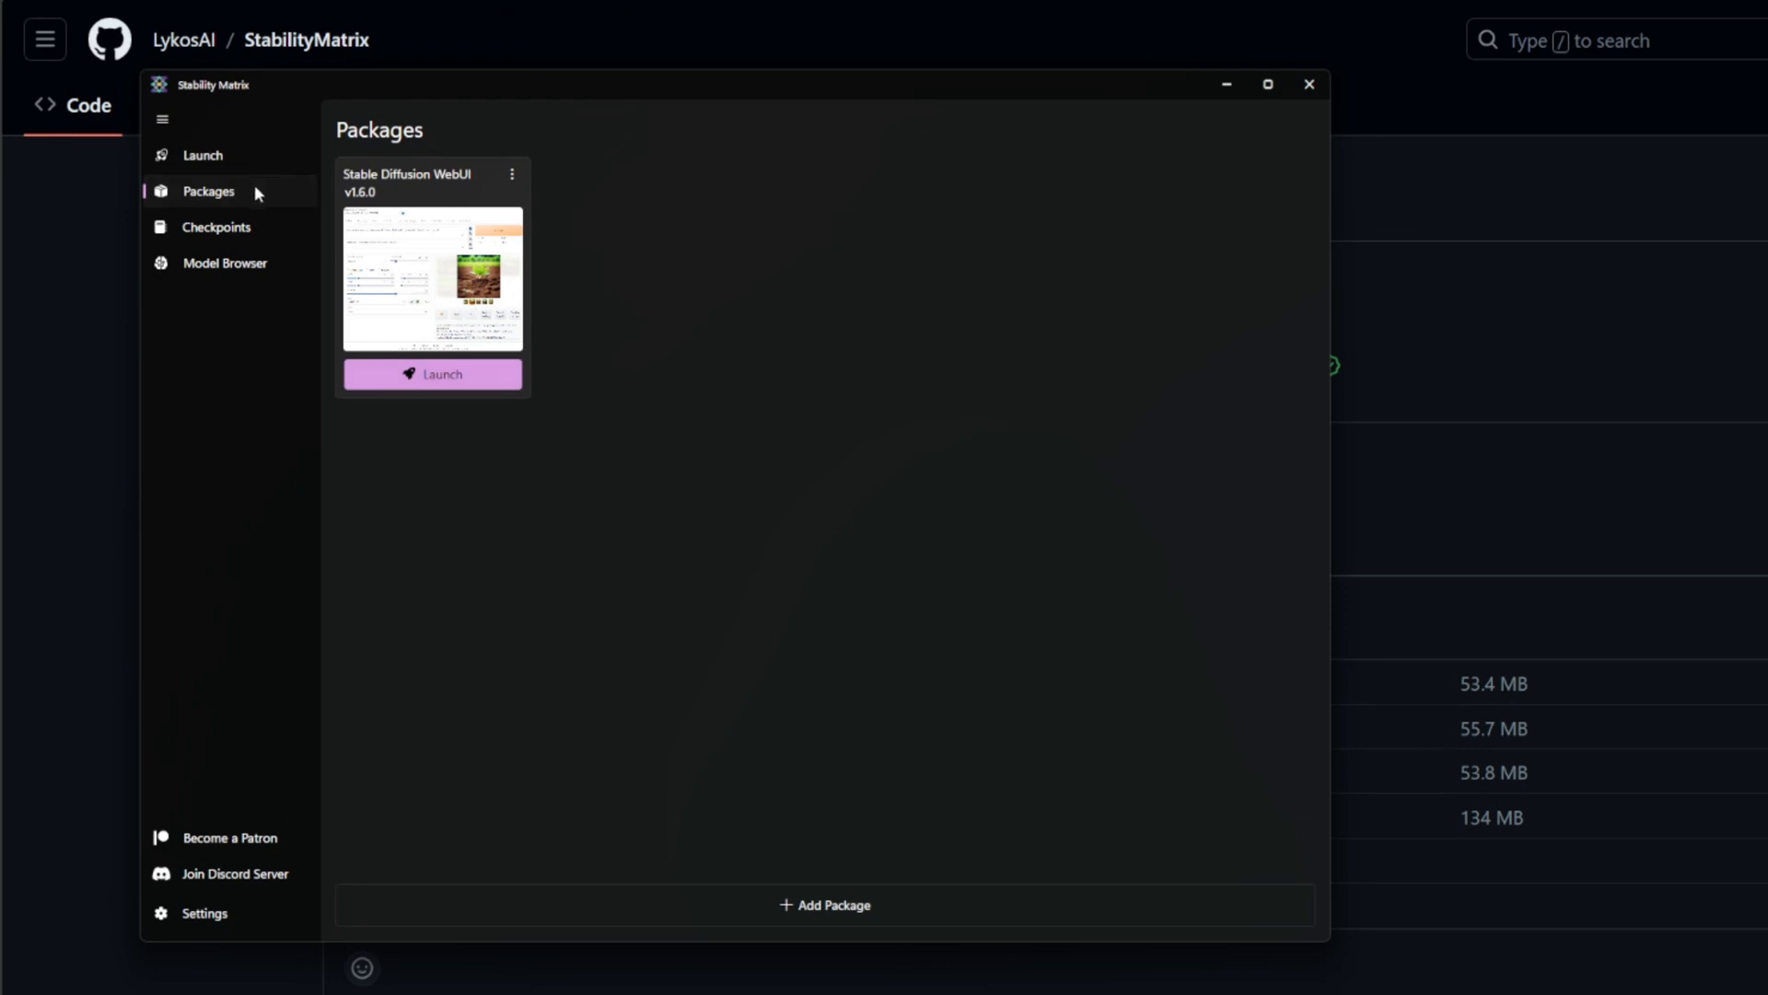
pyautogui.click(216, 227)
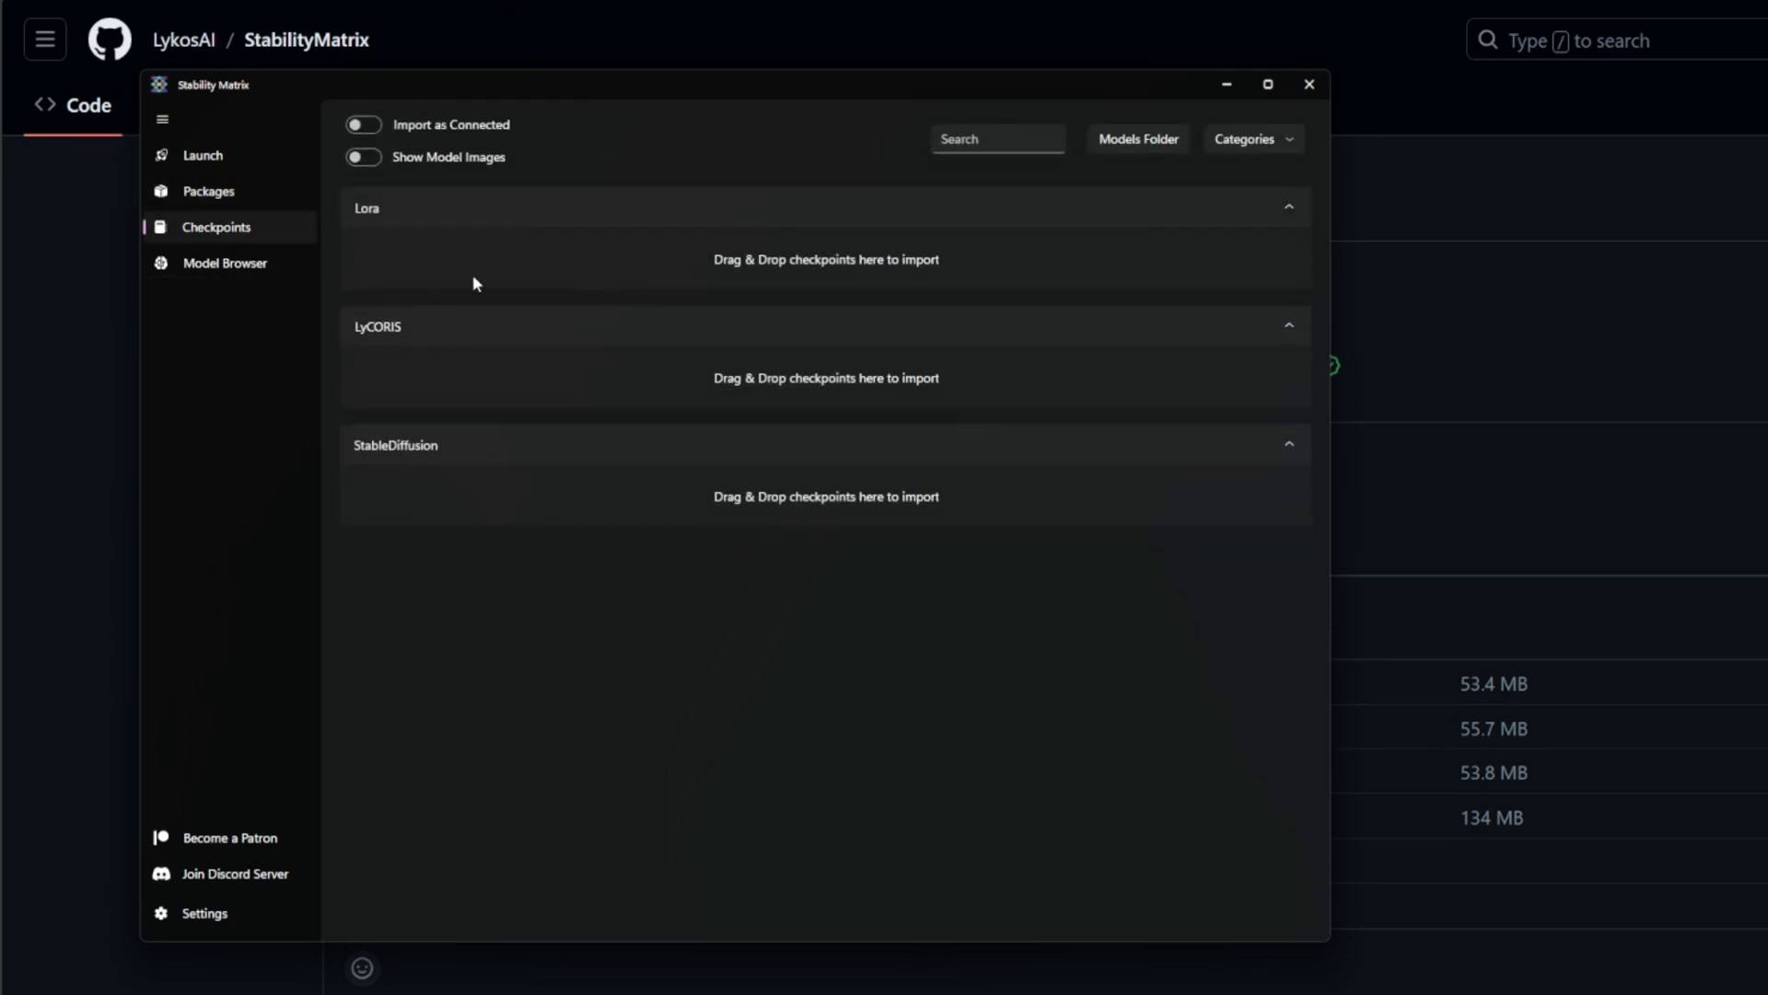
pyautogui.moveTo(541, 431)
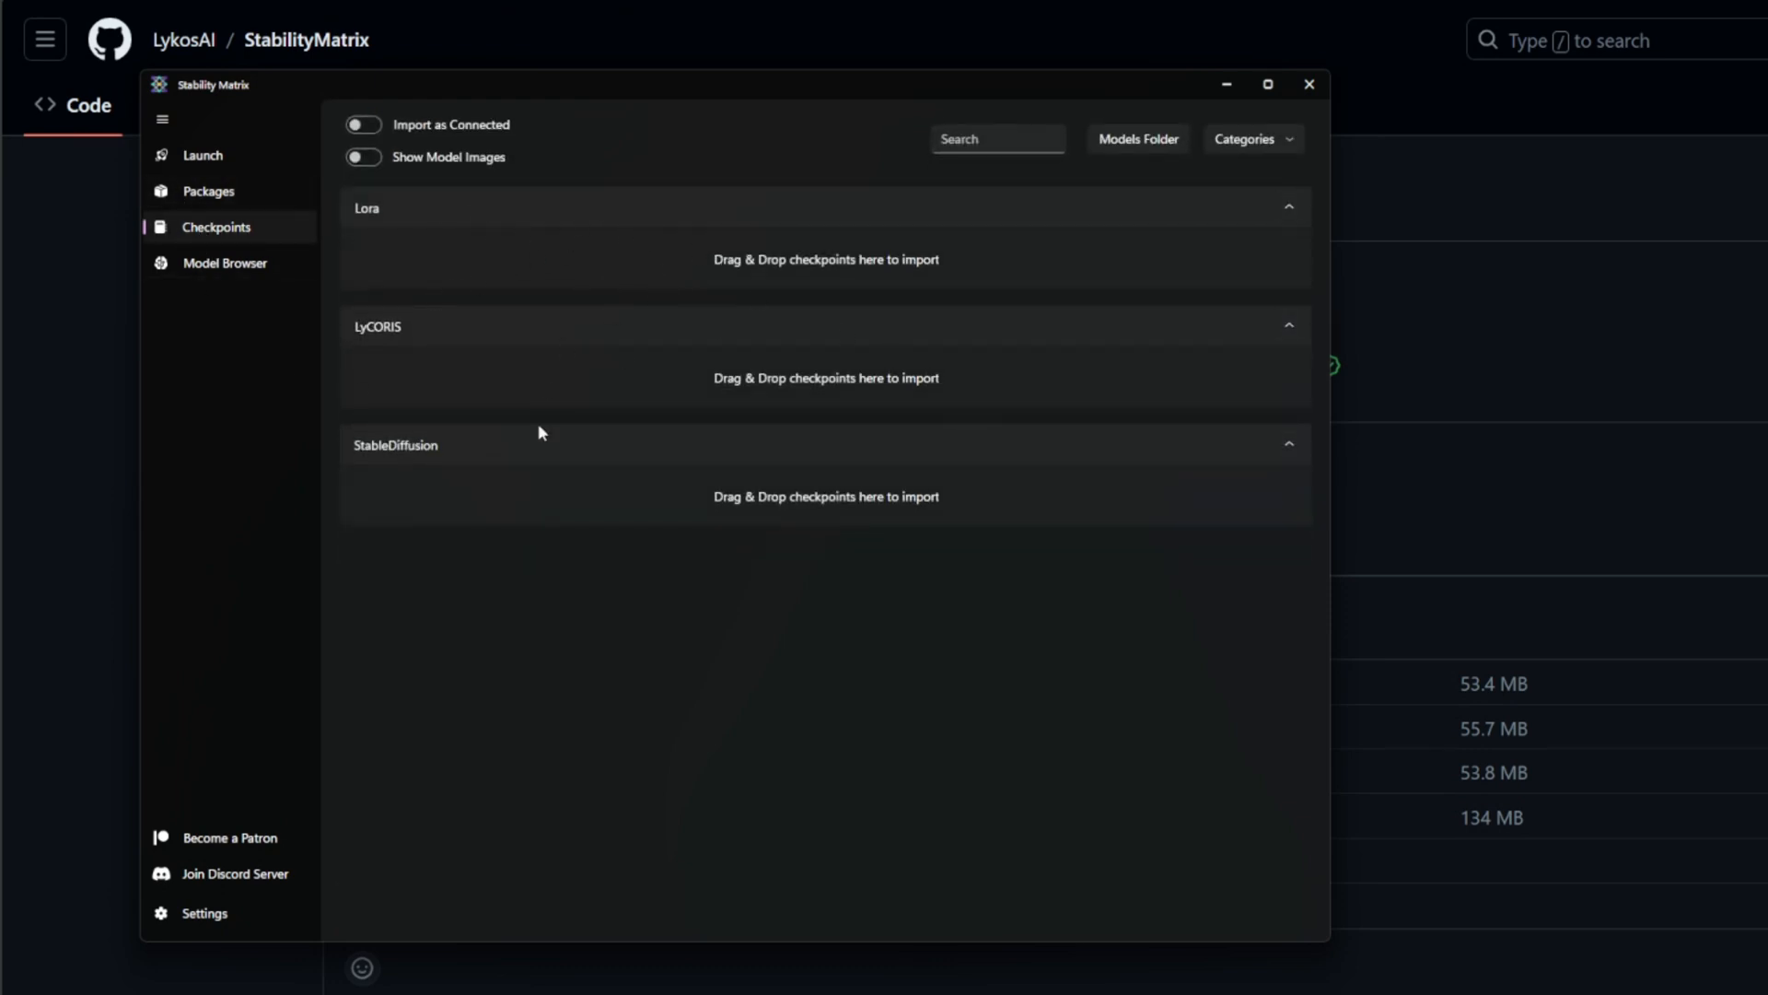
pyautogui.click(1138, 138)
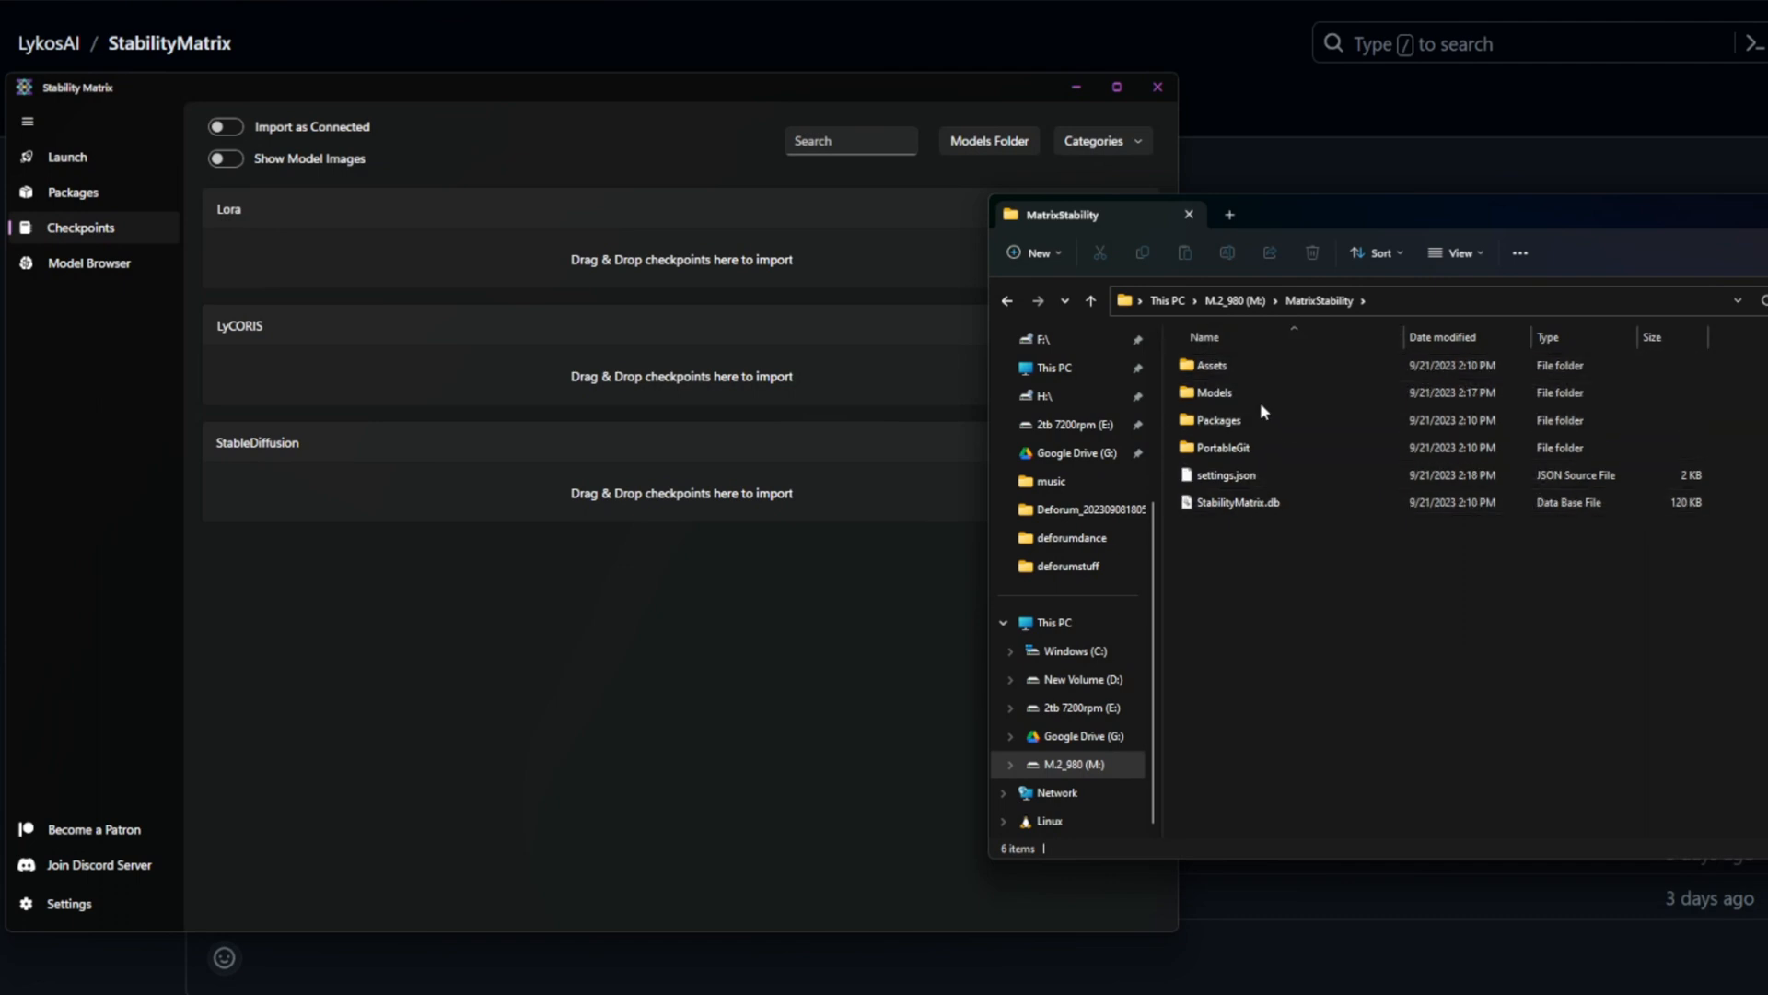
# Step: Open the Models folder, then its StableDiffusion subfolder, and go back to Models
pyautogui.doubleClick(1215, 392)
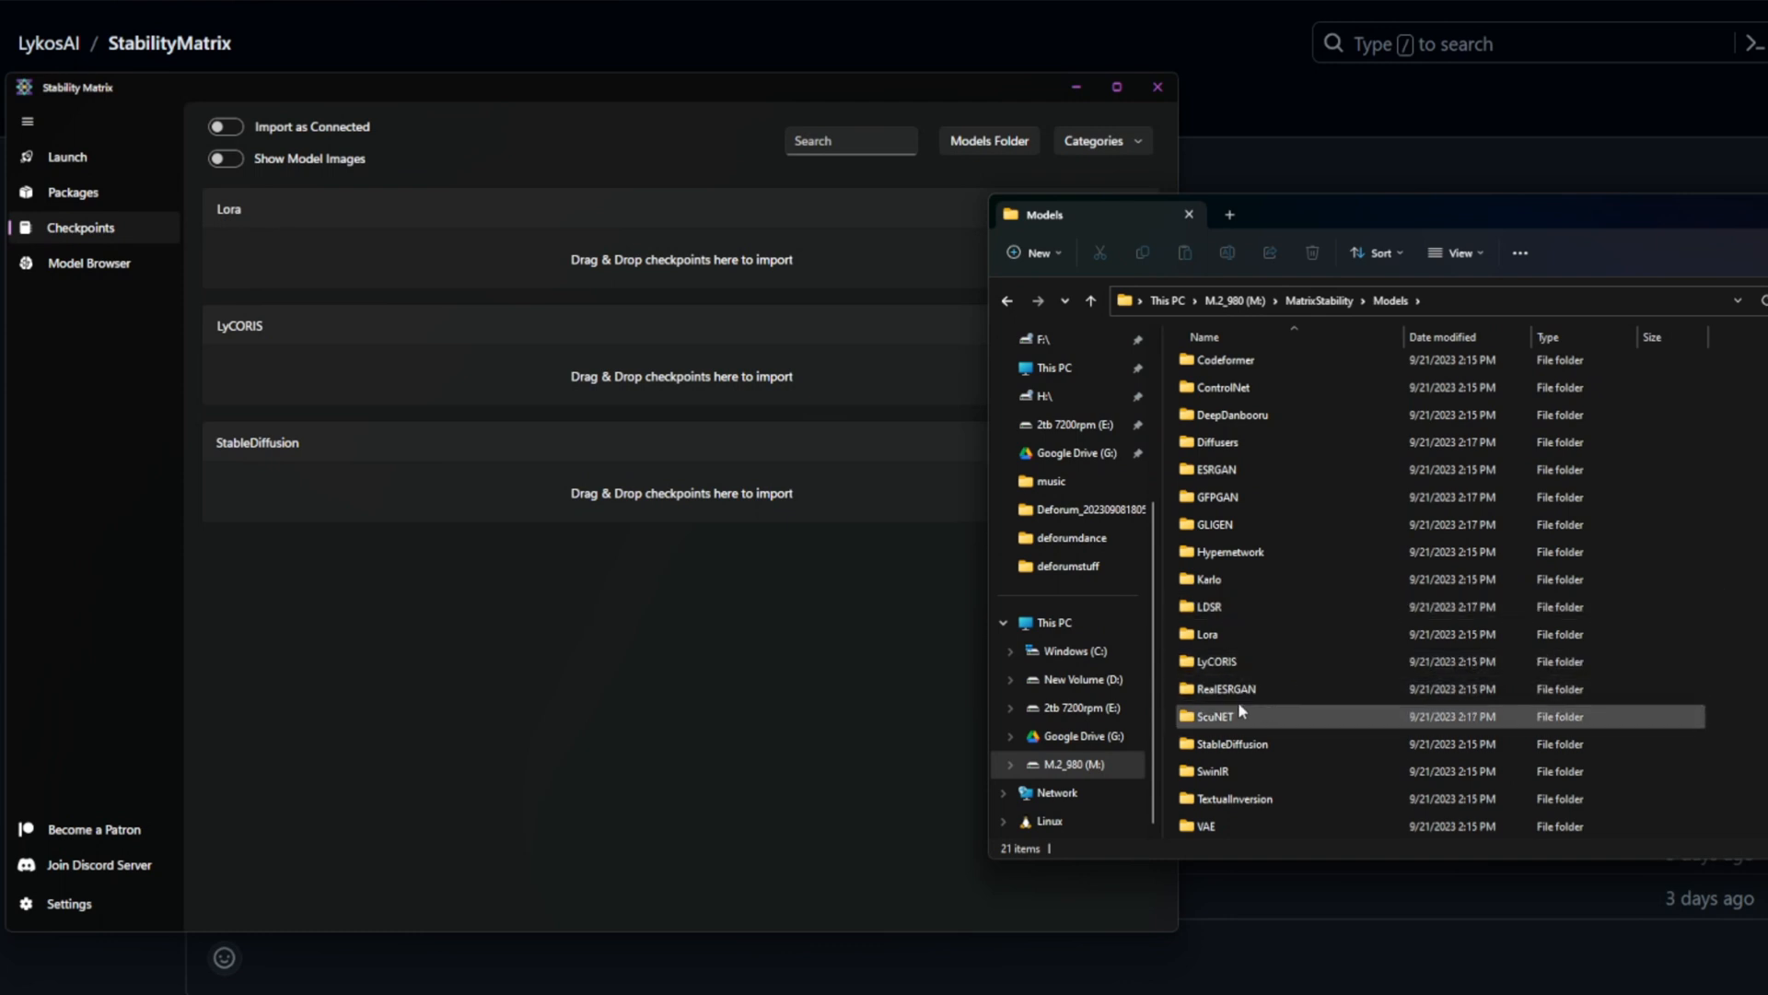
pyautogui.click(1239, 743)
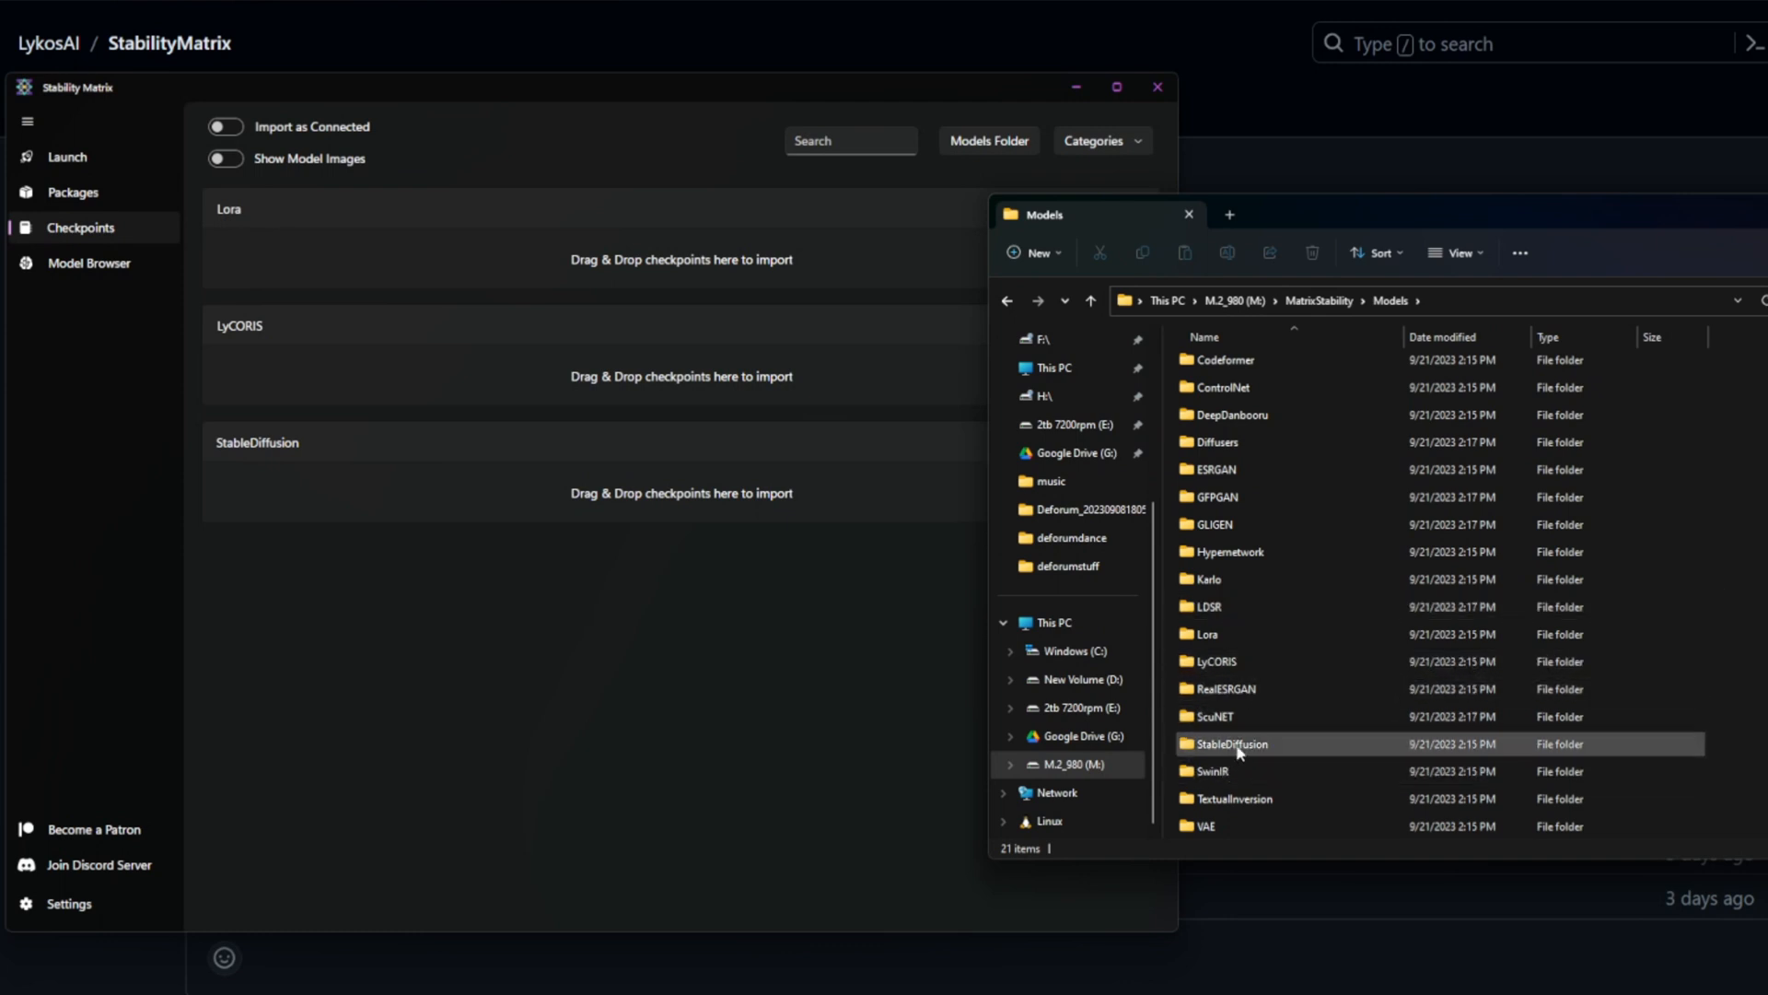
pyautogui.doubleClick(1233, 744)
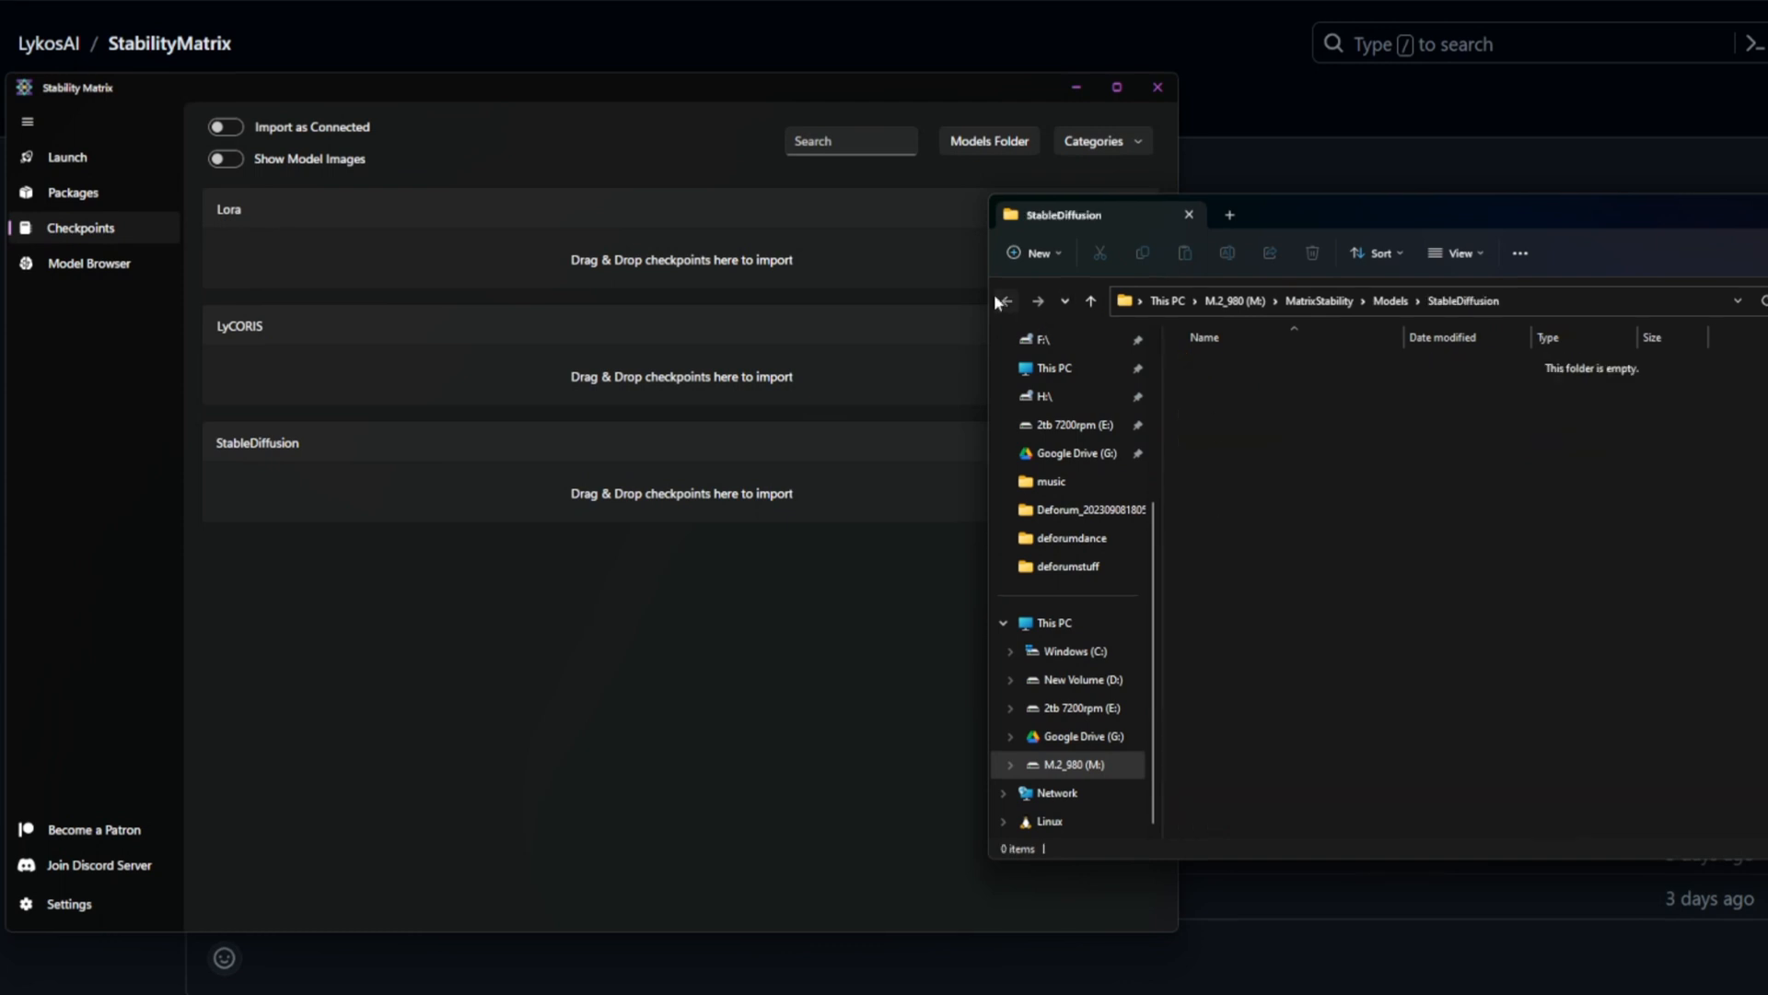
pyautogui.click(1008, 301)
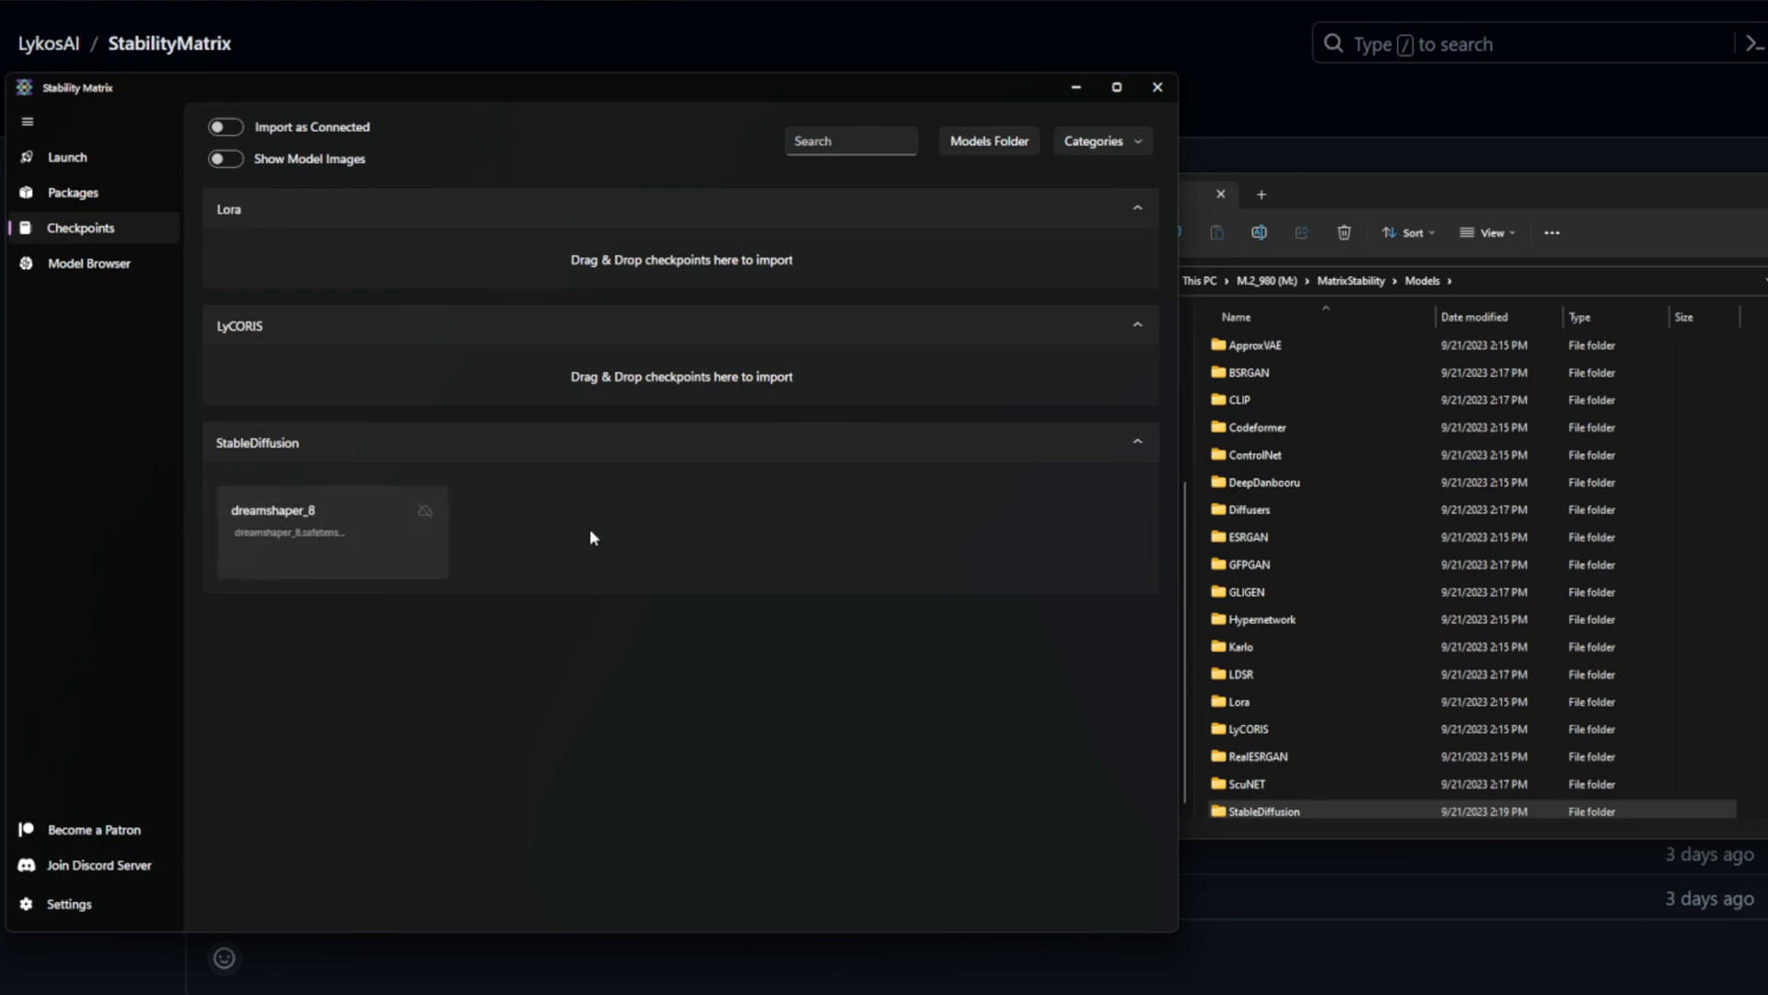
# Step: Run Find Connected Metadata on the StableDiffusion checkpoints to link DreamShaper metadata
pyautogui.rightClick(593, 538)
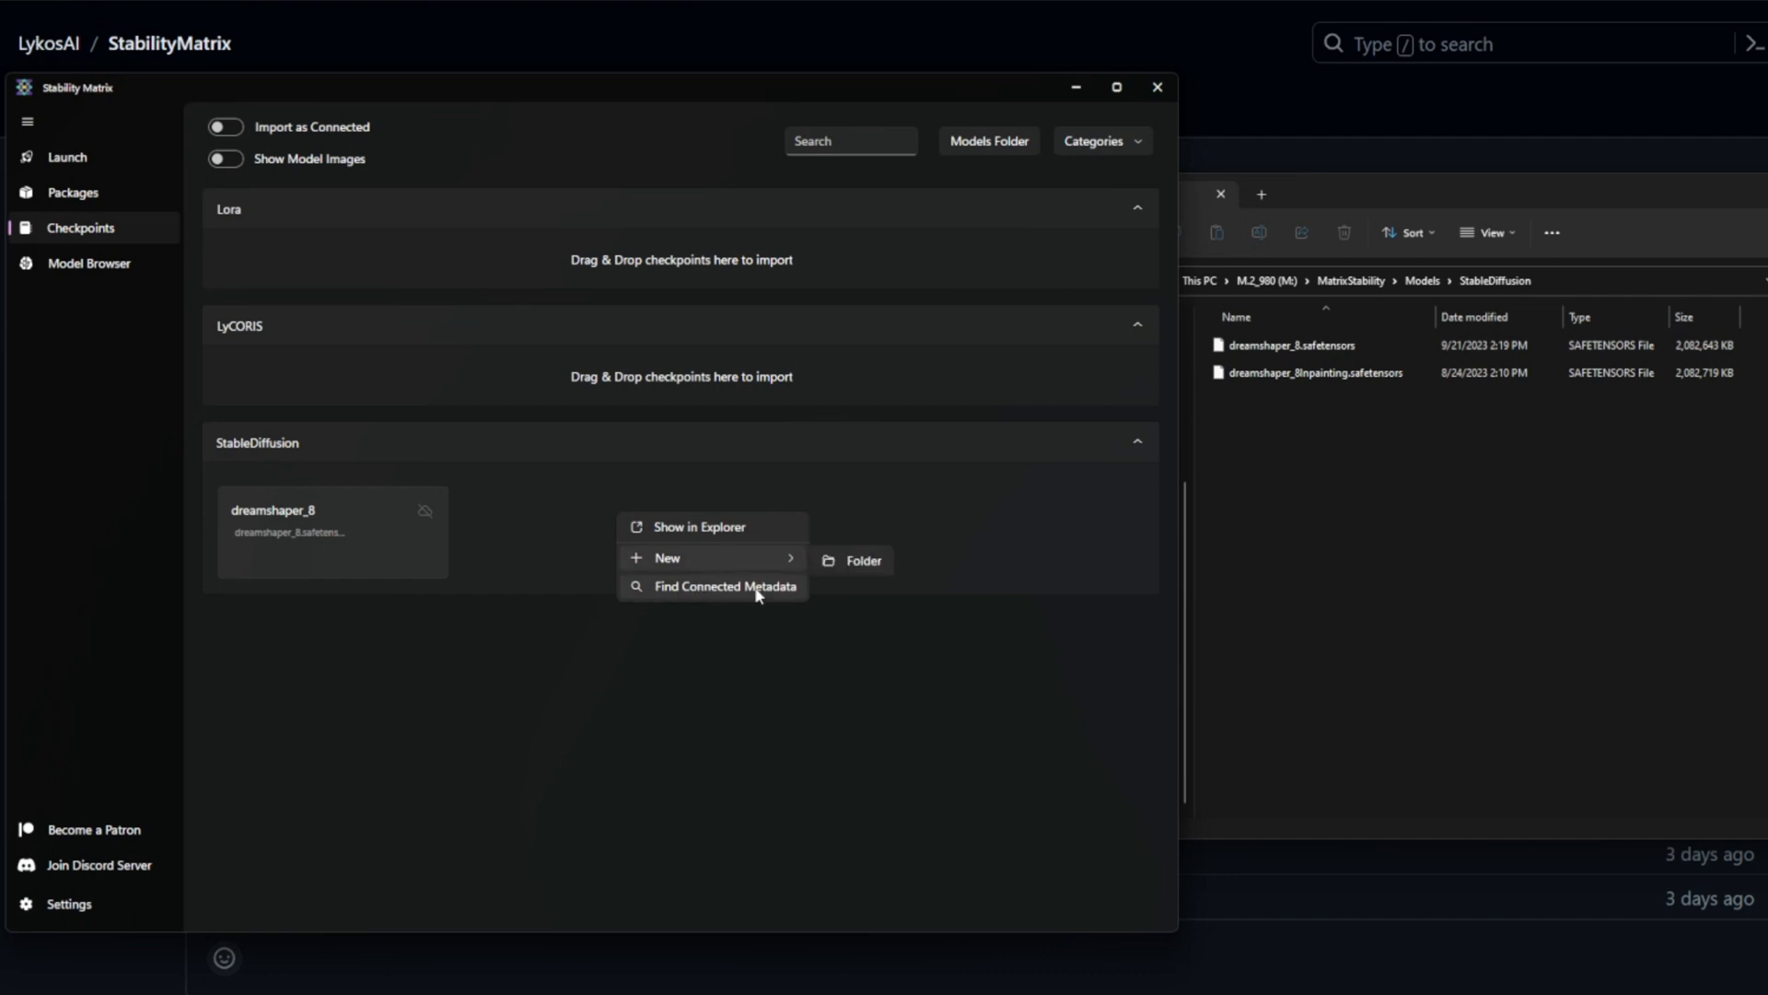
pyautogui.click(724, 587)
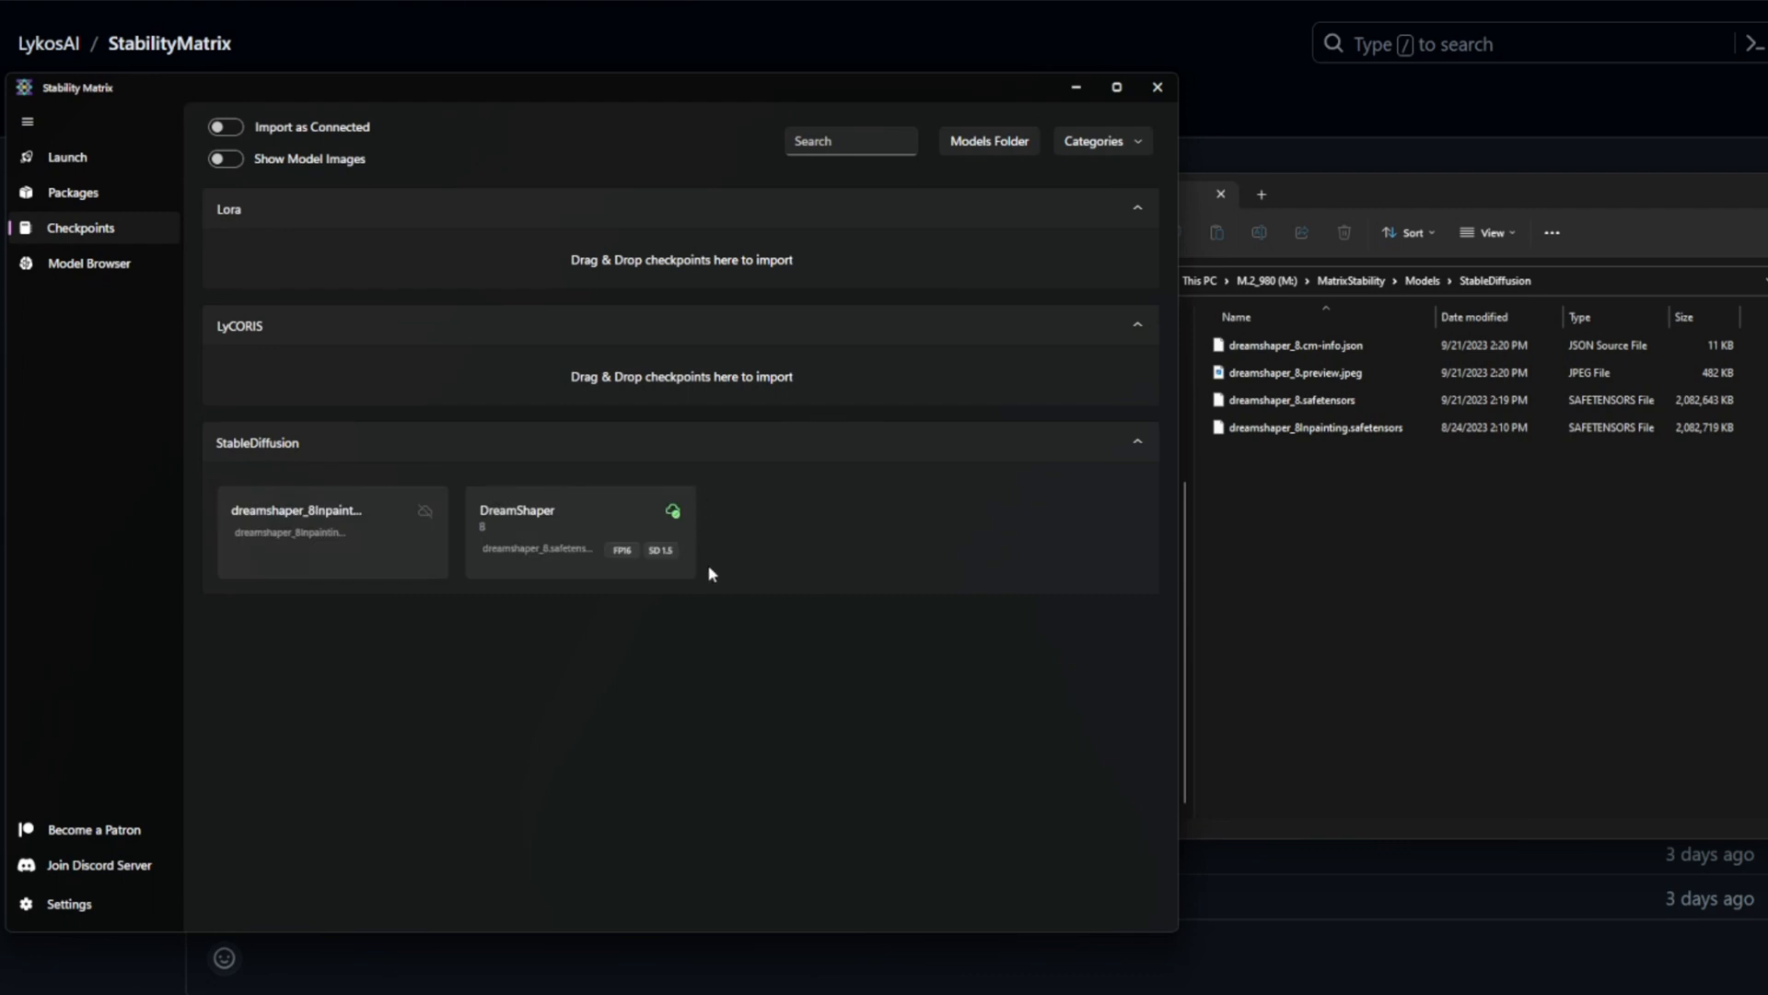
pyautogui.moveTo(659, 528)
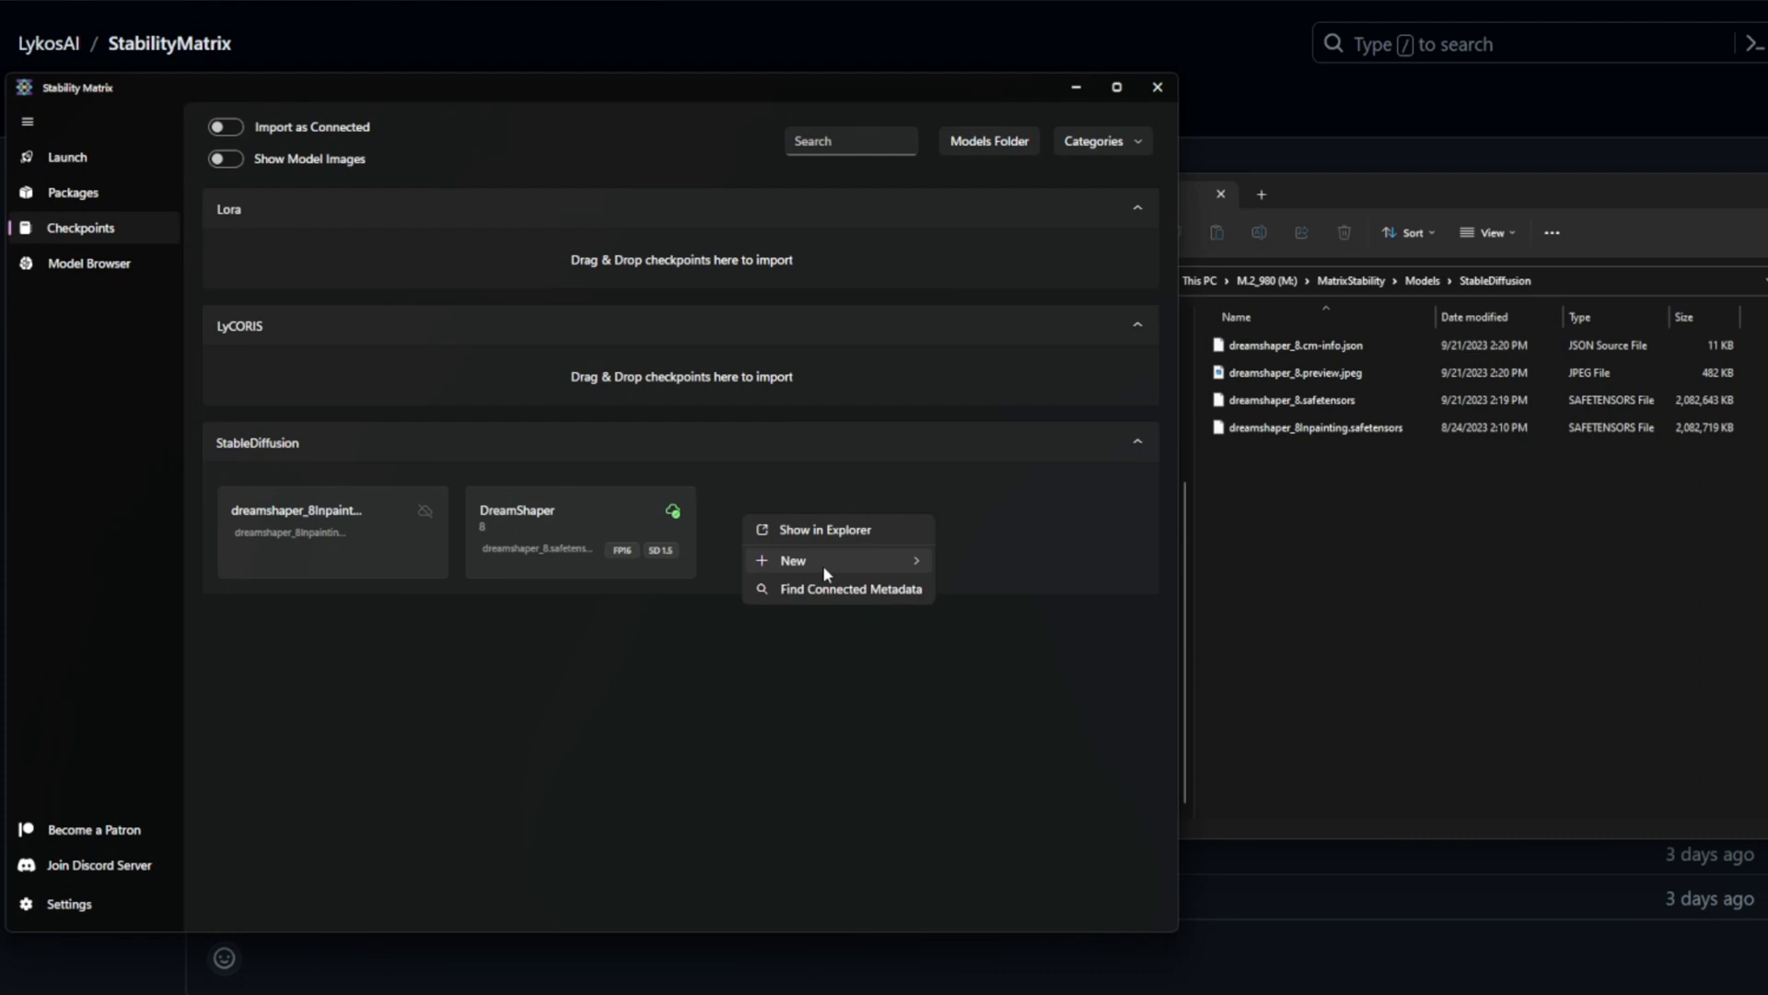
# Step: Switch to the Launch page to follow the WebUI starting up
pyautogui.click(66, 156)
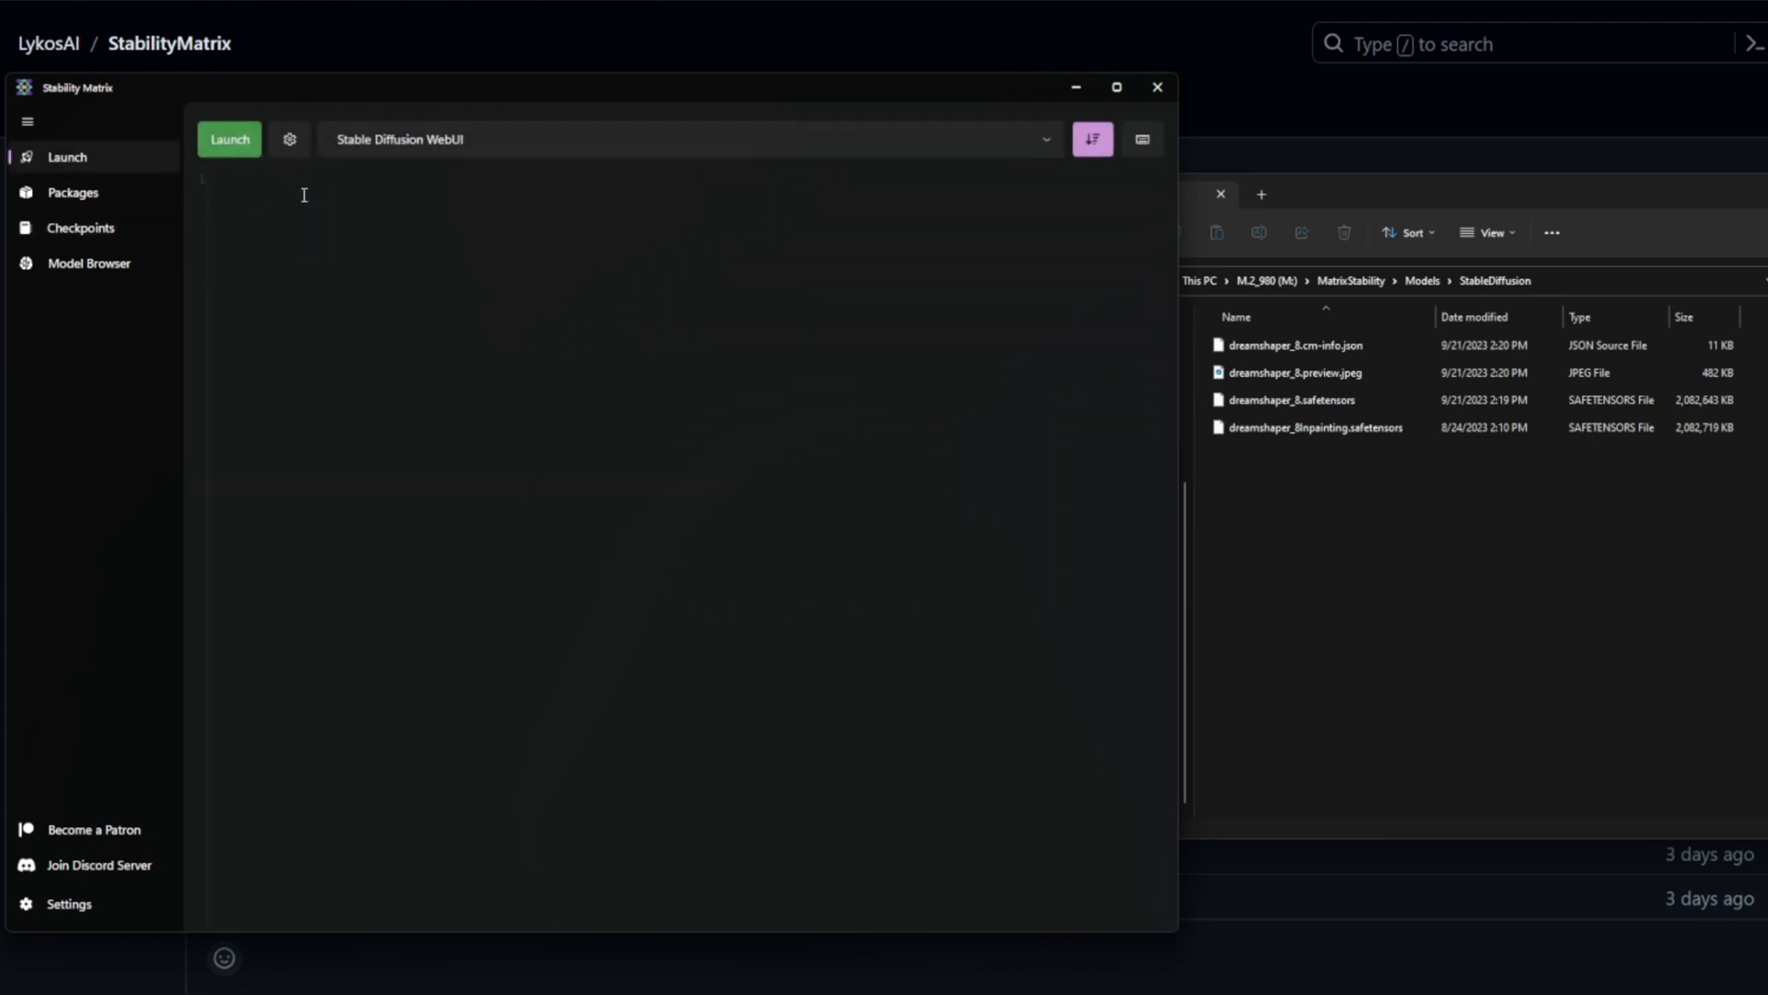
pyautogui.click(228, 139)
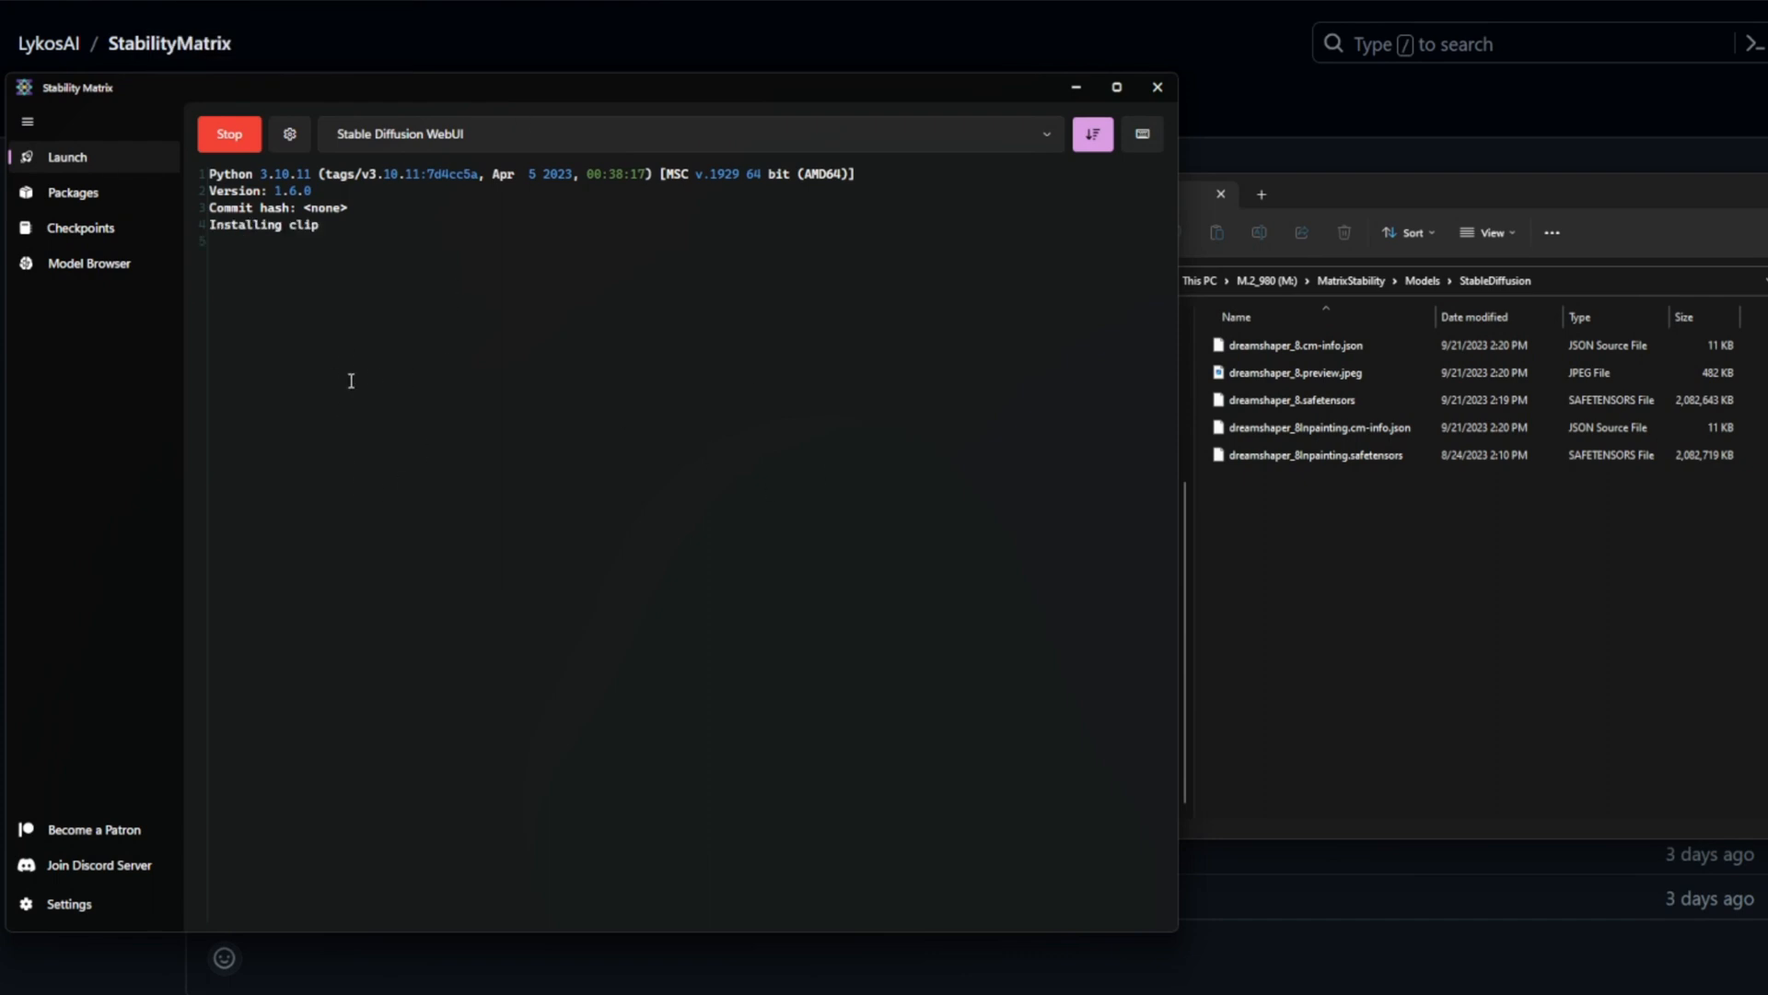
pyautogui.moveTo(436, 525)
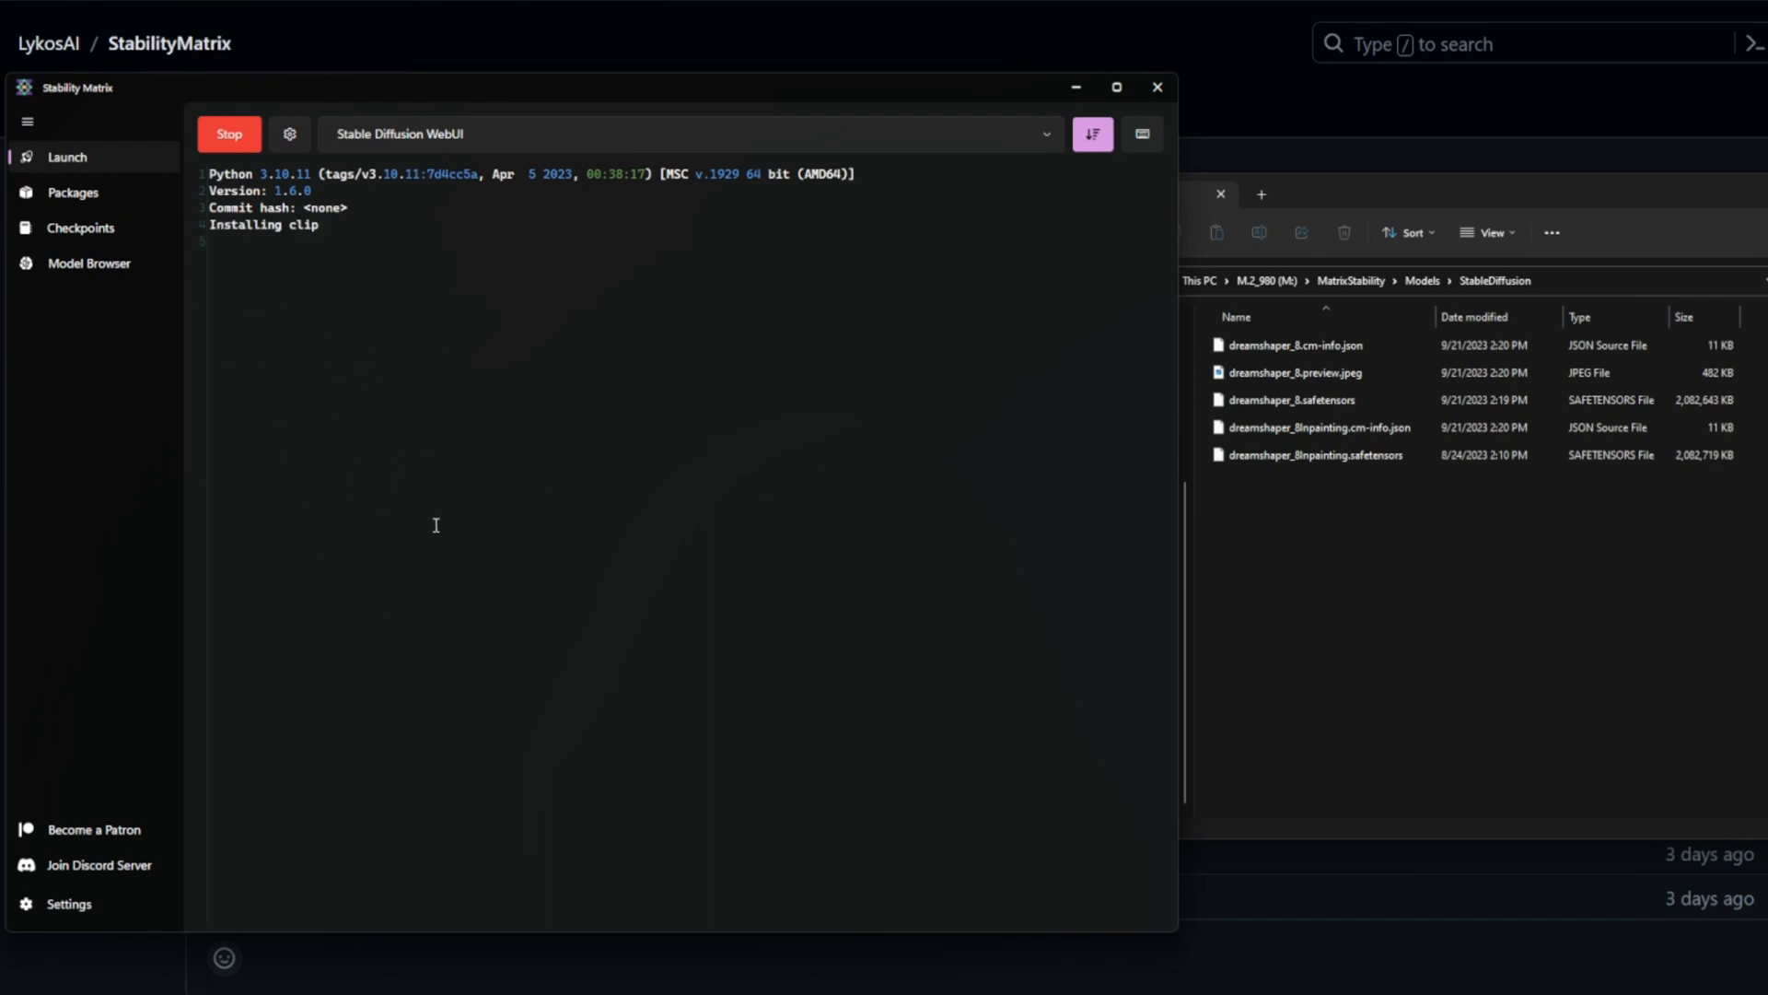
pyautogui.moveTo(656, 525)
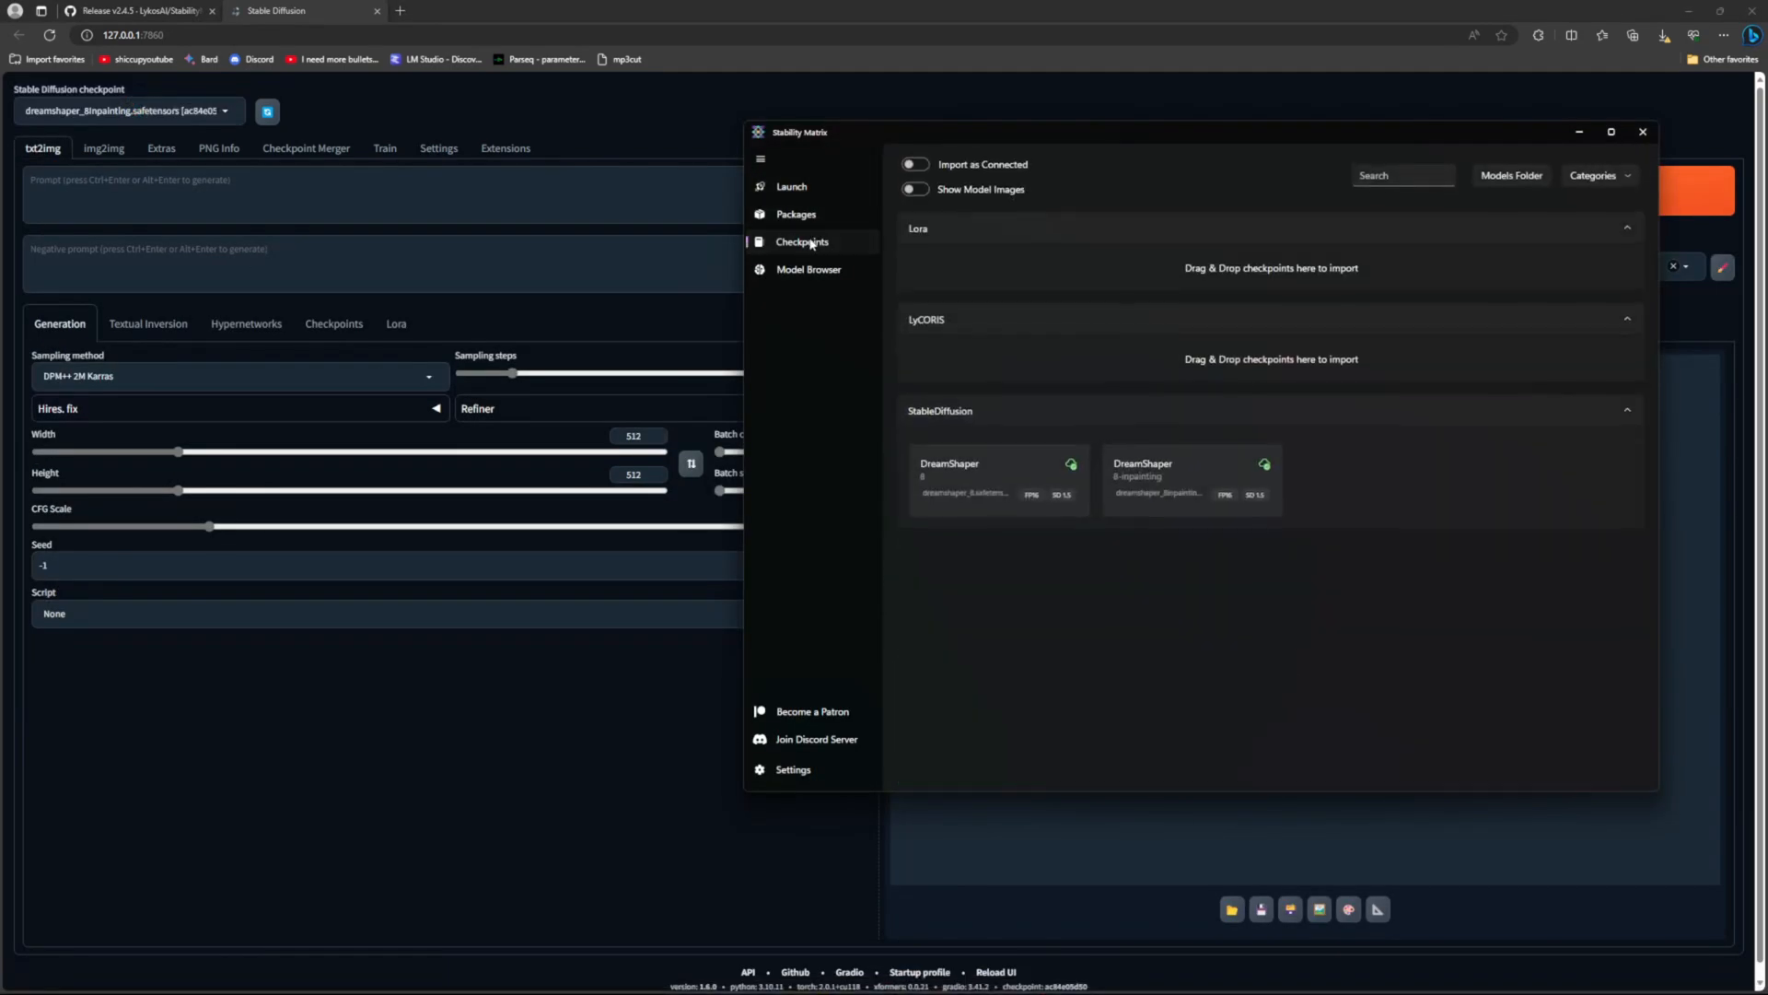
pyautogui.moveTo(1137, 245)
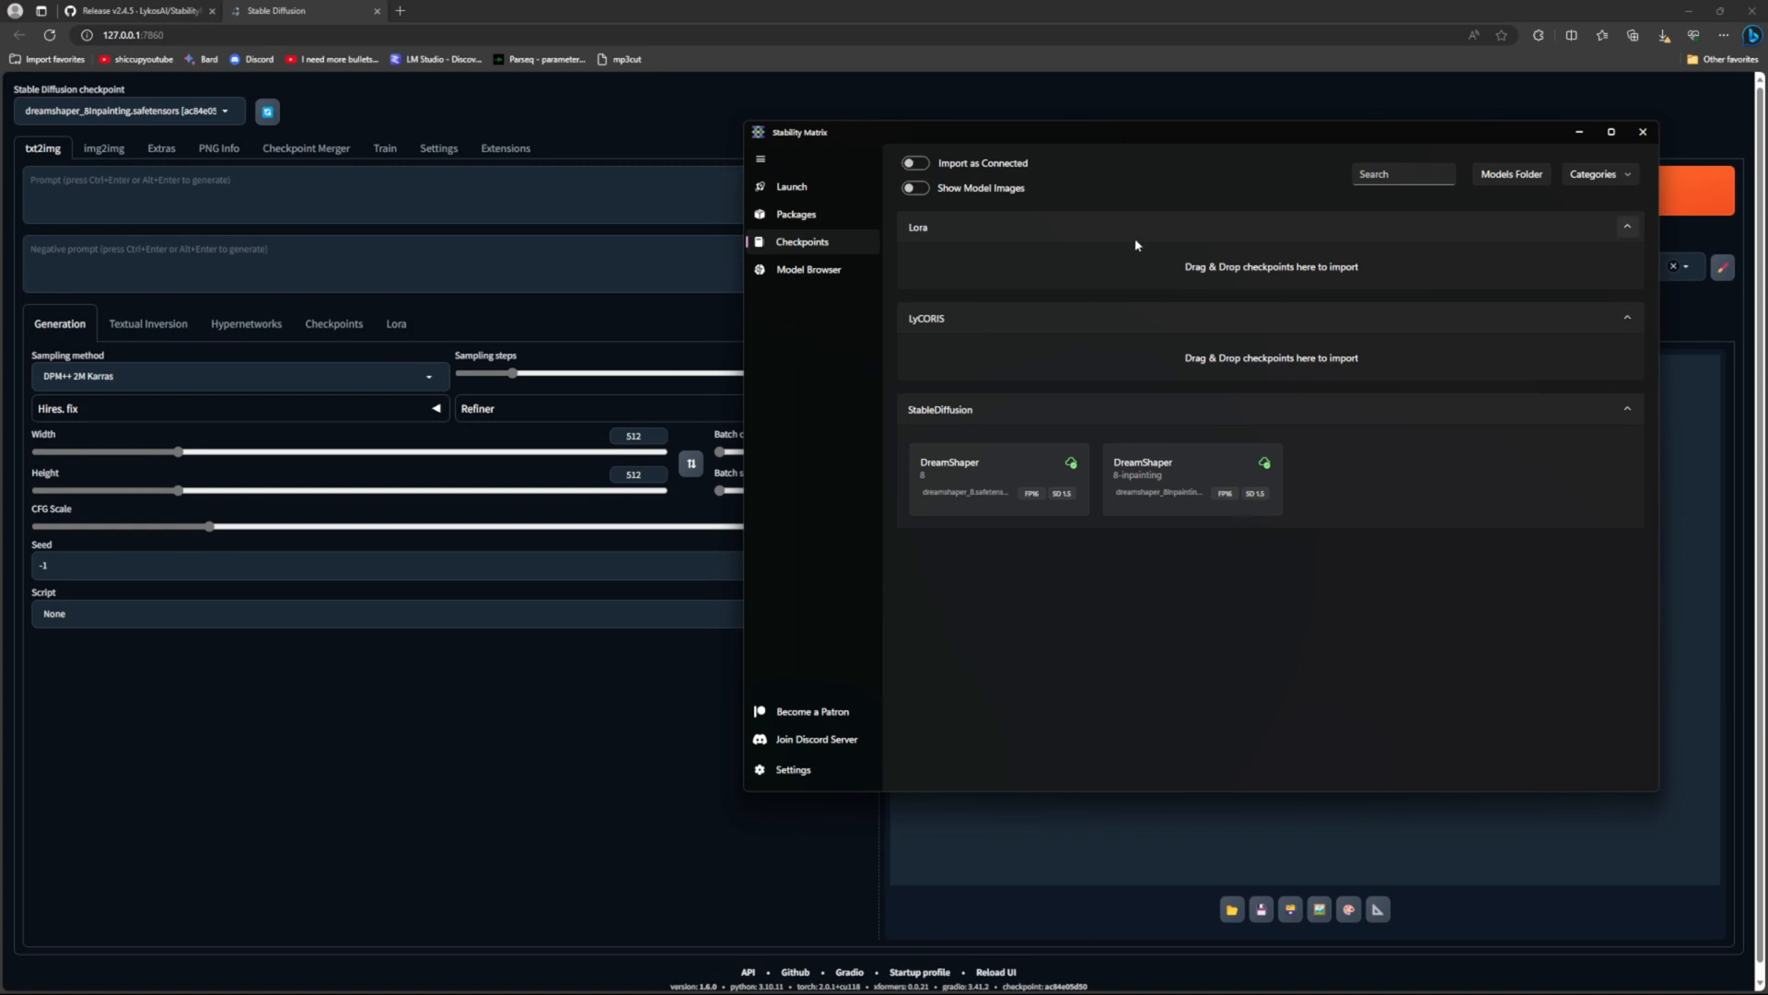
pyautogui.moveTo(1004, 360)
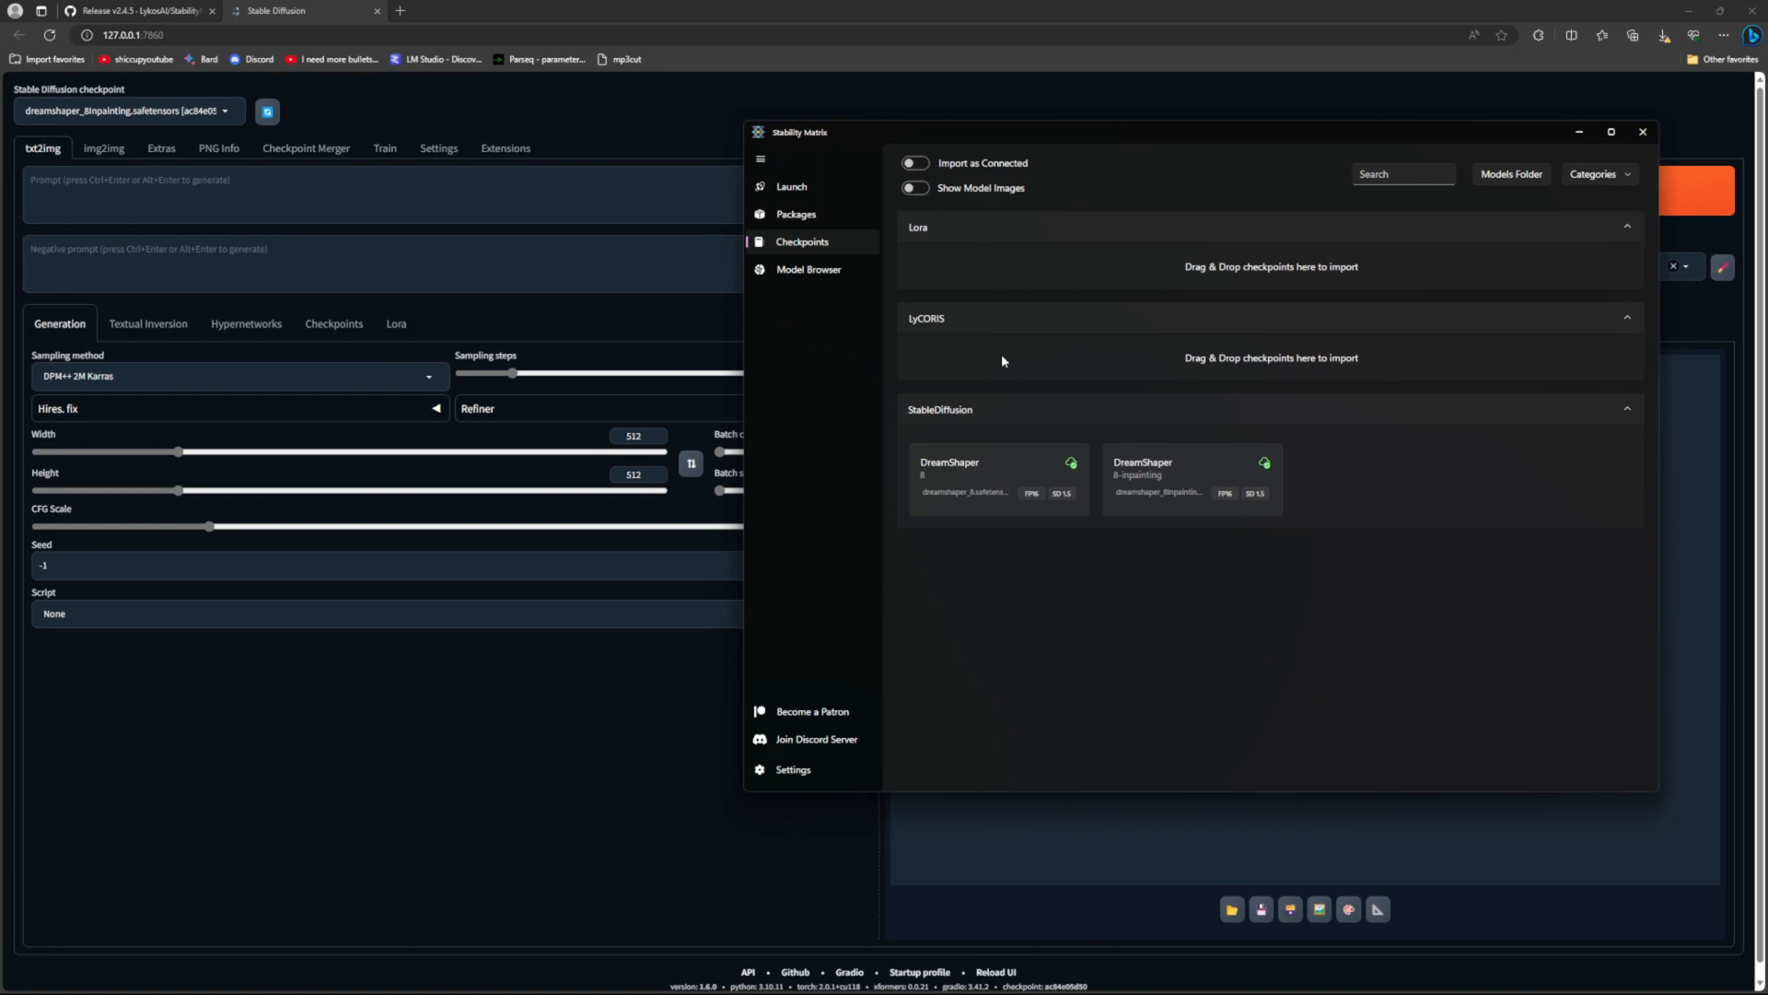
pyautogui.moveTo(805, 229)
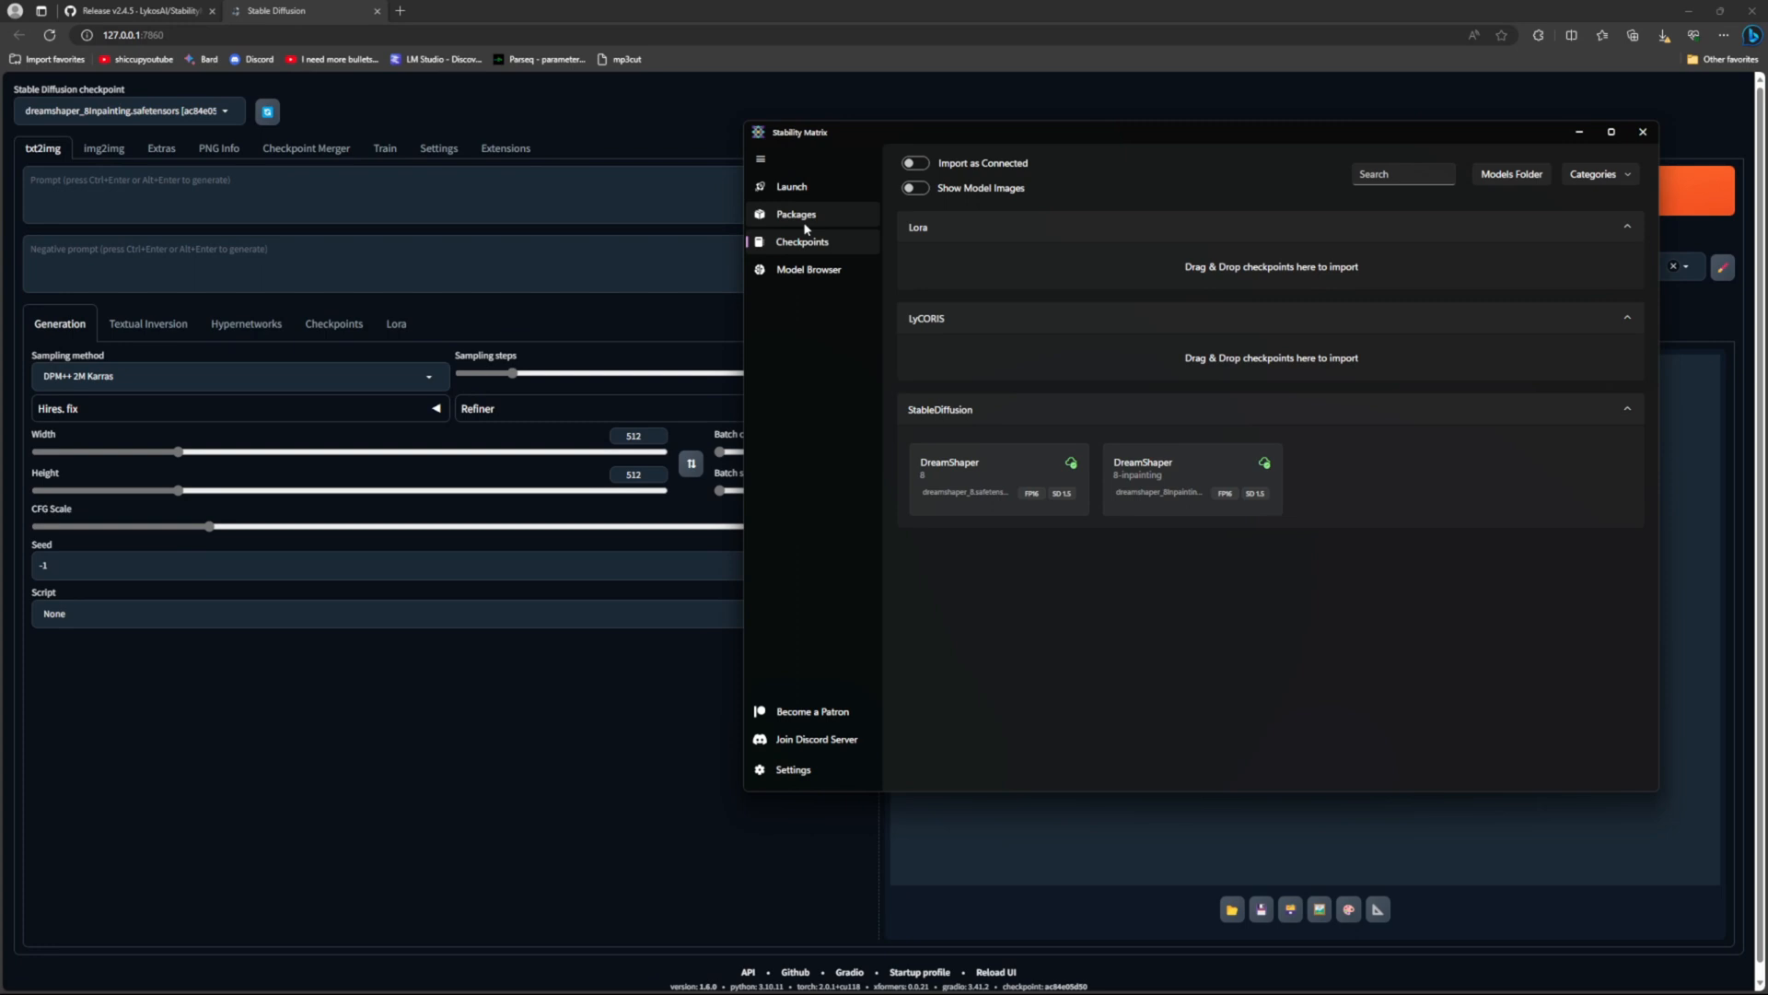
# Step: On the Packages page, preview SD.Next Web UI in Add Package and cancel without installing
pyautogui.click(796, 213)
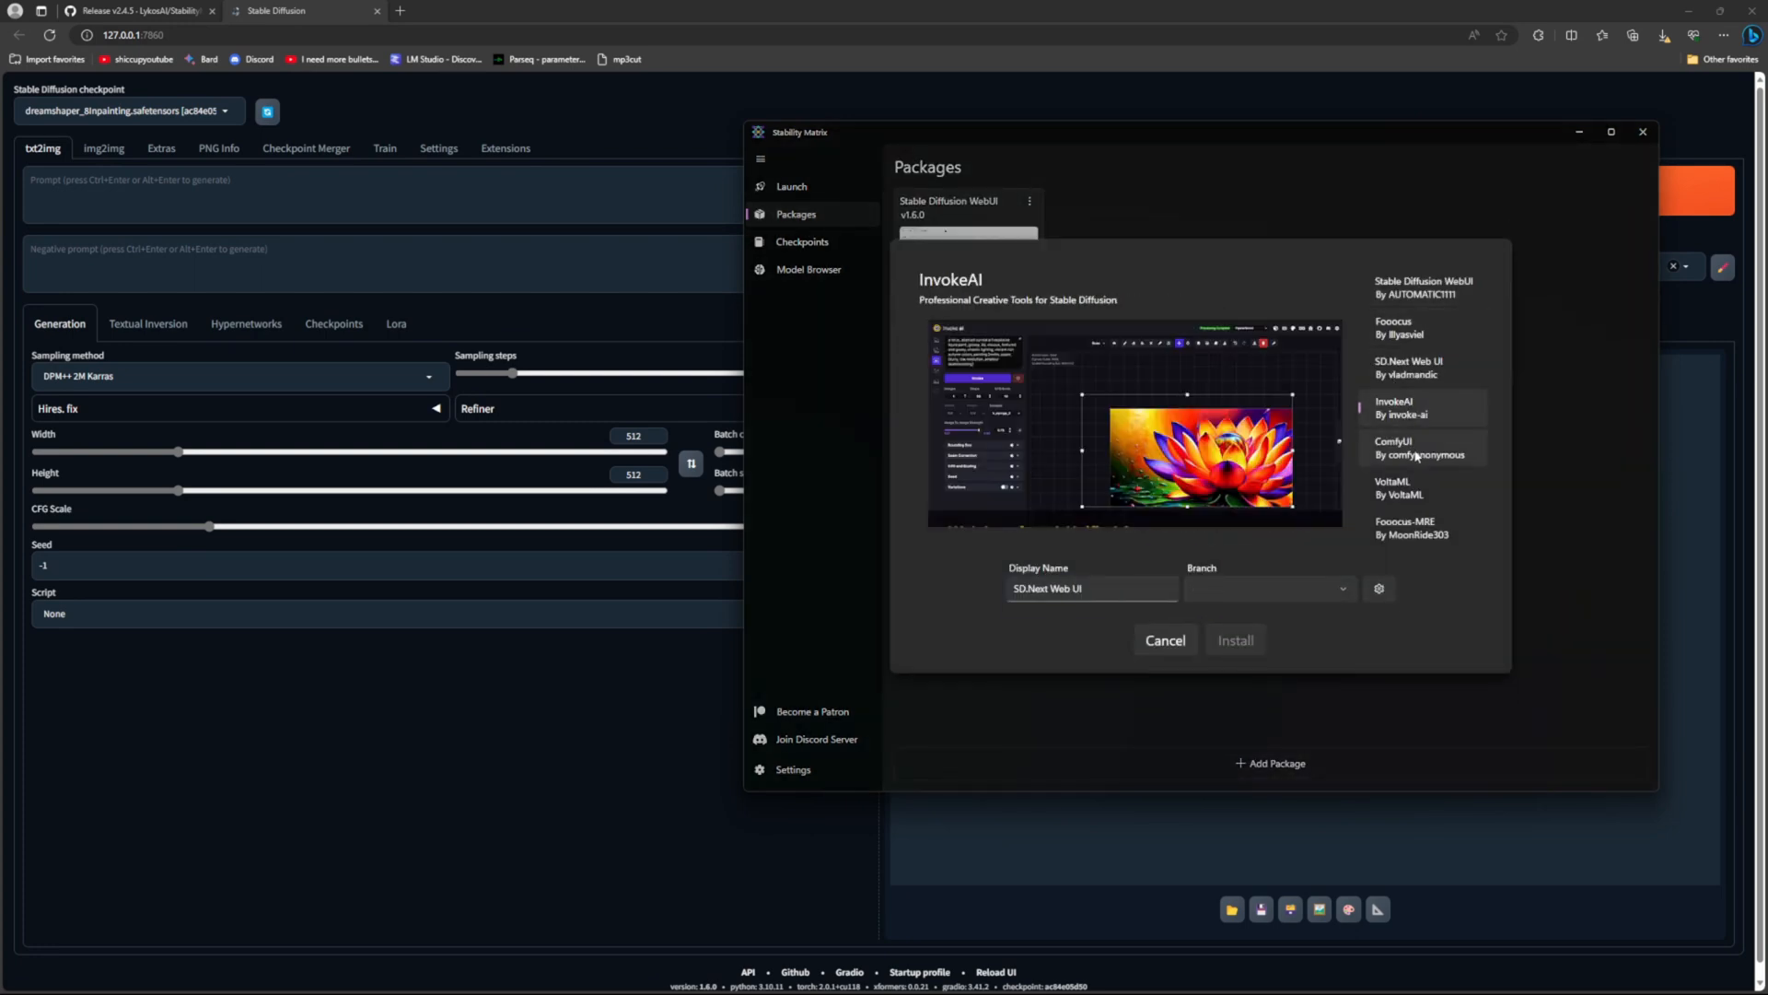
pyautogui.click(1409, 367)
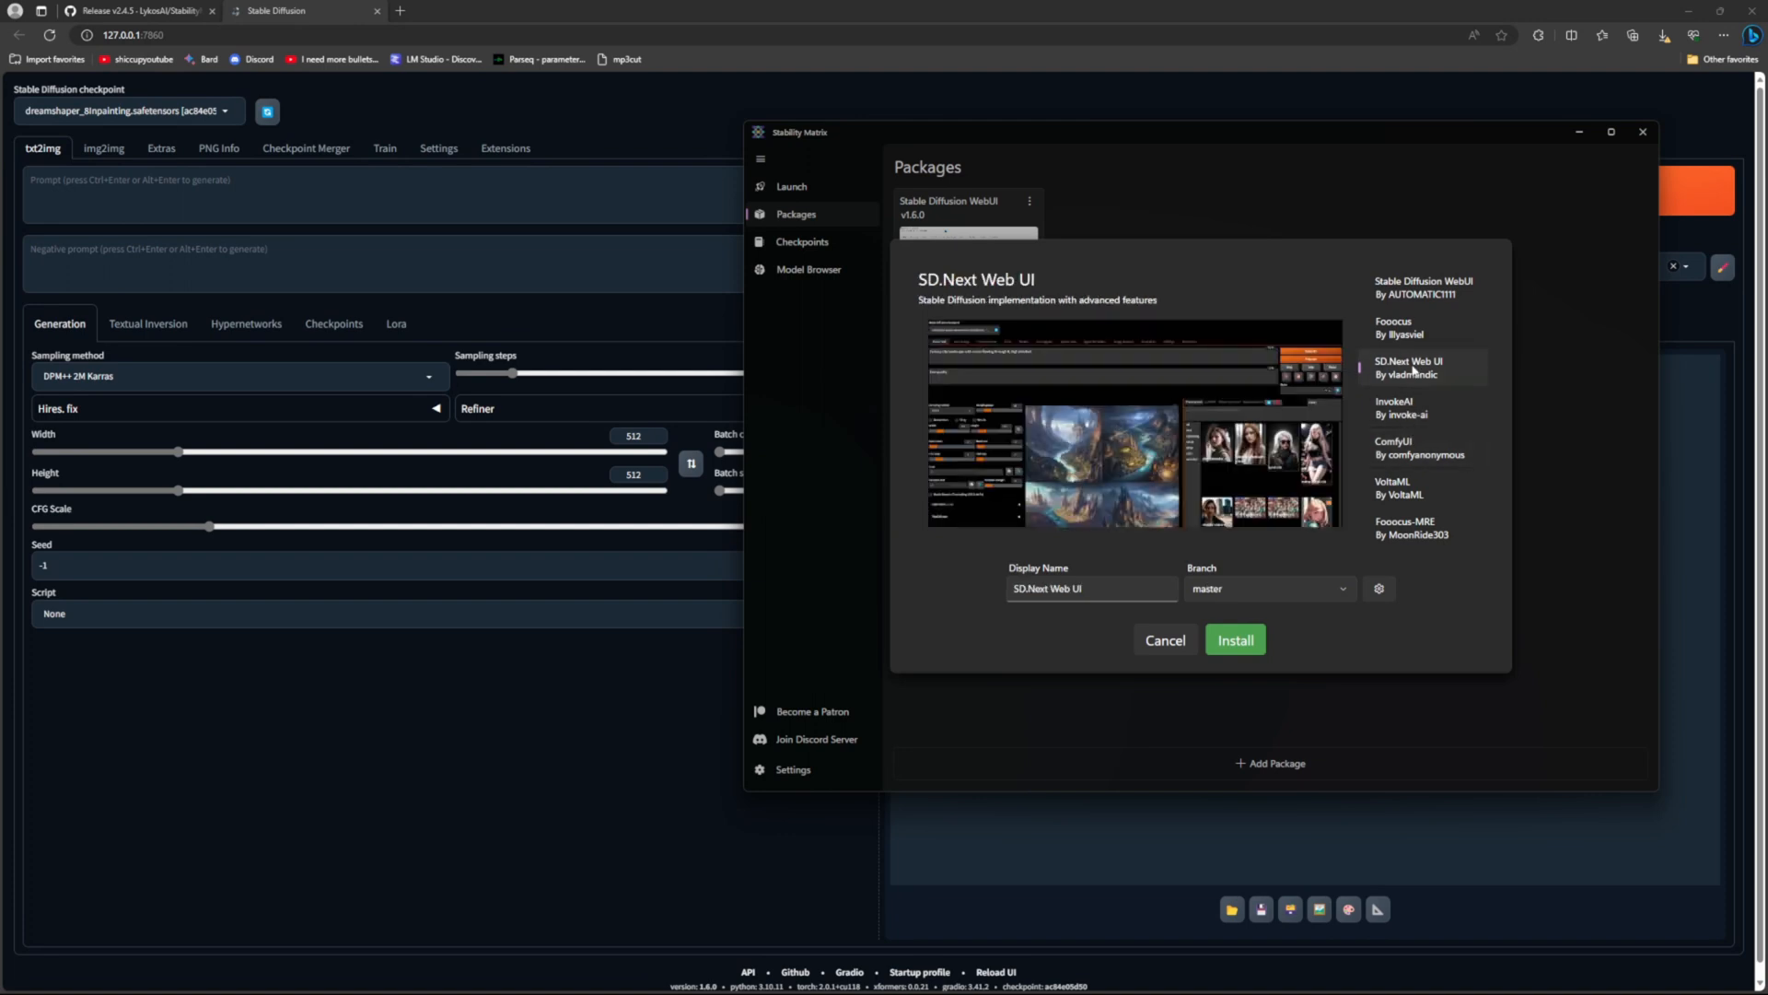
pyautogui.moveTo(1105, 639)
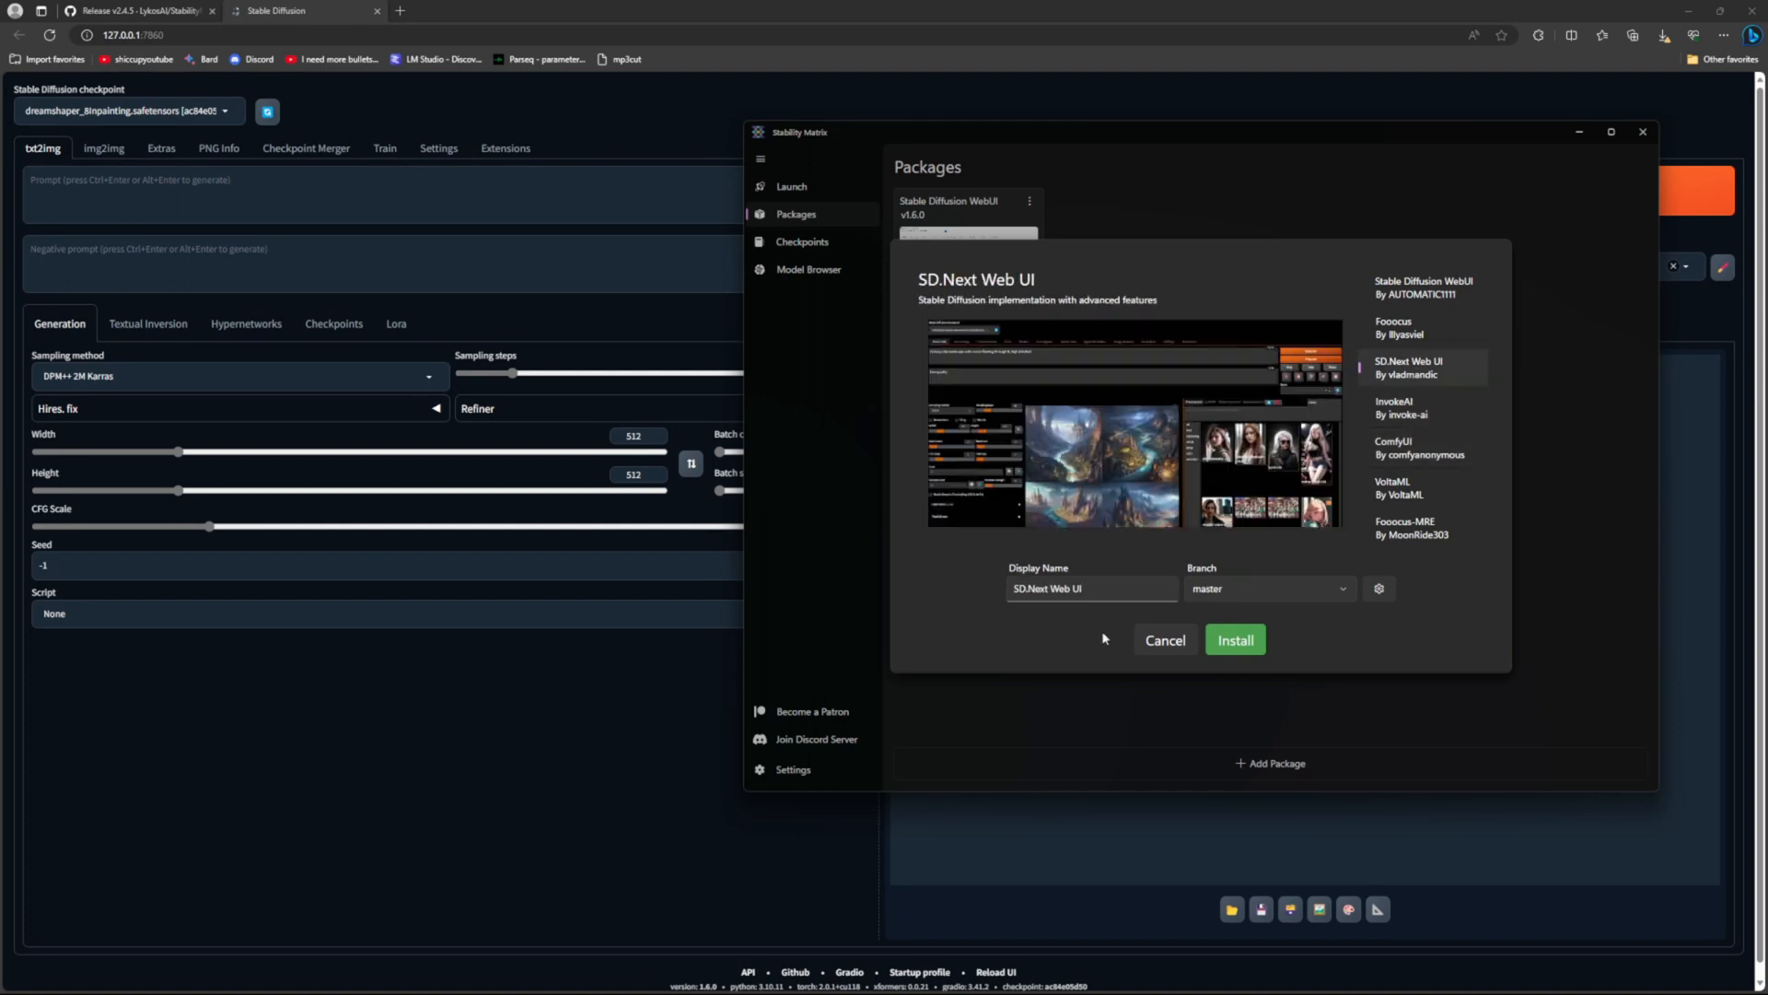
pyautogui.moveTo(1273, 570)
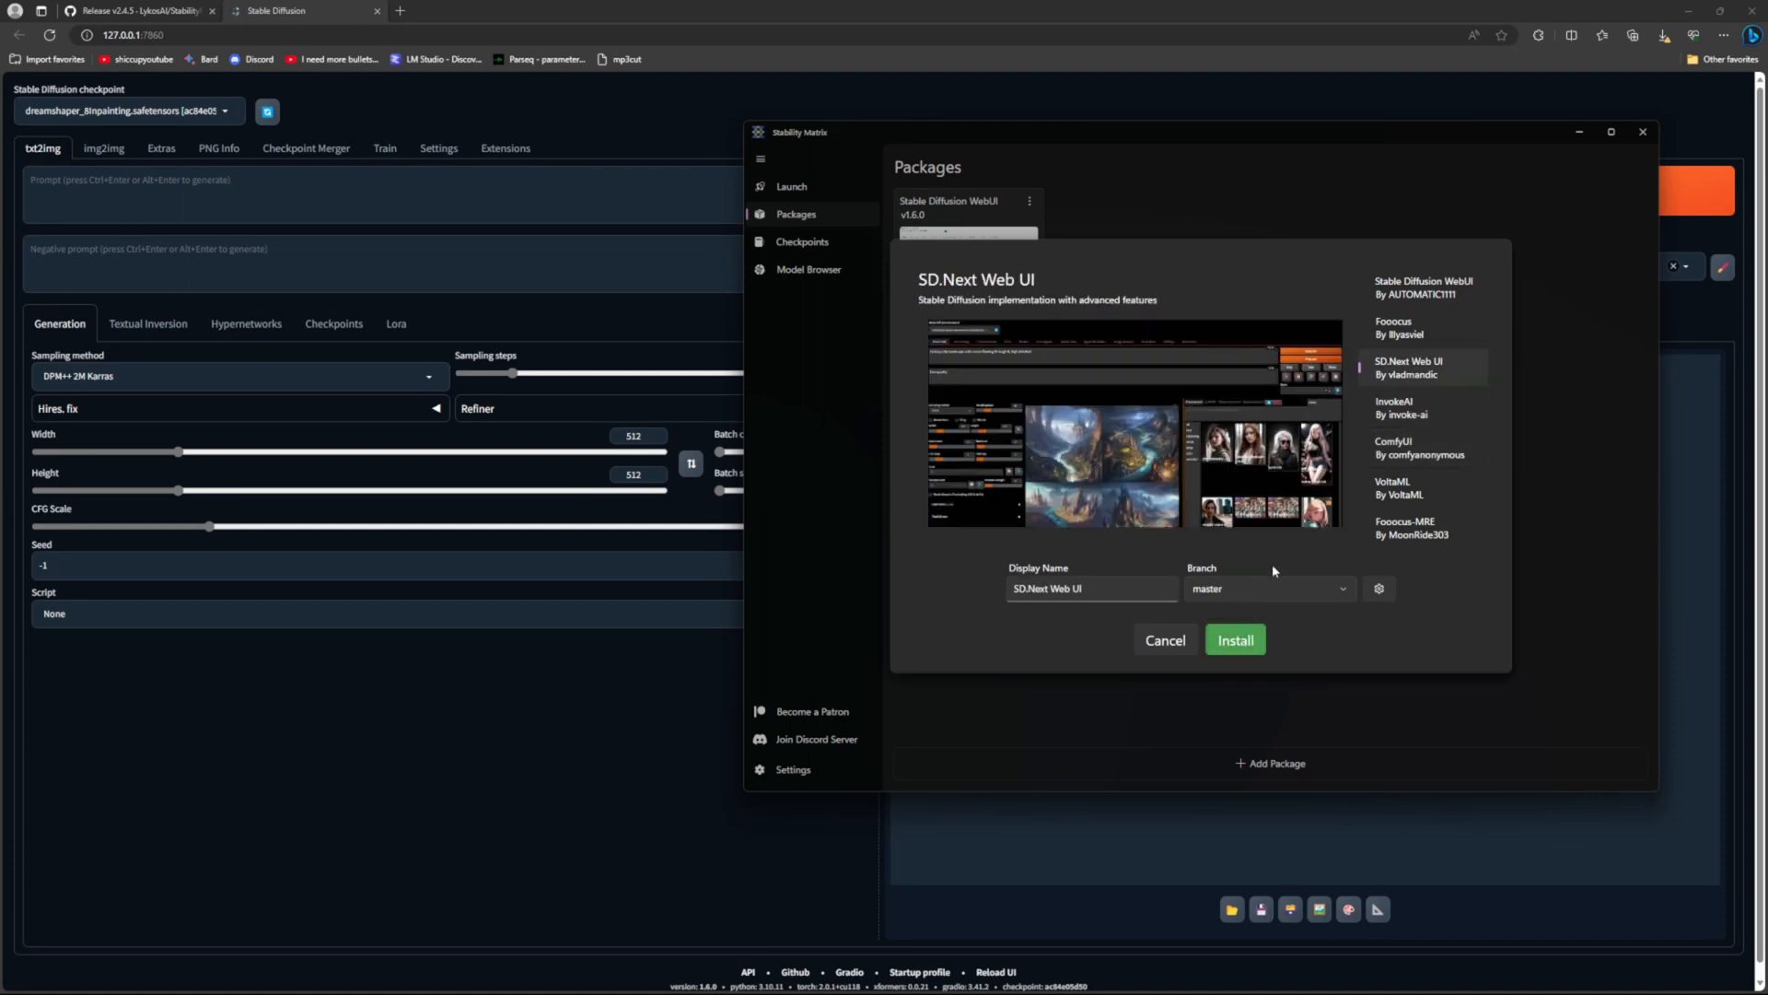
pyautogui.click(1270, 589)
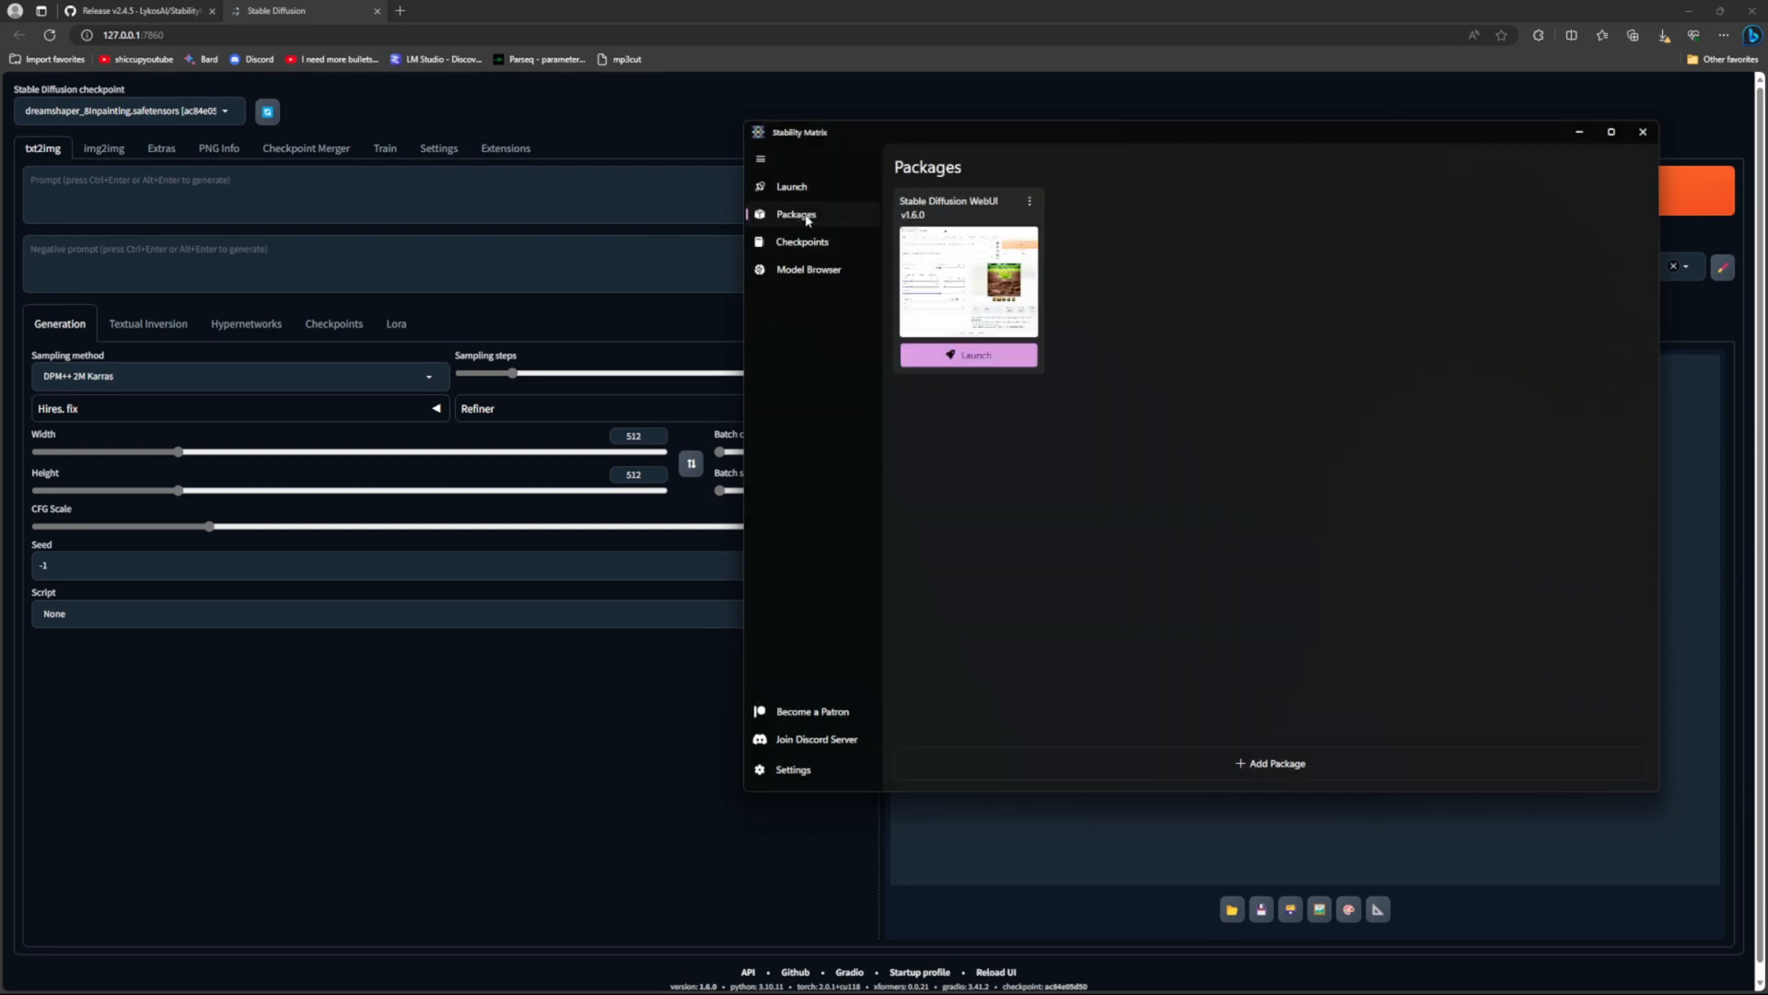
# Step: Cycle through Checkpoints, Model Browser, Packages and the launch output, ending on Model Browser
pyautogui.click(801, 242)
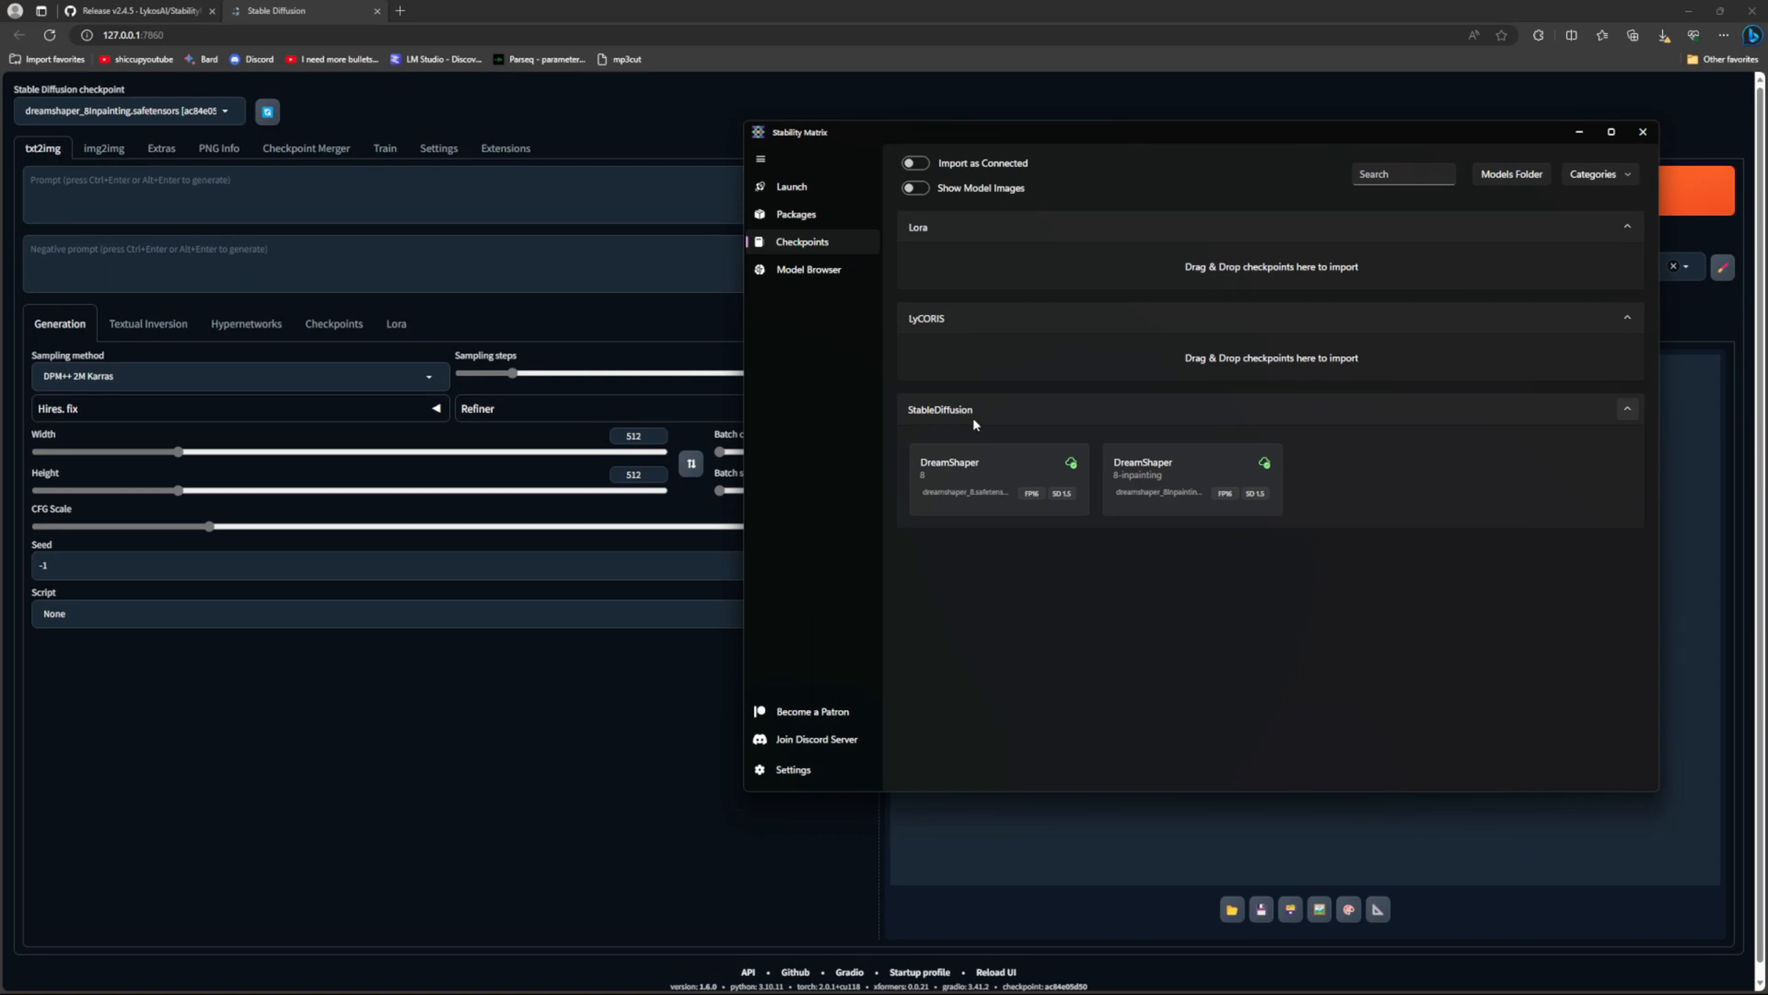
pyautogui.click(808, 268)
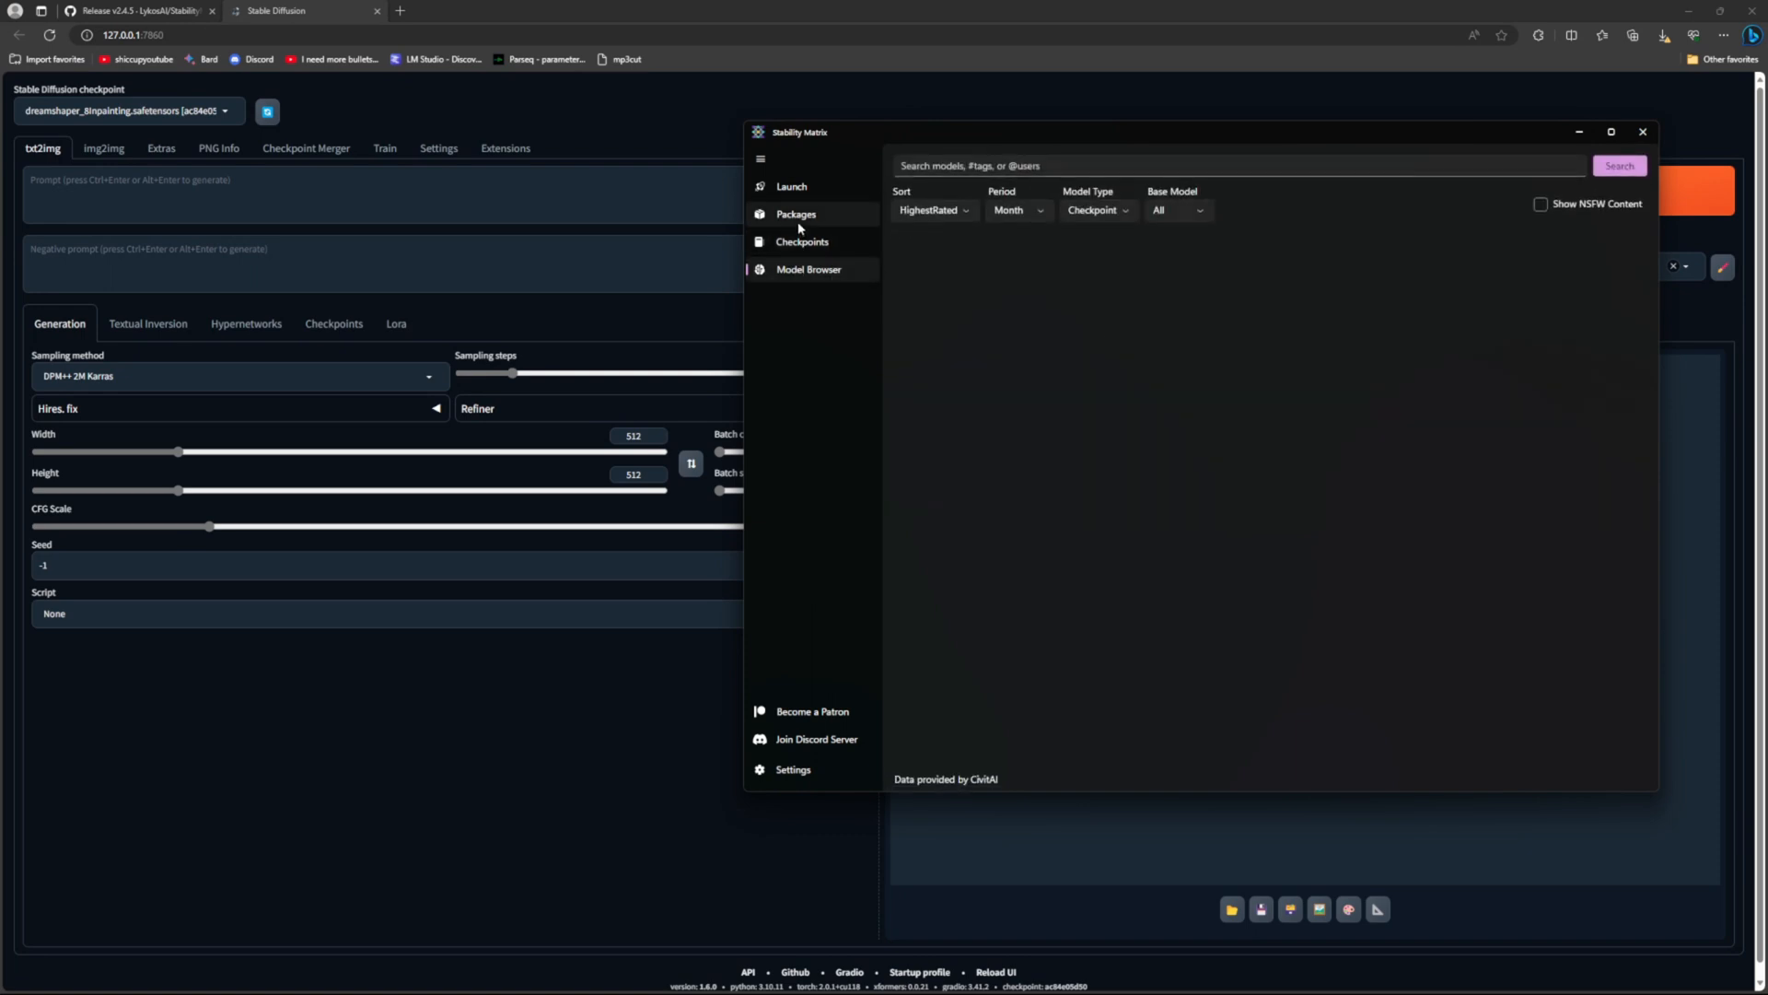
pyautogui.click(796, 213)
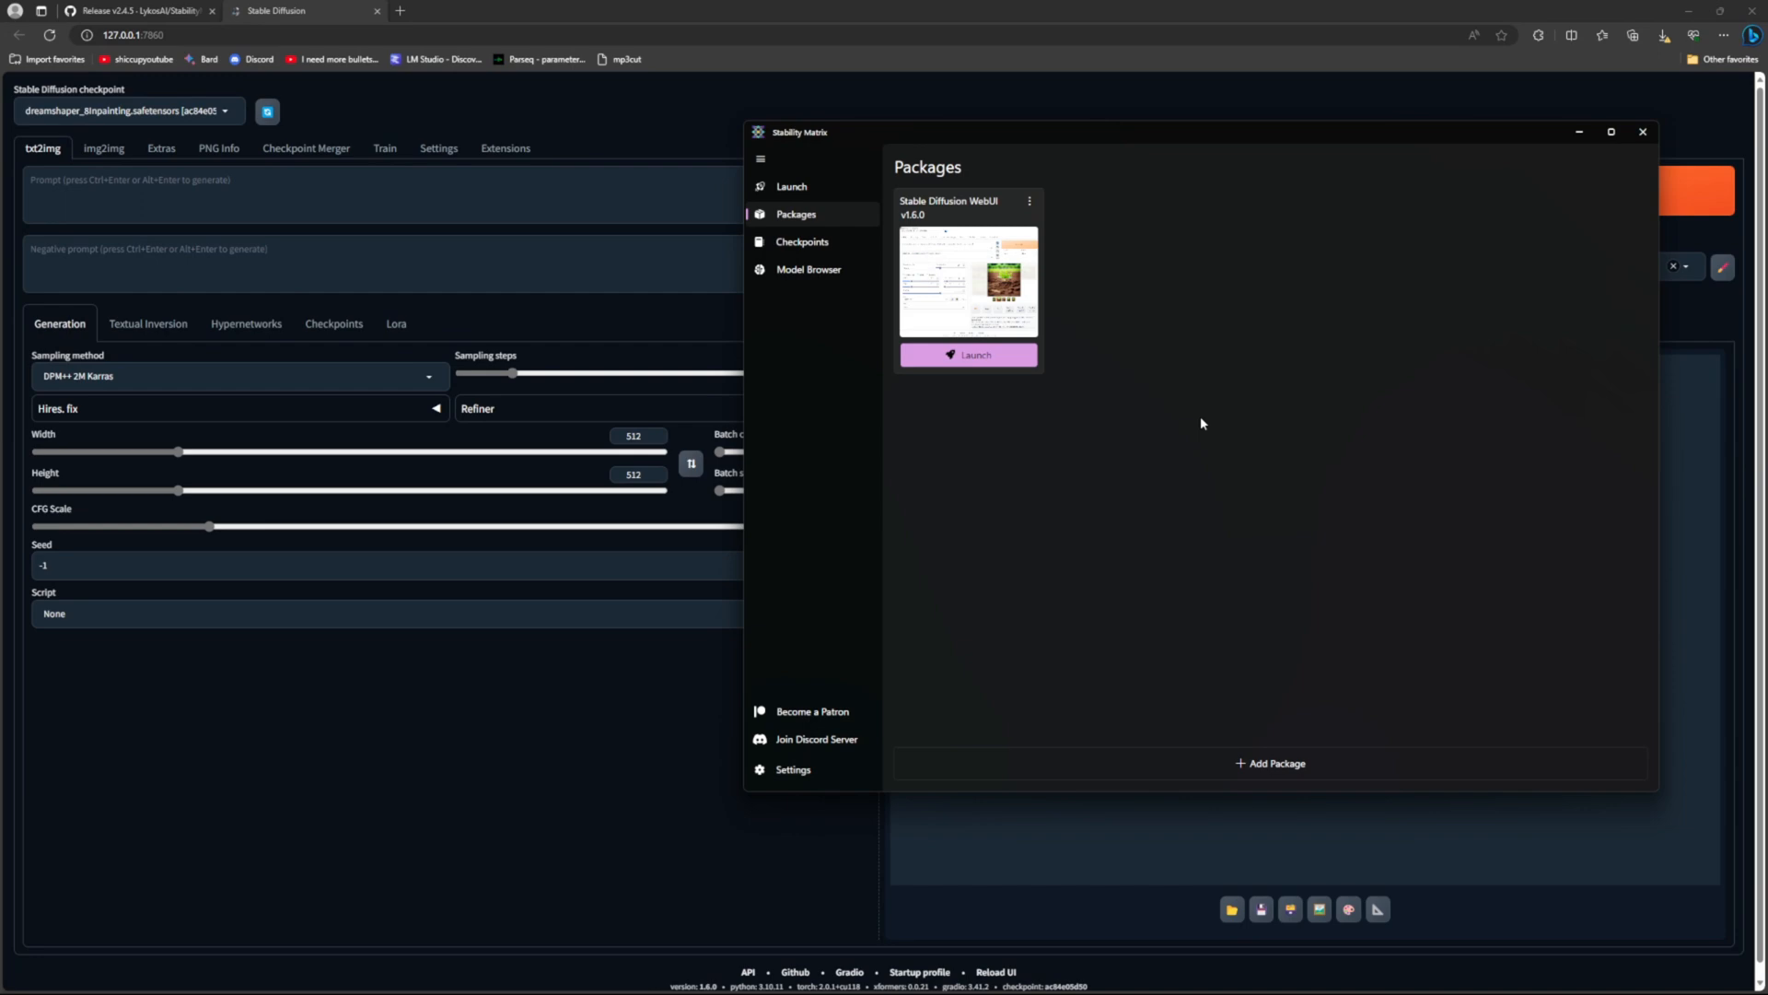
pyautogui.moveTo(1190, 426)
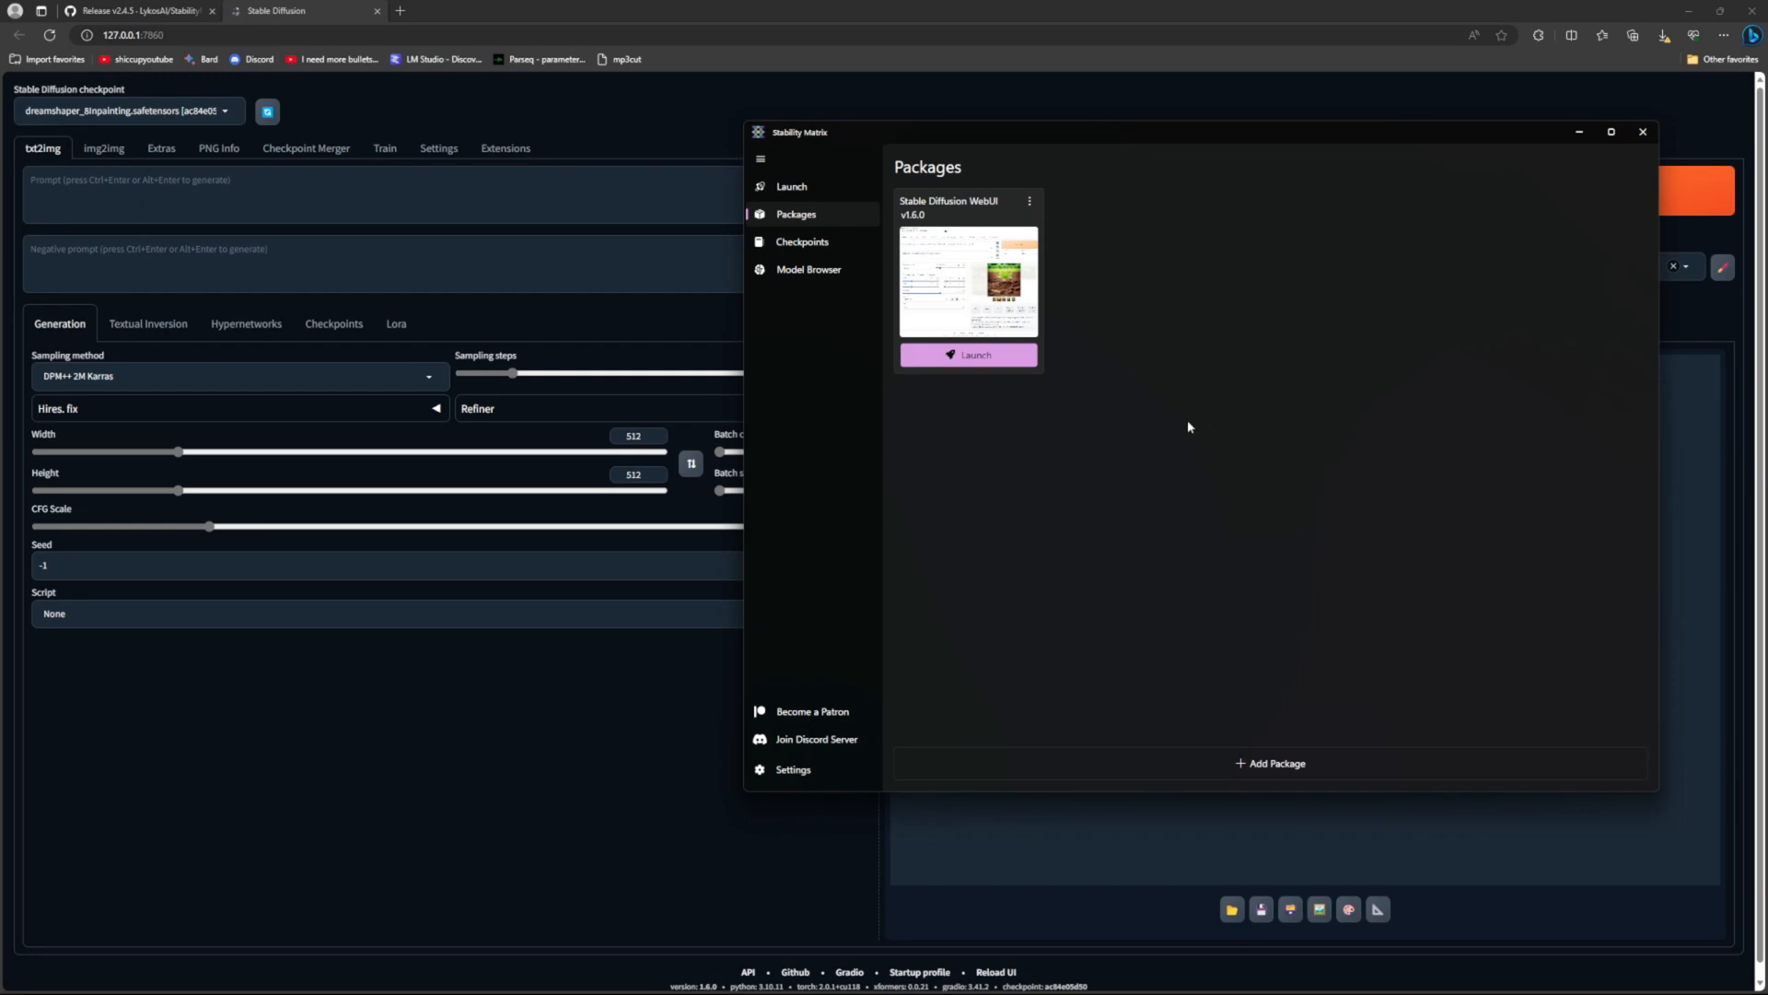
pyautogui.click(968, 355)
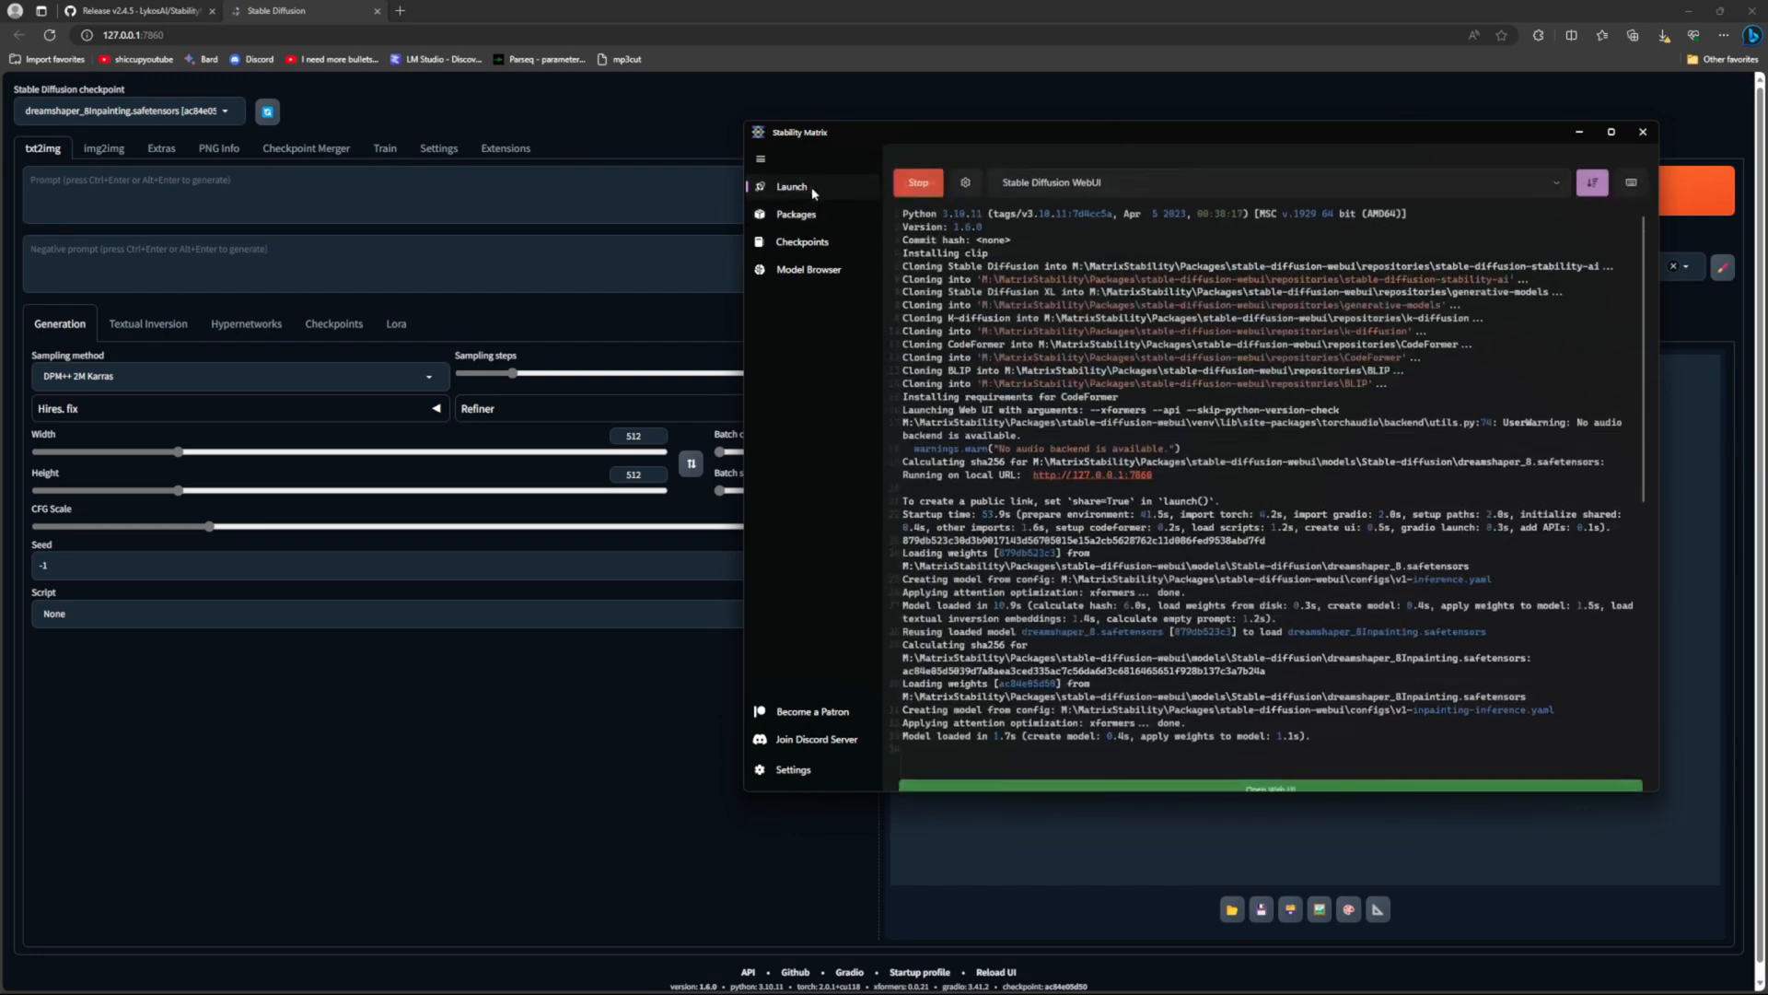
pyautogui.click(795, 214)
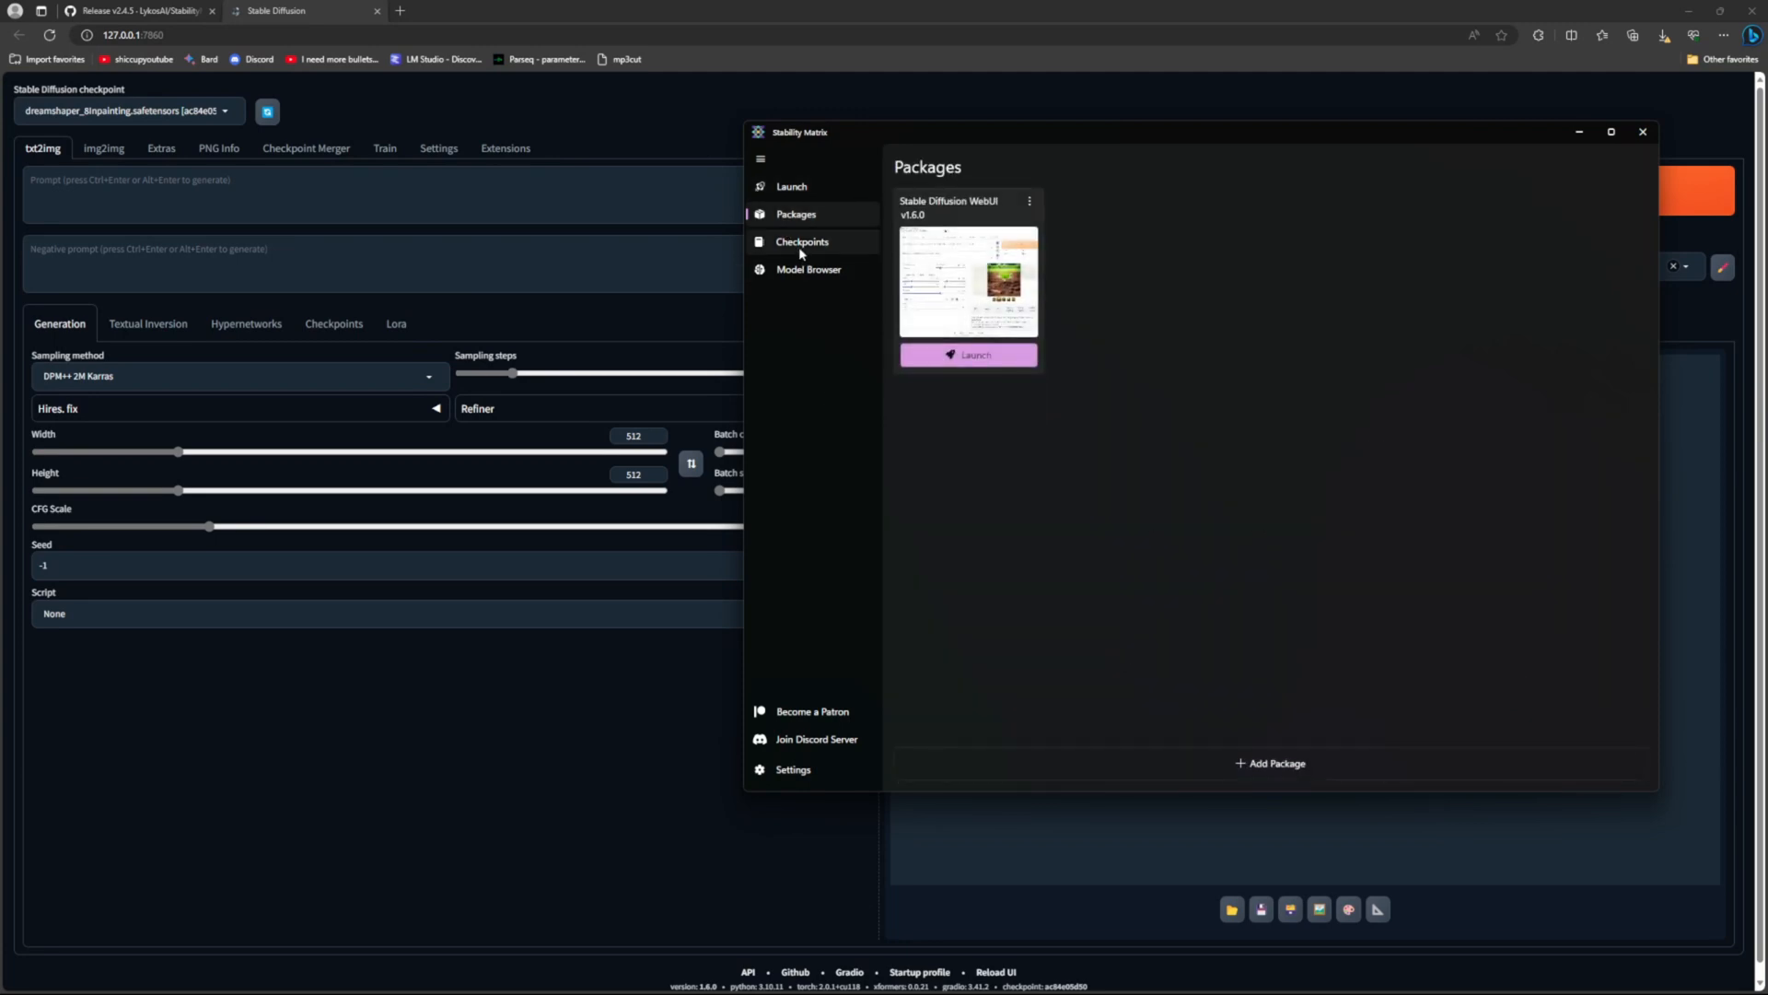
pyautogui.click(808, 269)
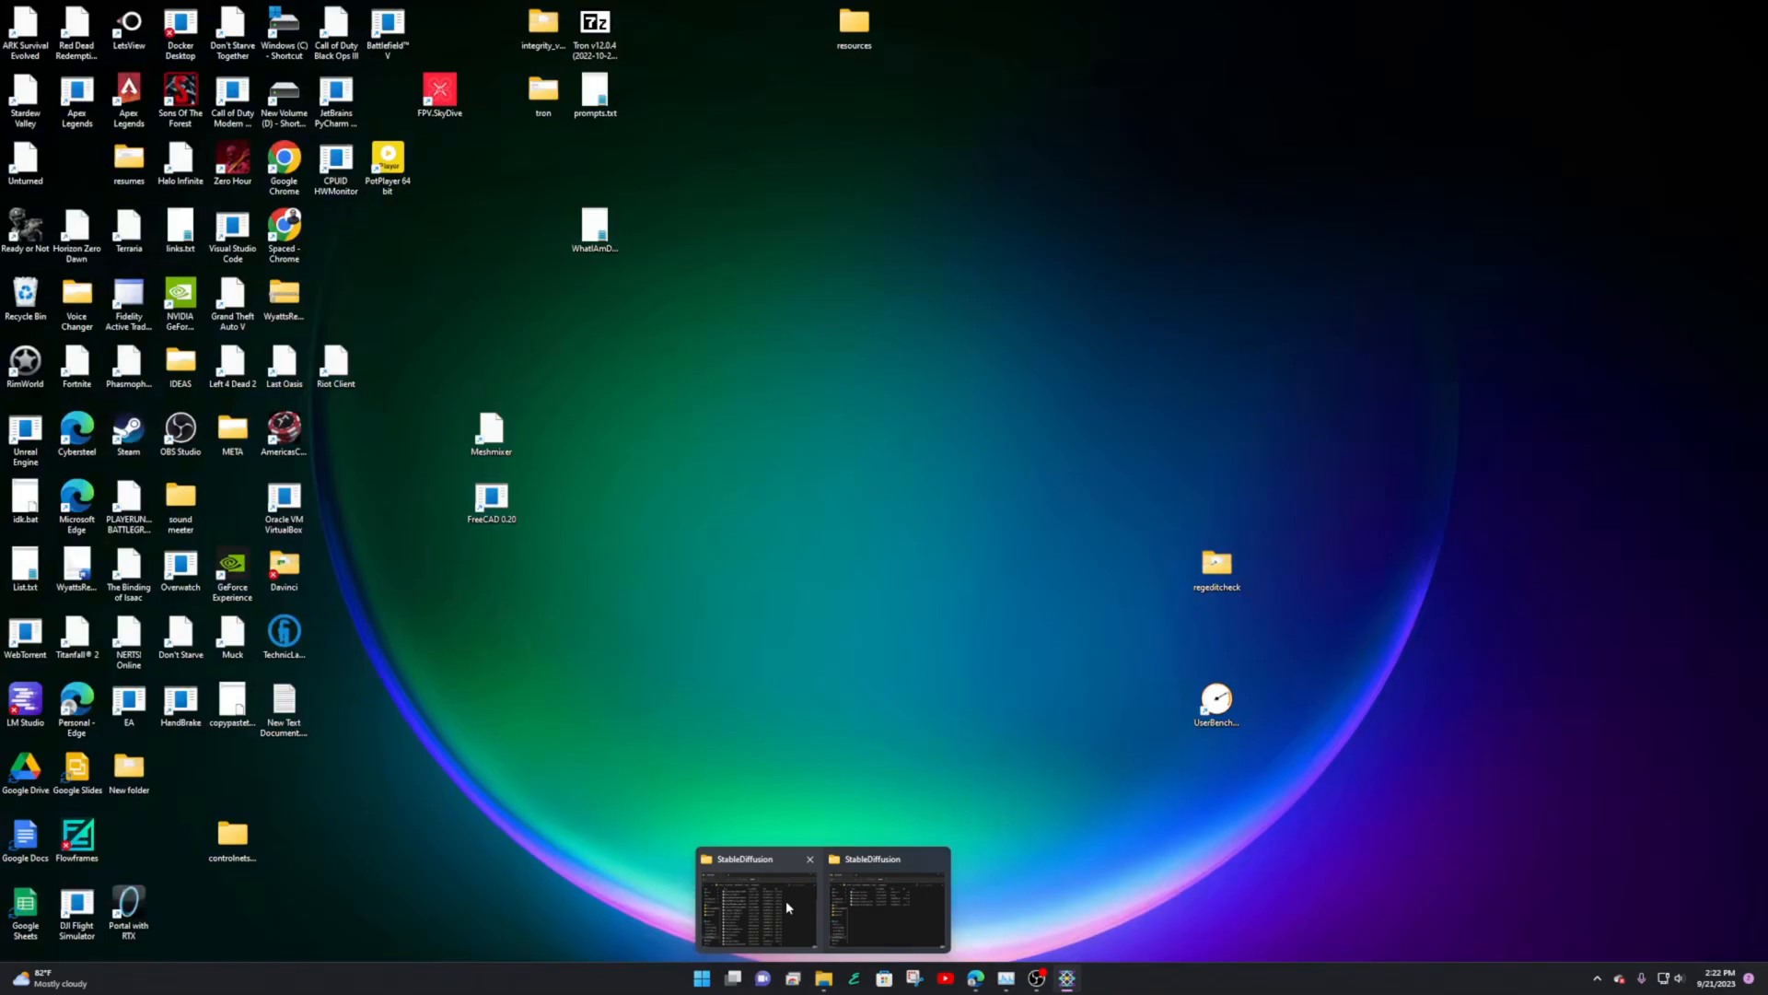
# Step: Look over the Models folder in File Explorer, then return to Stability Matrix's launch console
pyautogui.click(756, 908)
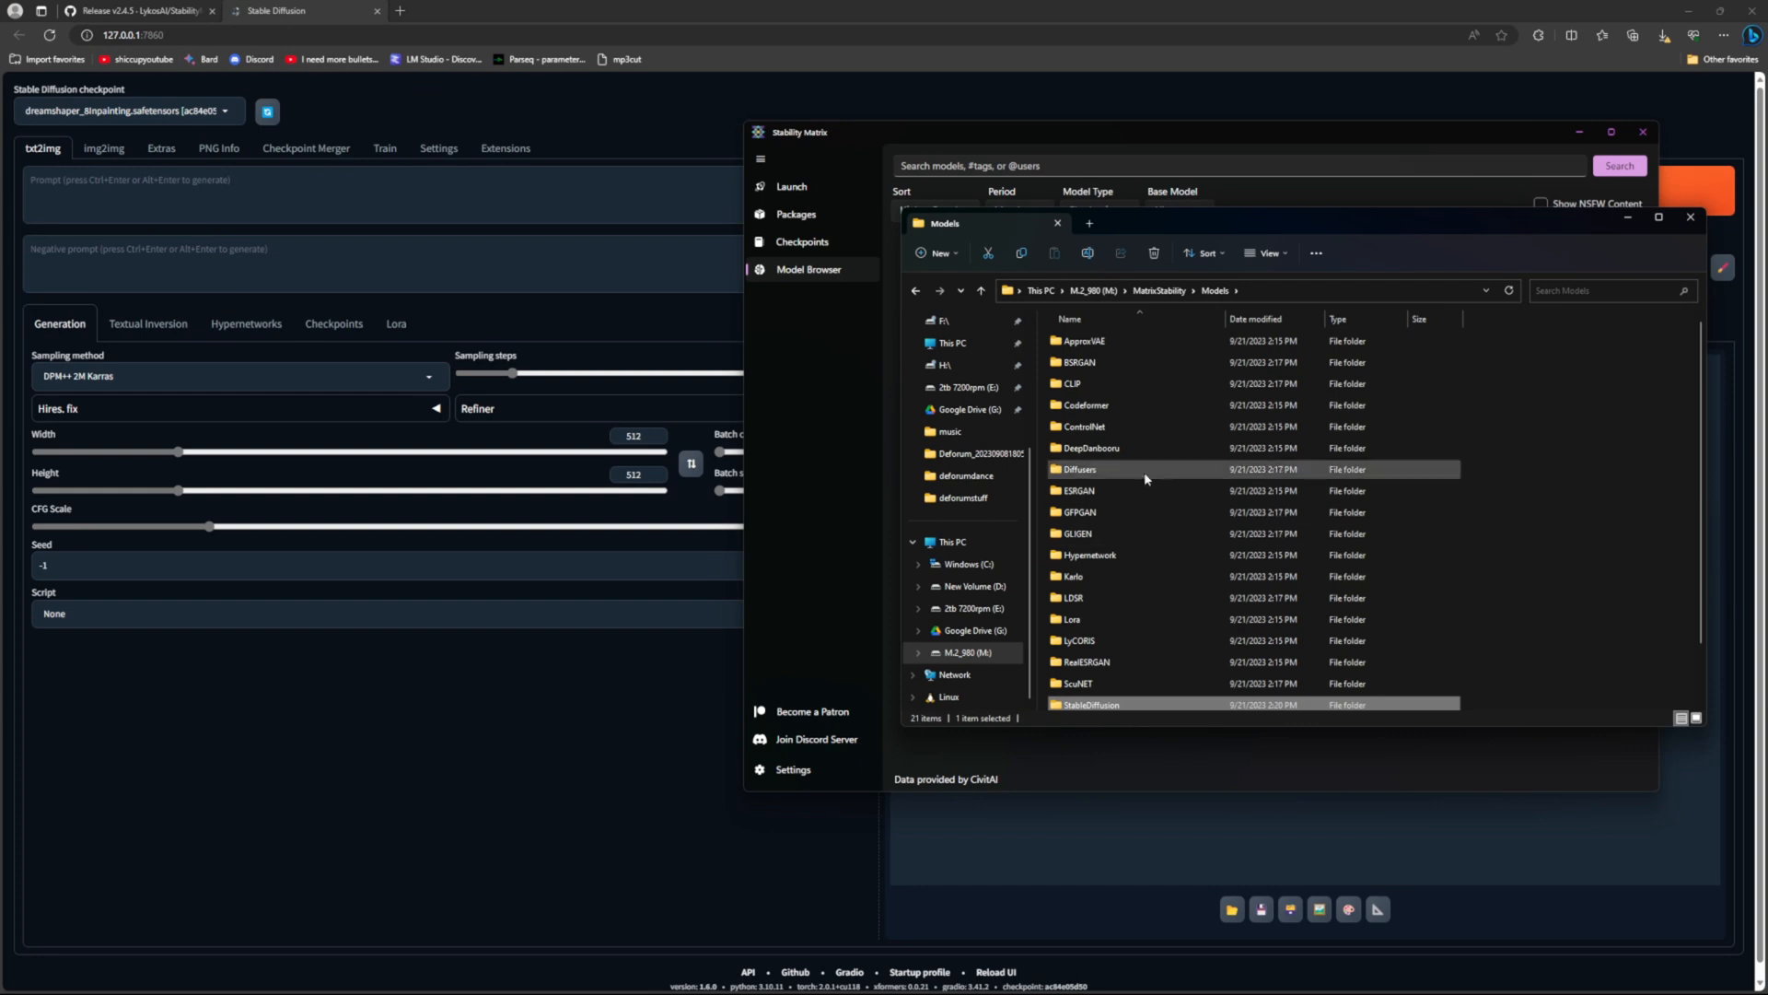
pyautogui.moveTo(1118, 539)
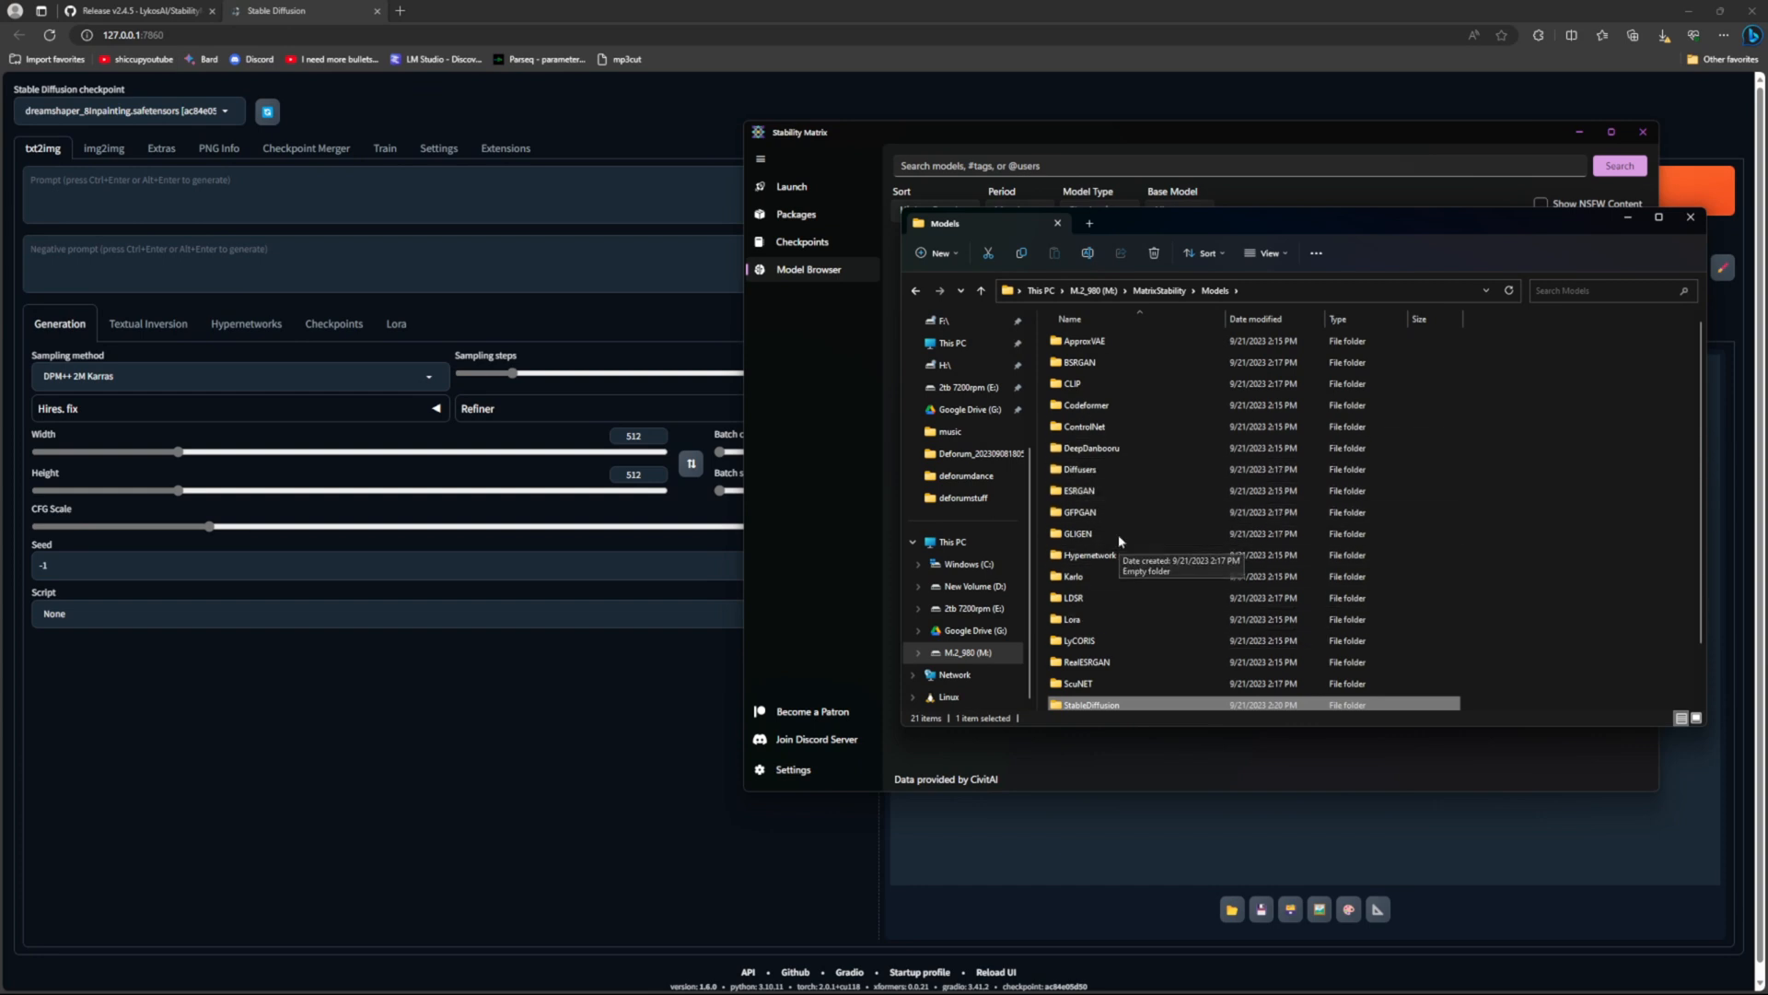
pyautogui.click(1690, 218)
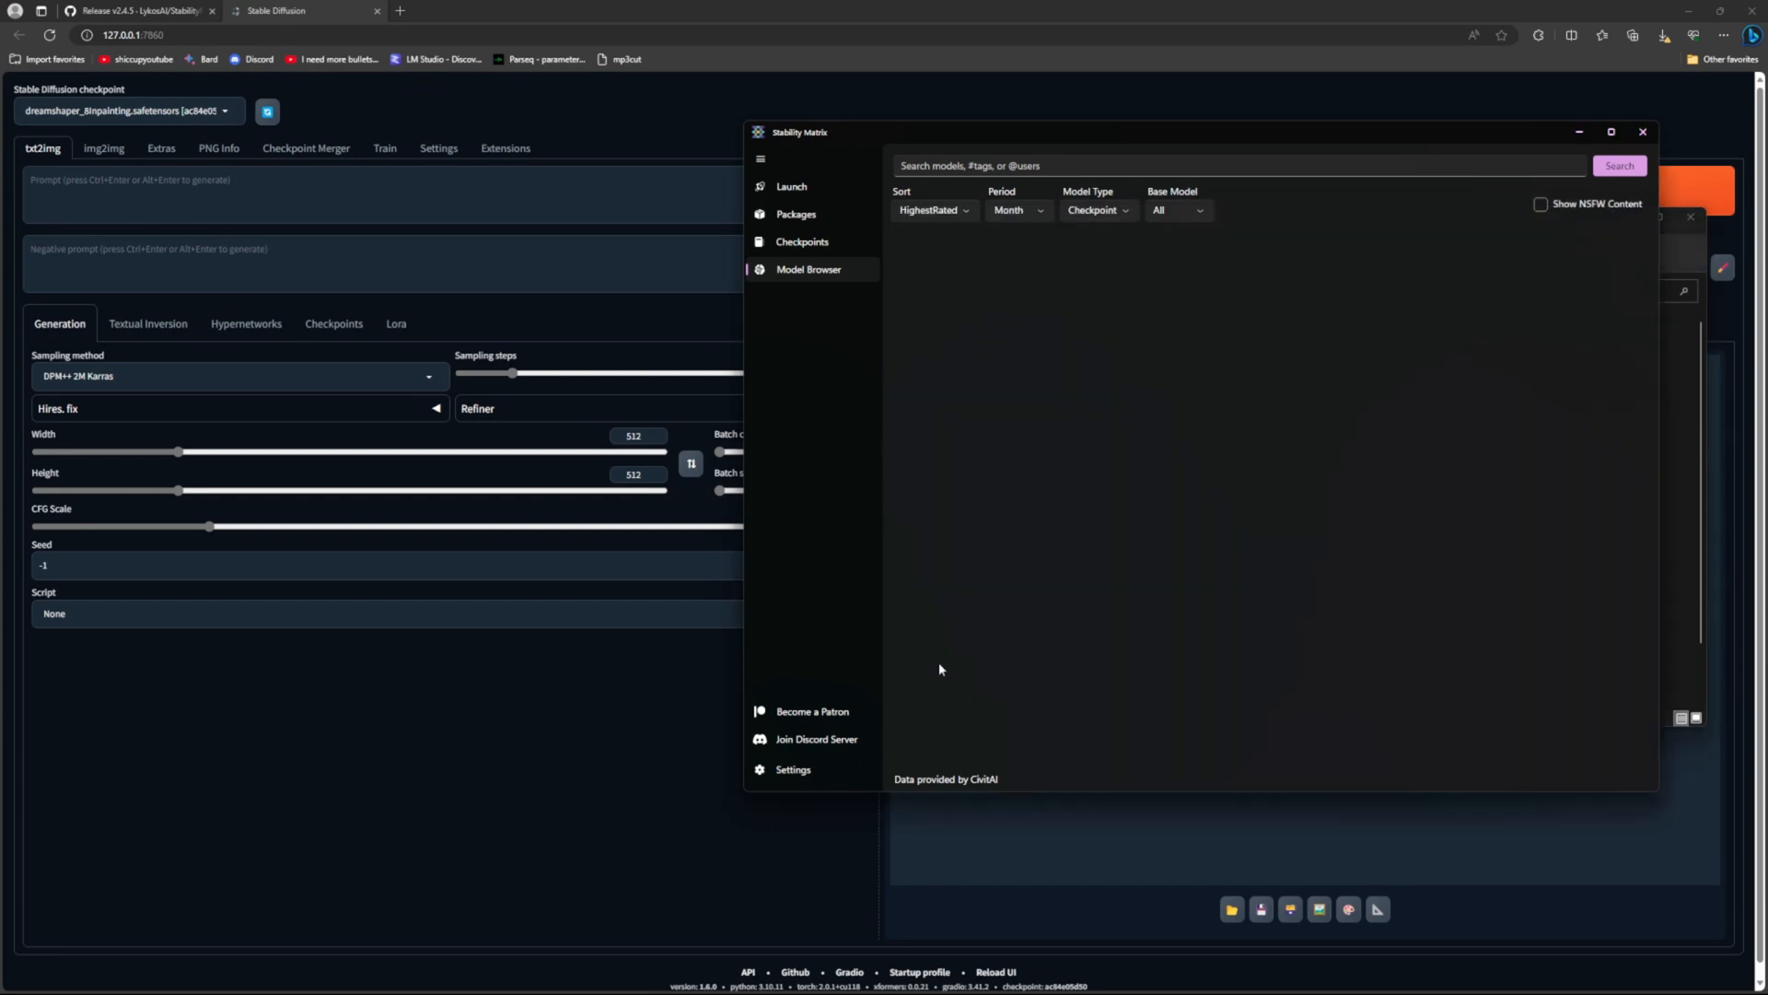
pyautogui.moveTo(809, 224)
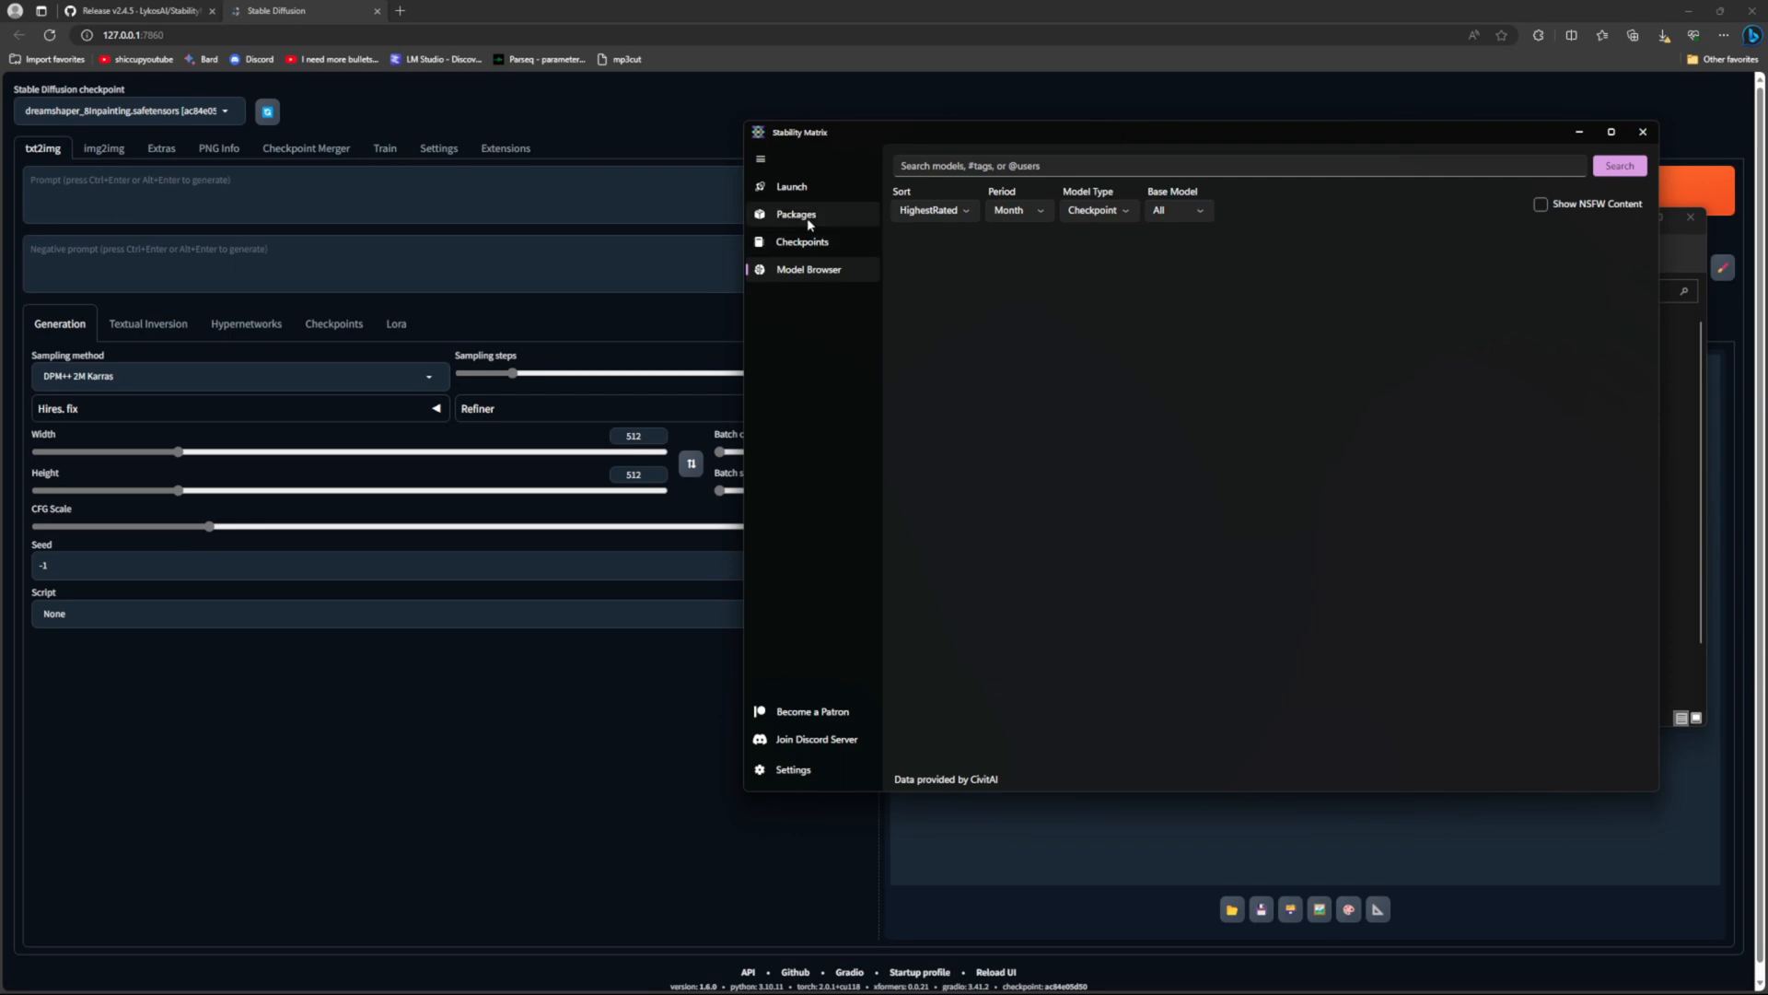
pyautogui.click(792, 186)
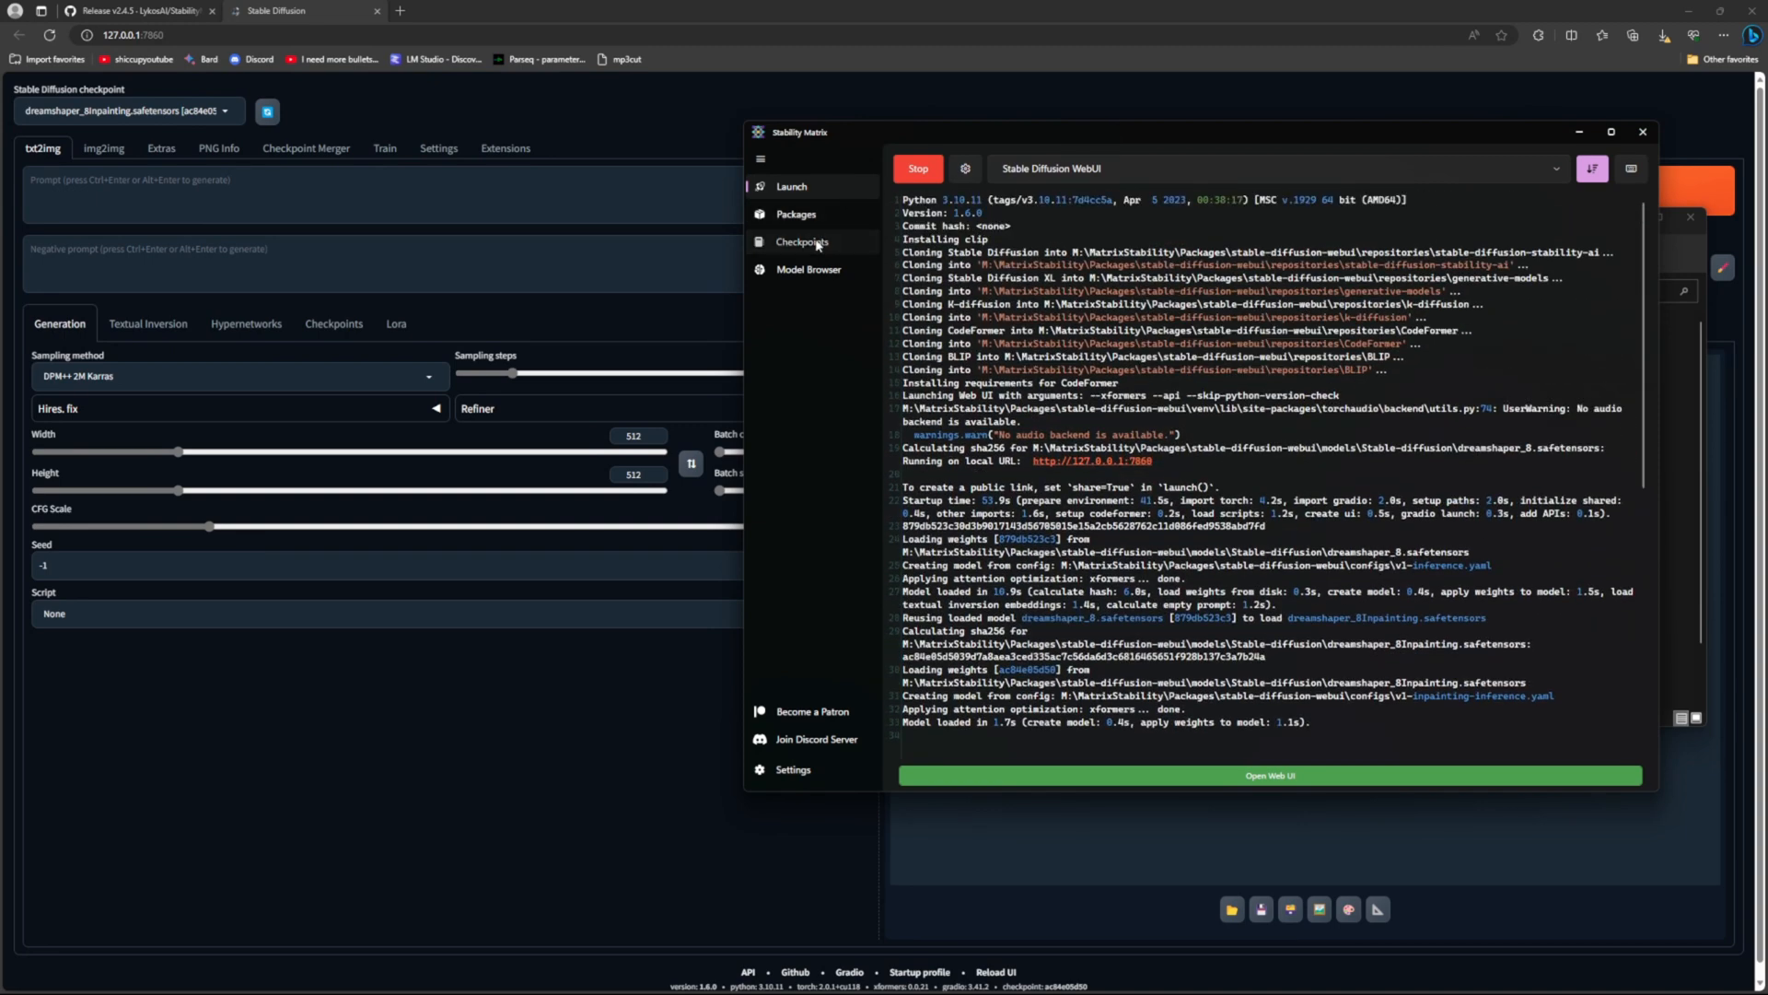
# Step: Review the linked DreamShaper checkpoints, then open Stability Matrix's Settings page
pyautogui.click(801, 242)
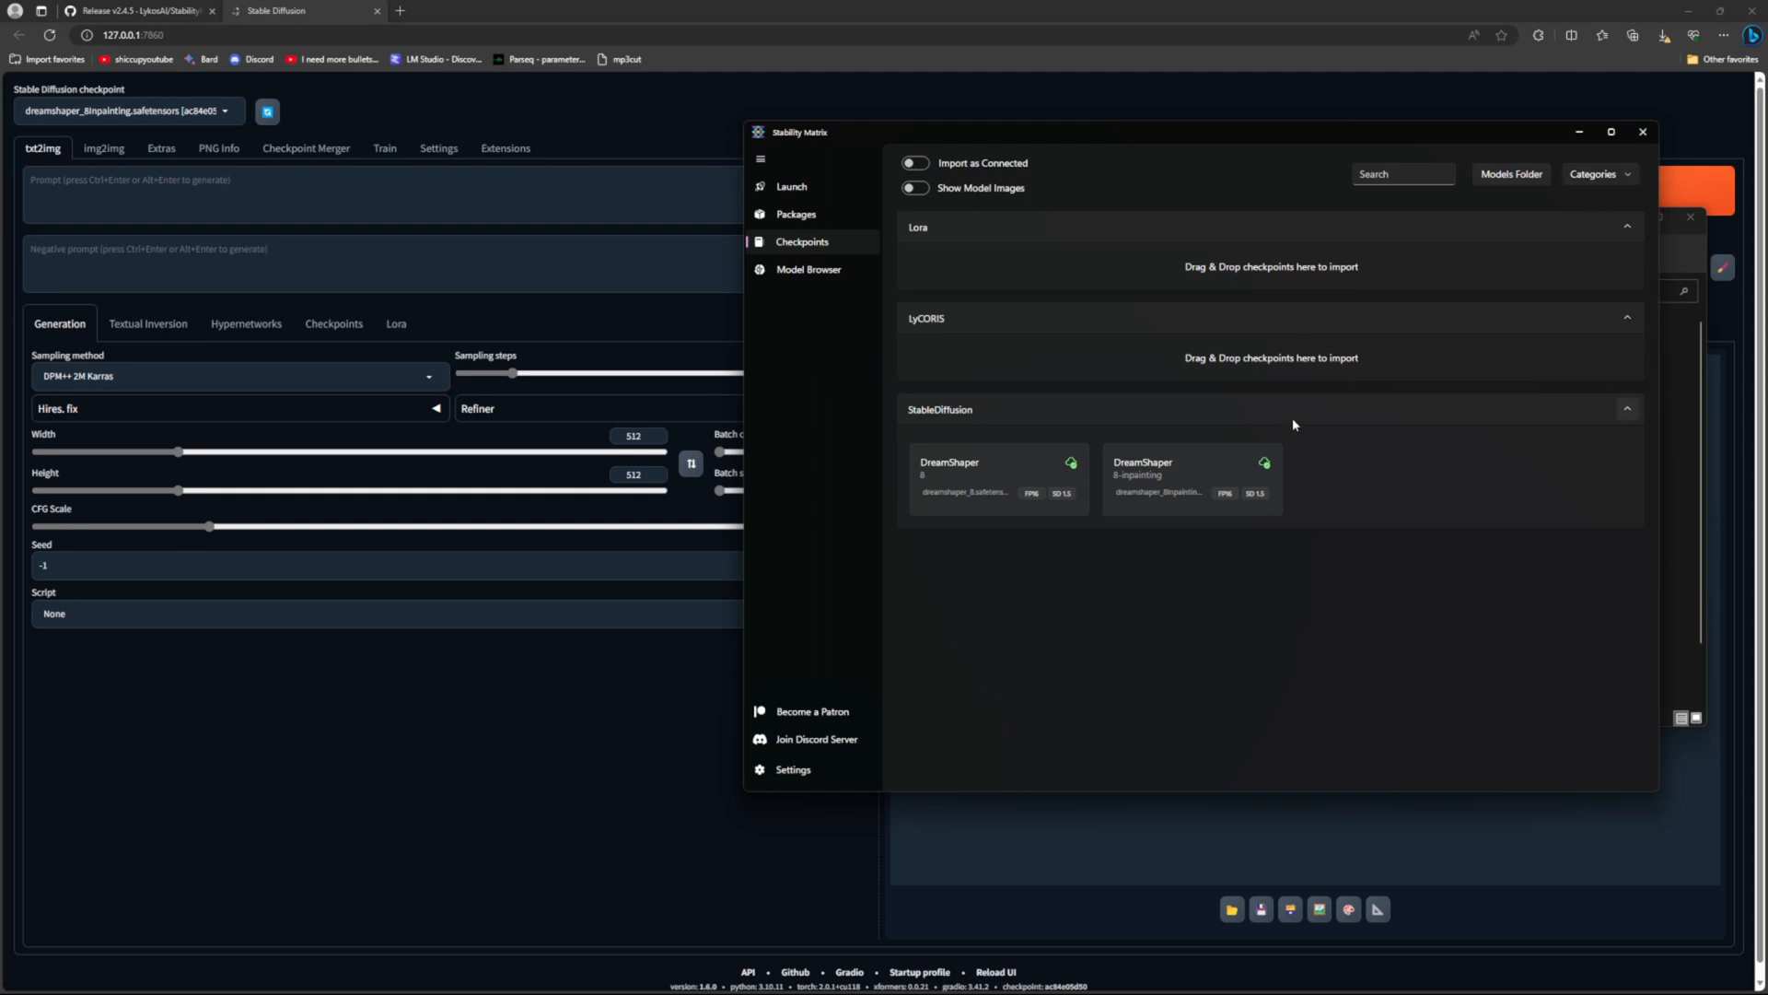
pyautogui.moveTo(887, 620)
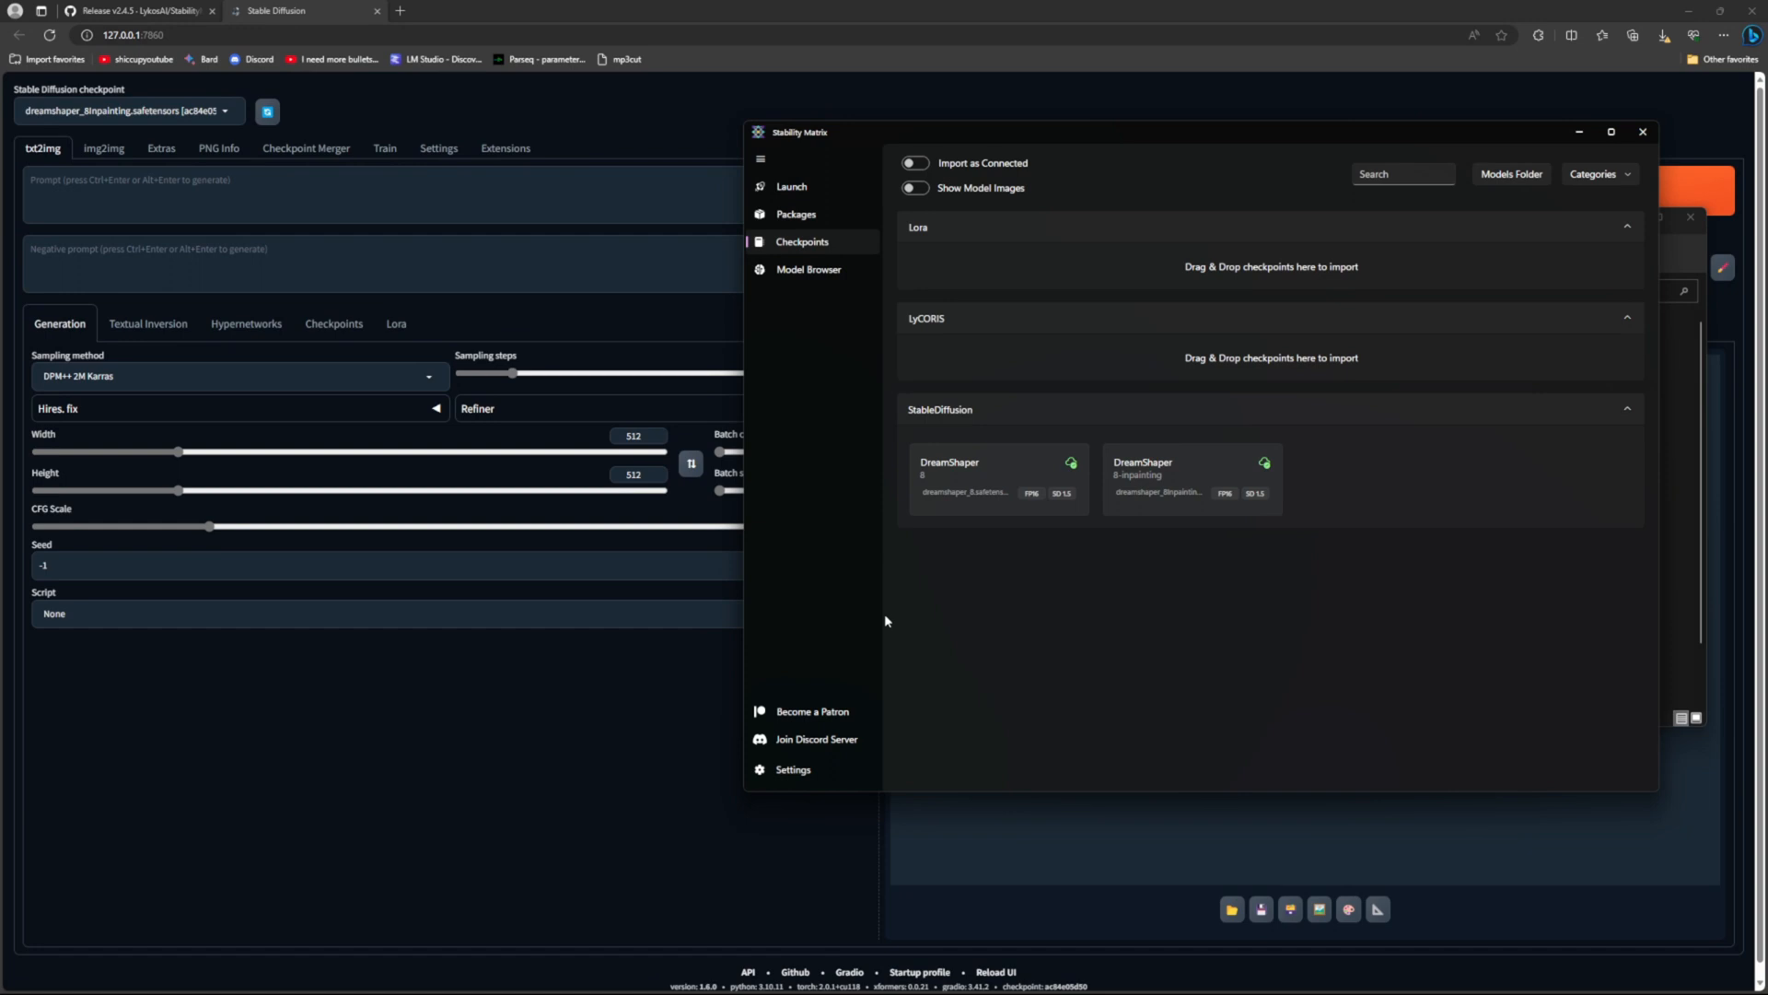
pyautogui.moveTo(810, 753)
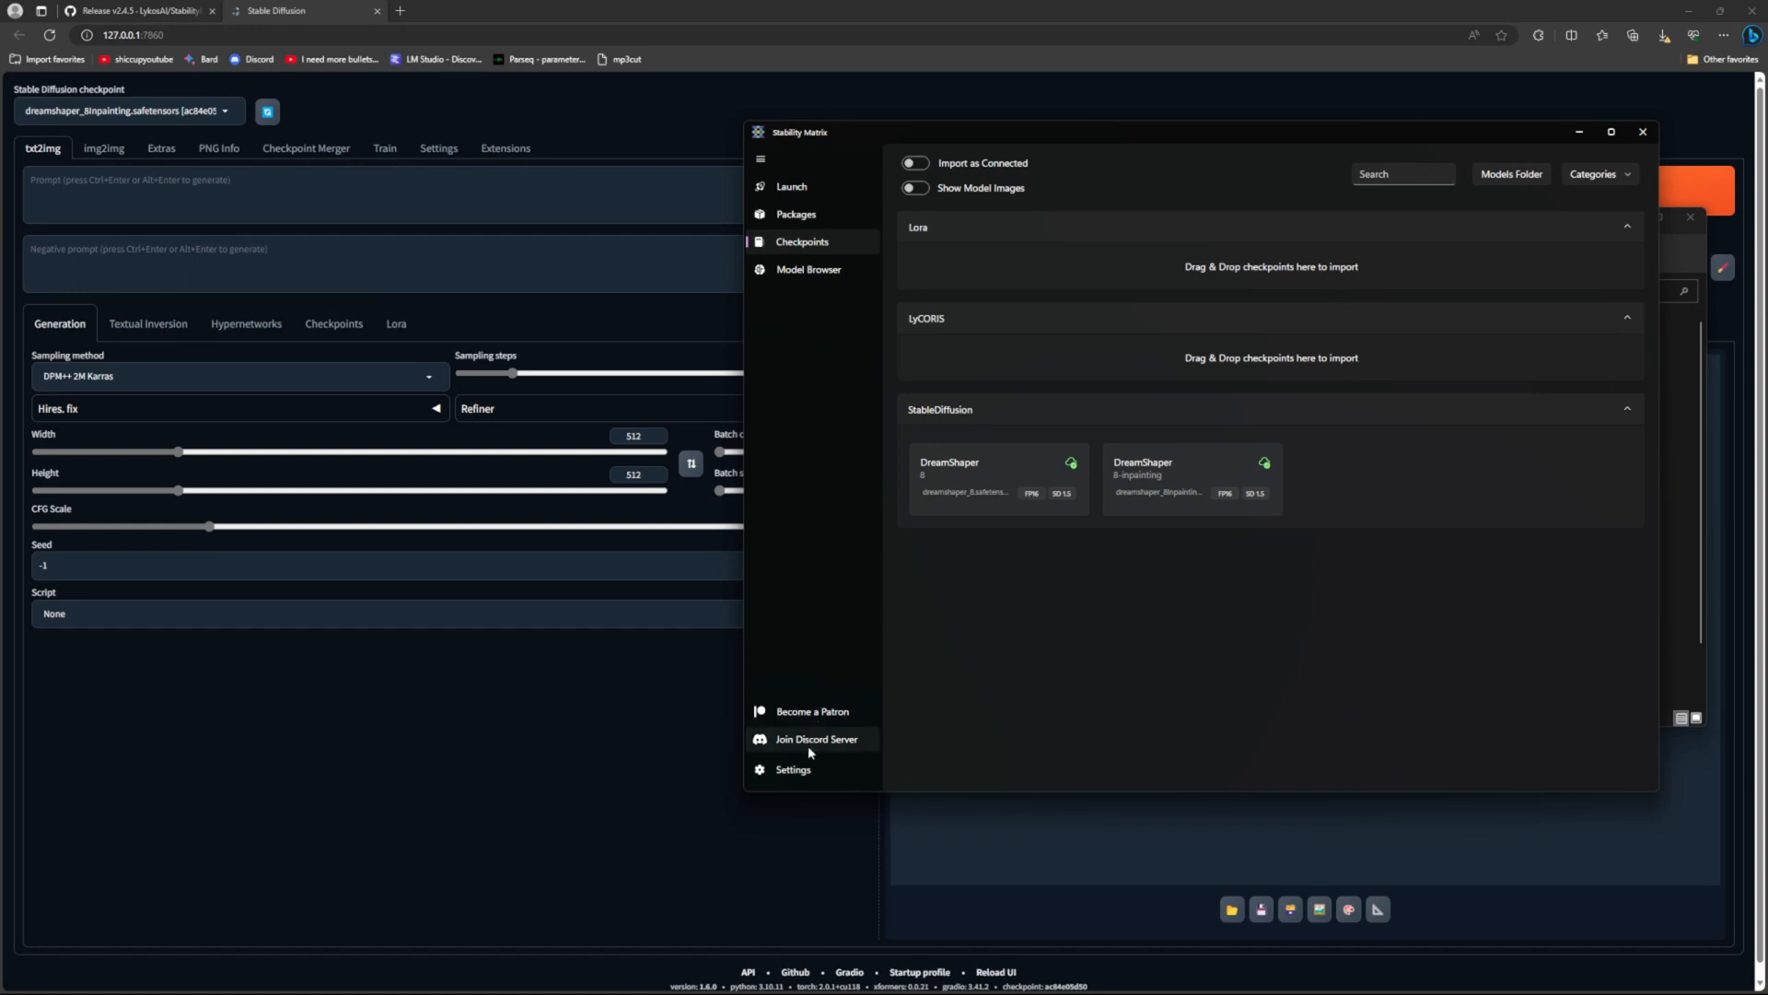
pyautogui.click(793, 769)
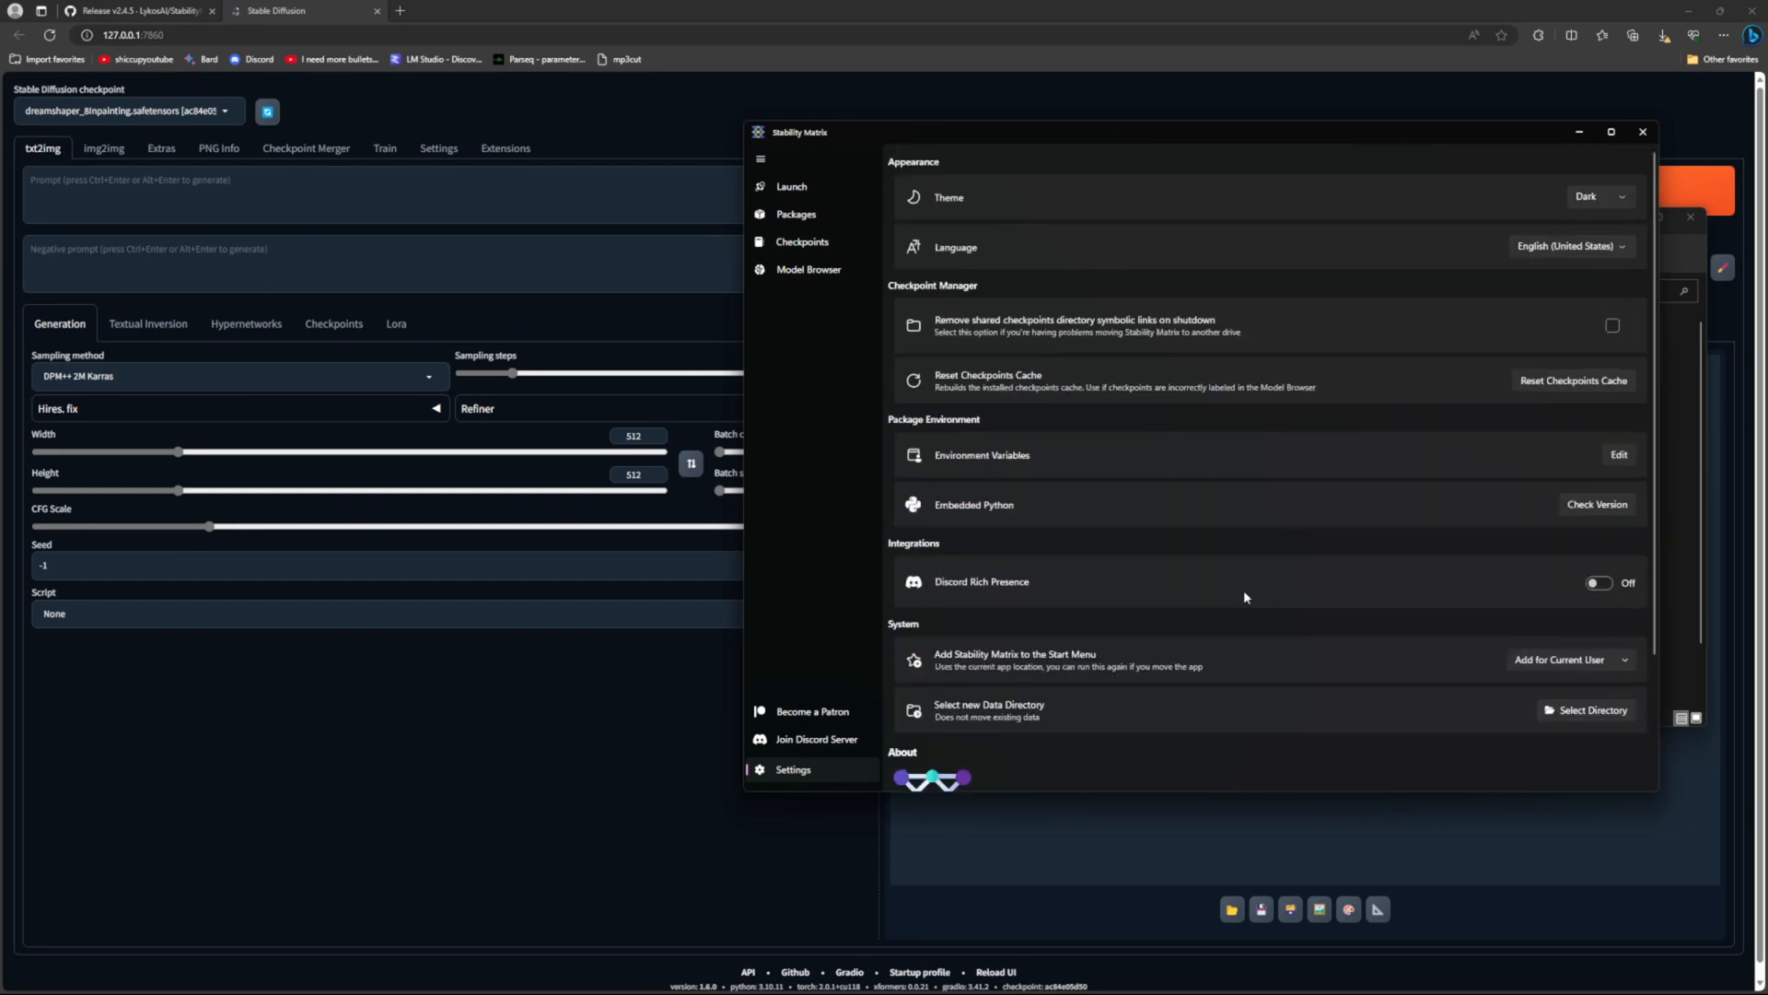
pyautogui.moveTo(1309, 457)
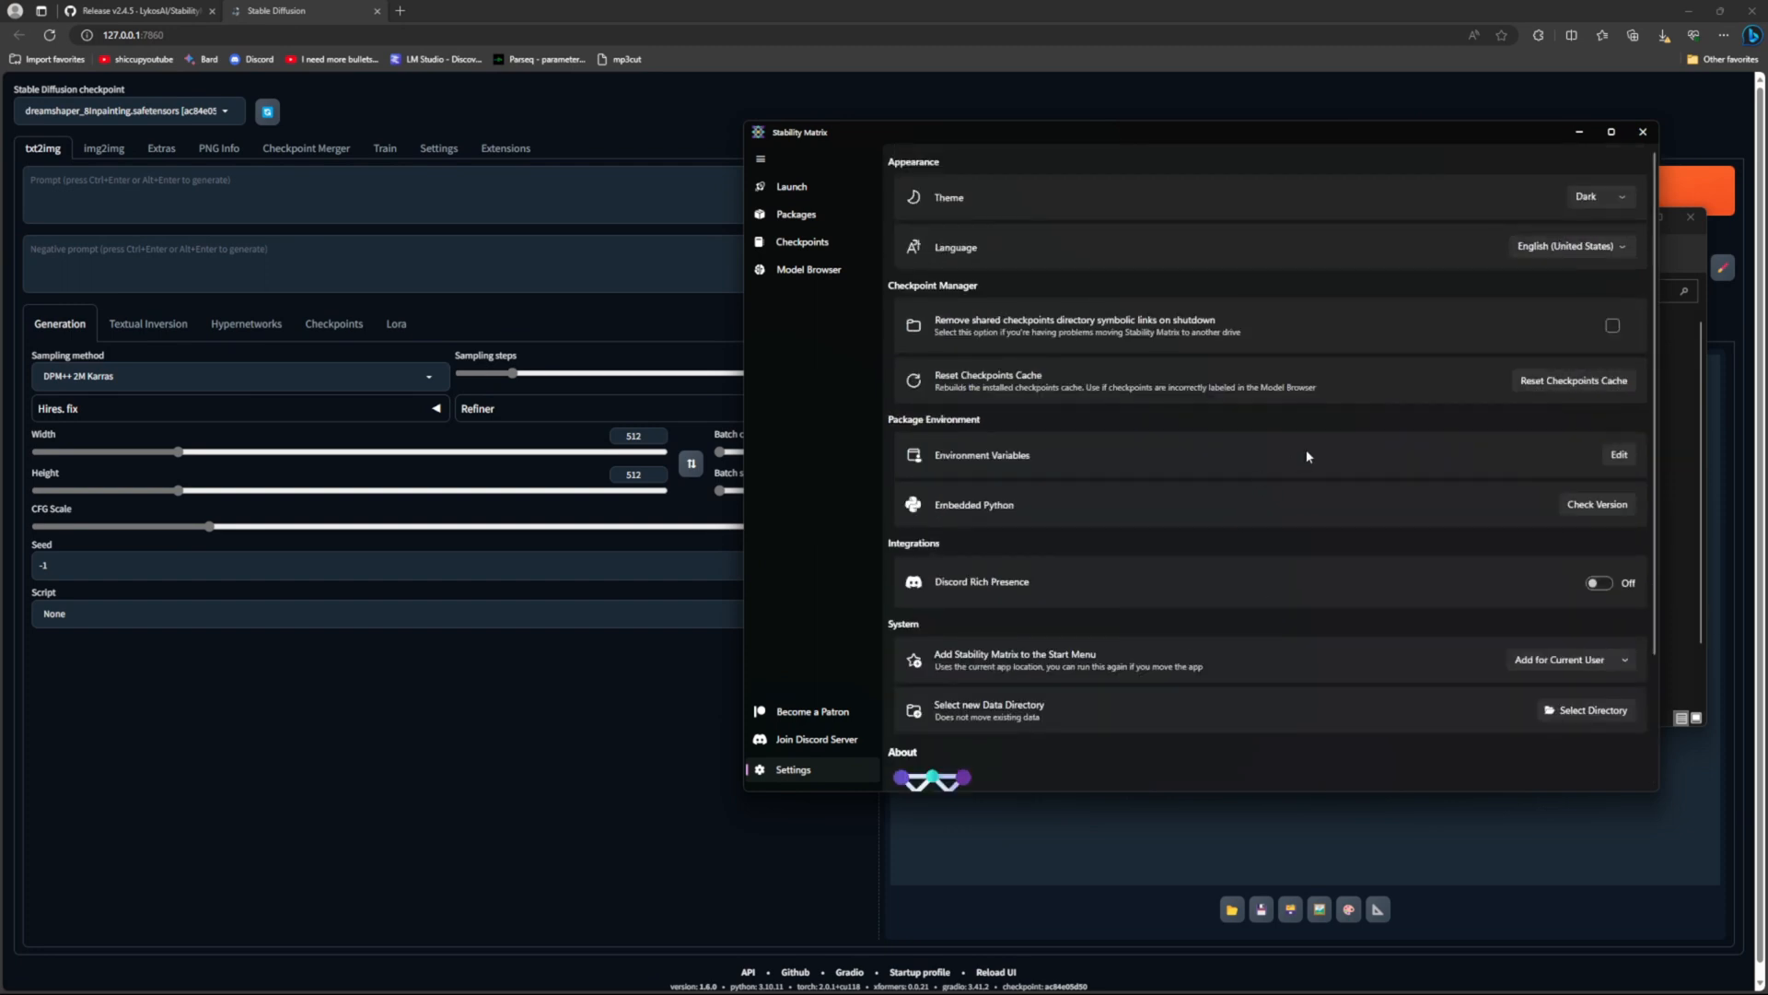
pyautogui.moveTo(1145, 482)
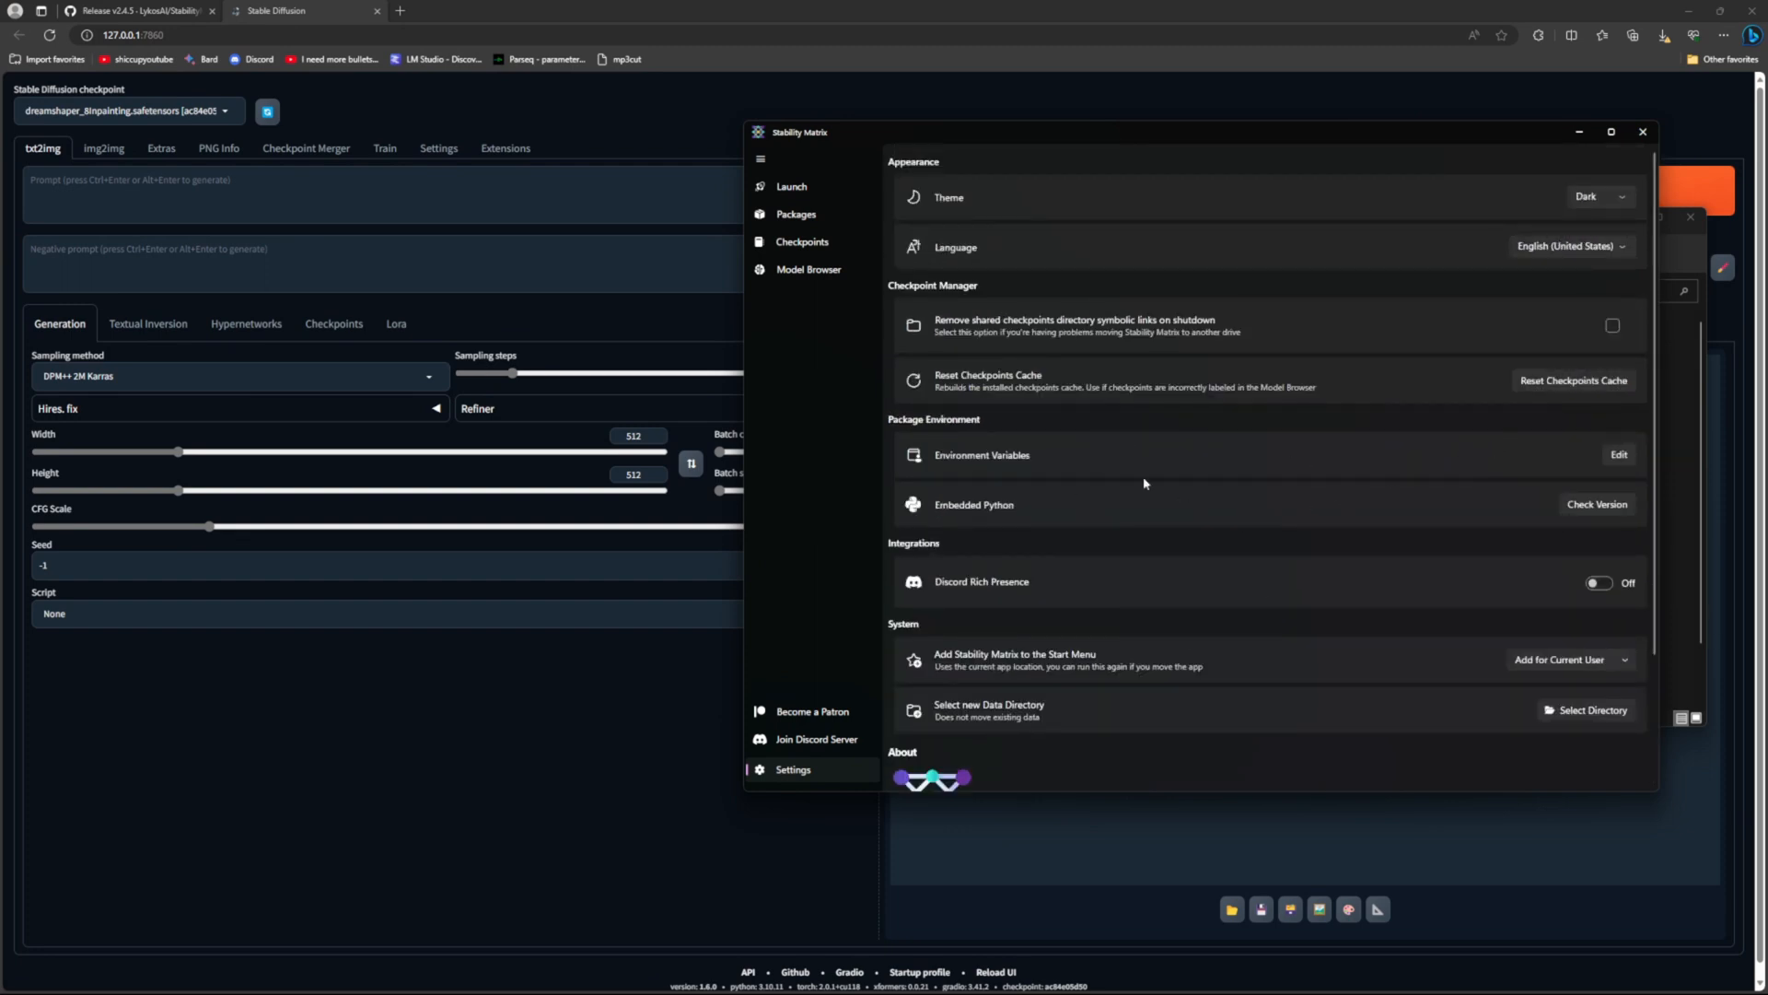
# Step: Return to the Launch page showing the WebUI console with its local URL
pyautogui.click(792, 186)
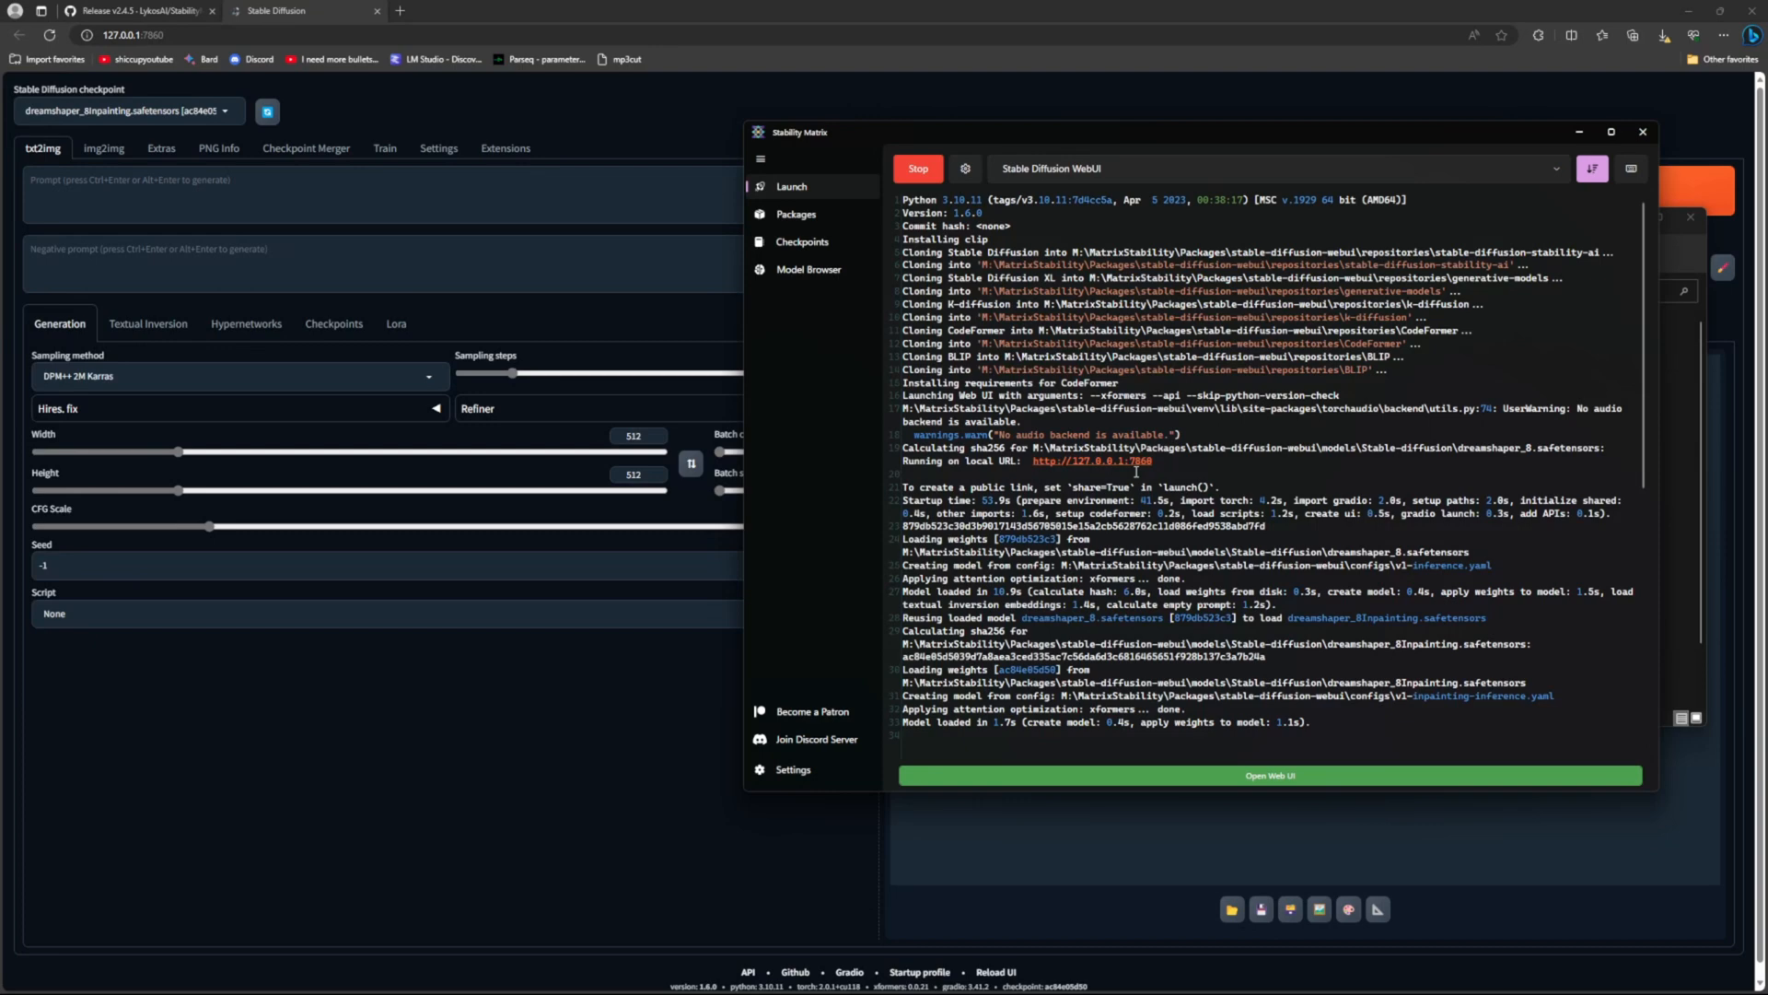
pyautogui.moveTo(1531, 191)
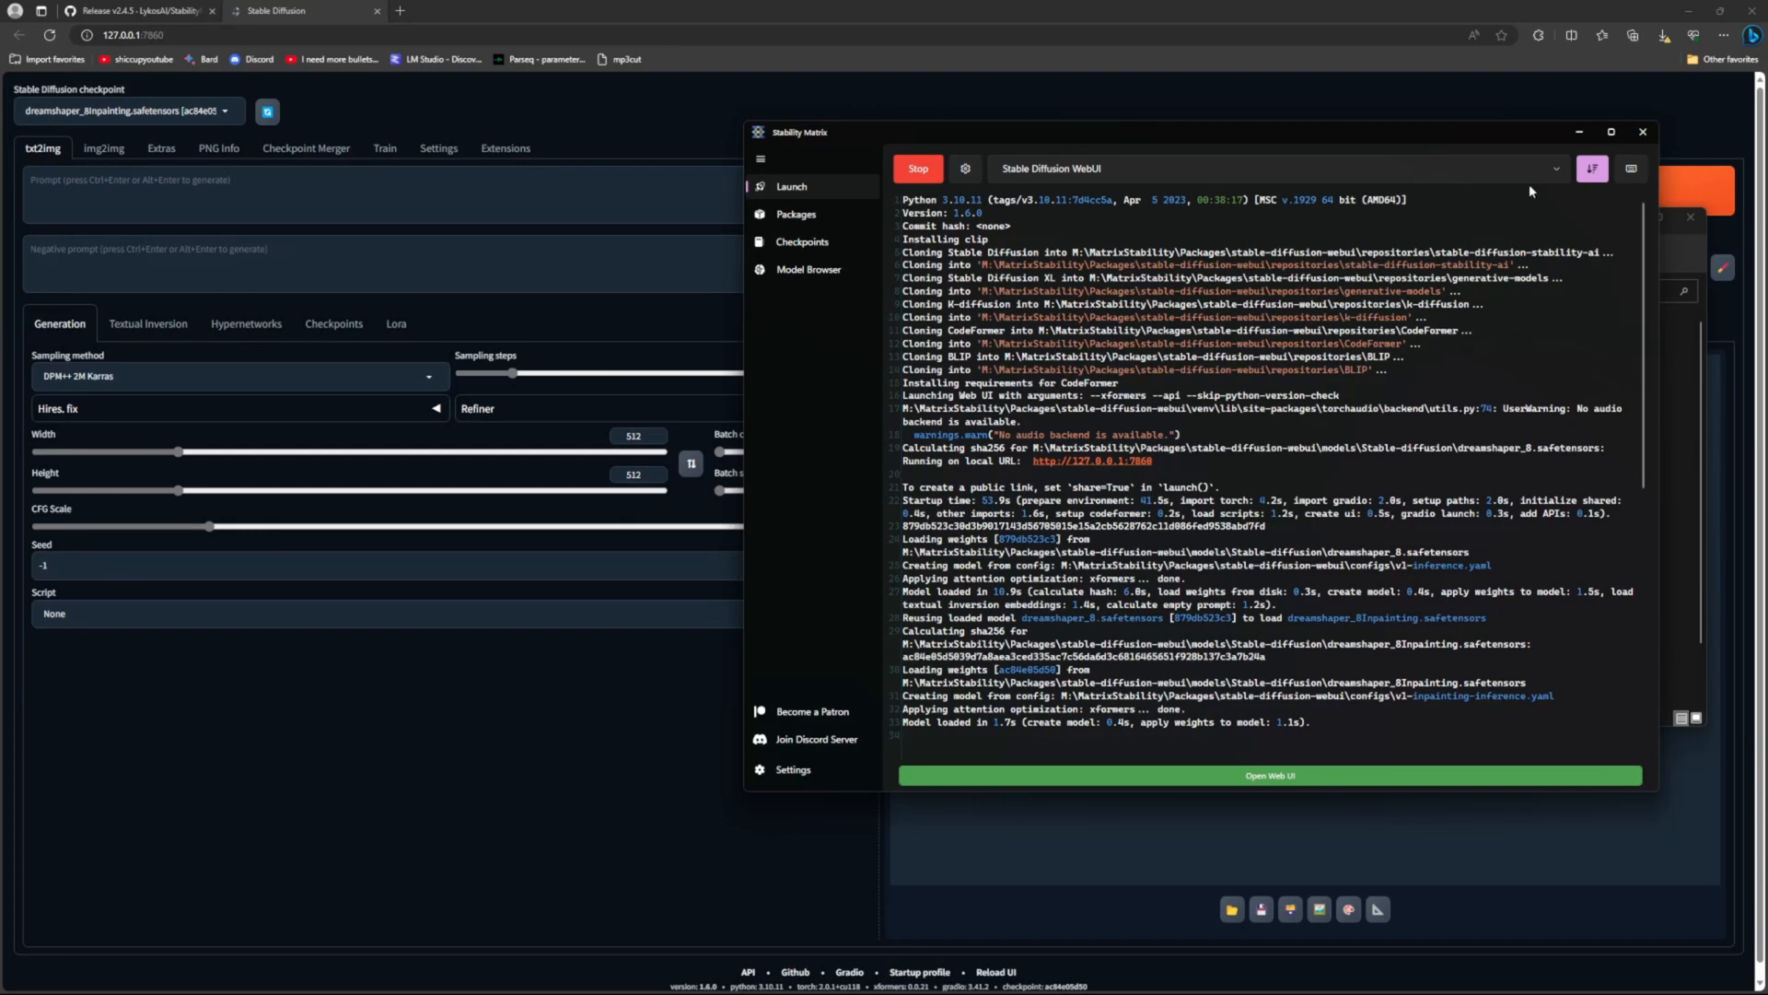
pyautogui.moveTo(1531, 191)
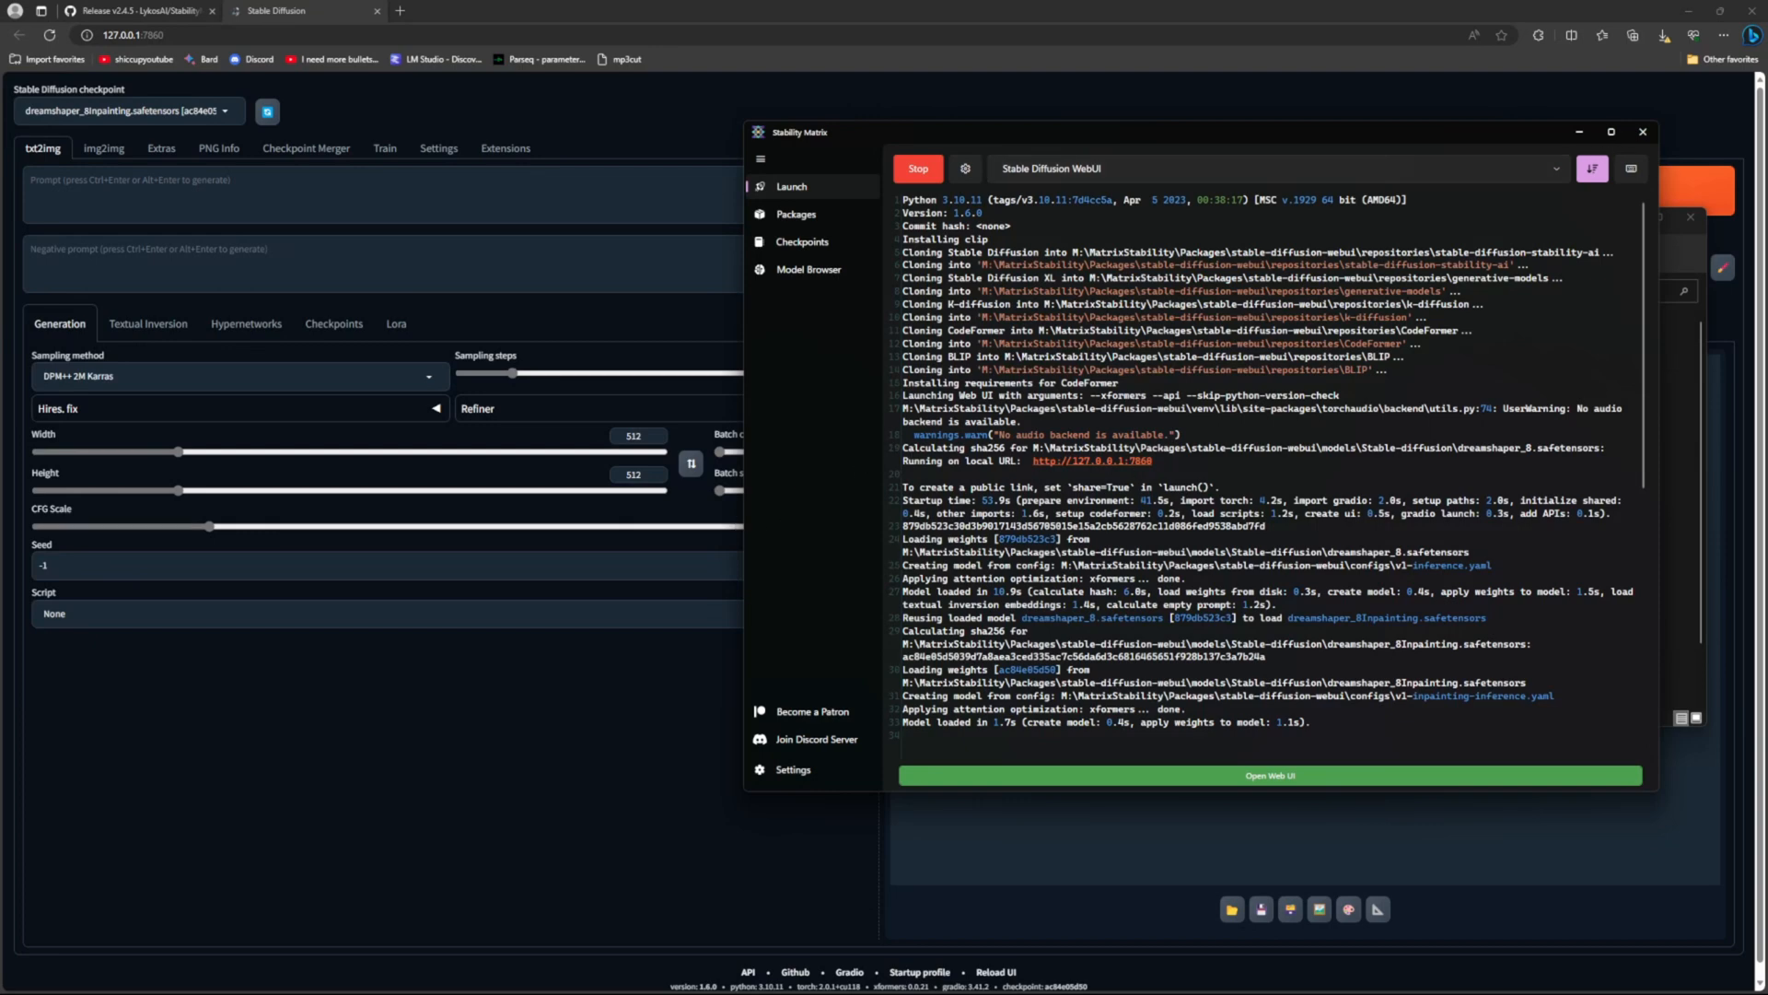